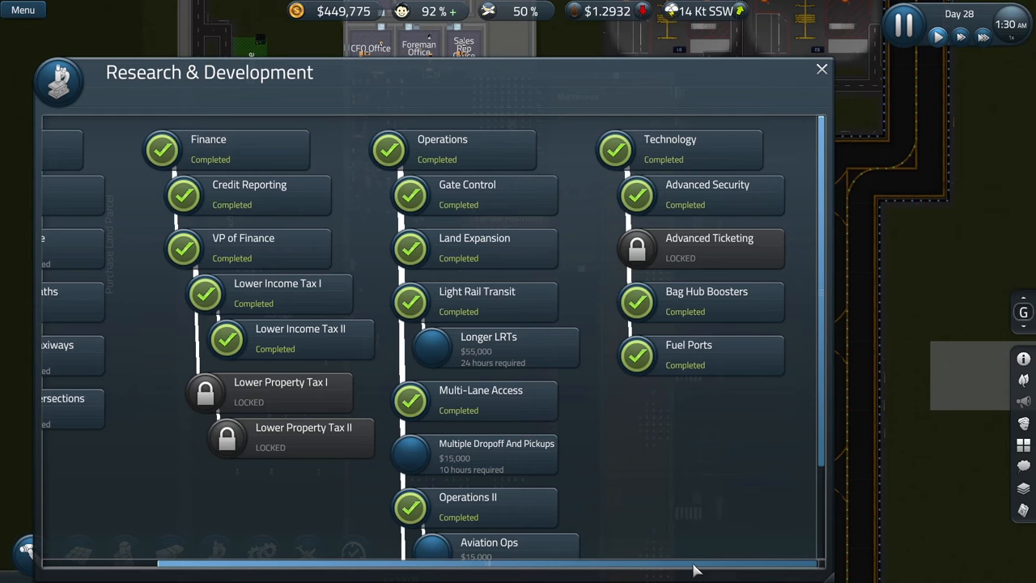
mouse_move(462, 201)
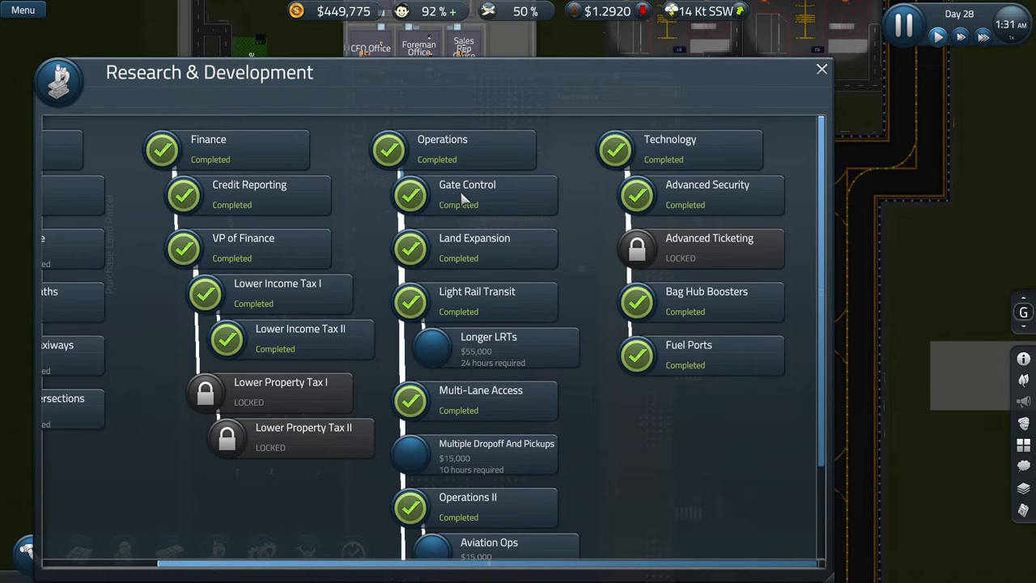
mouse_move(467, 194)
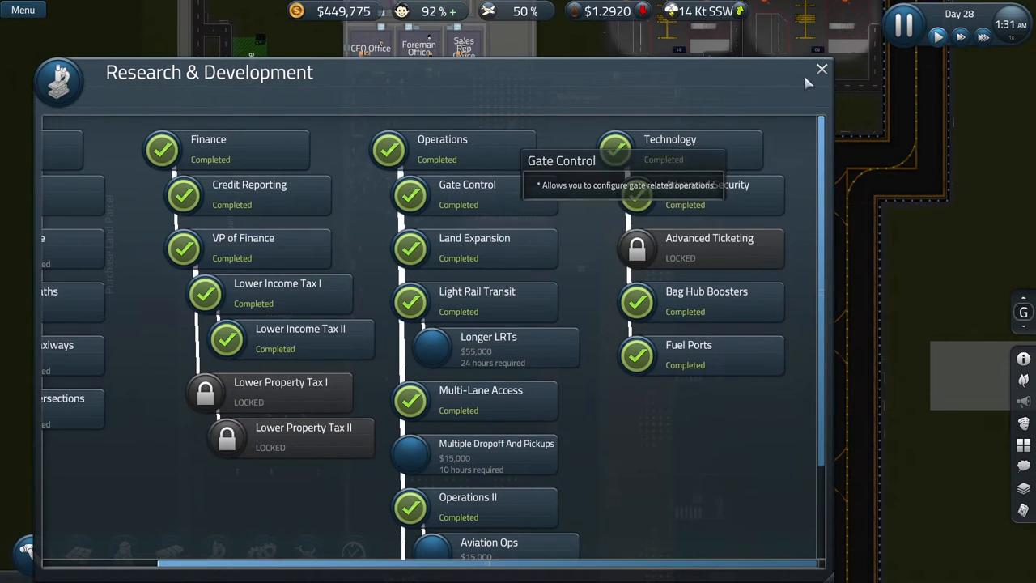
- Close the Research & Development overview to reach the Gate Control policy list
left_click(822, 68)
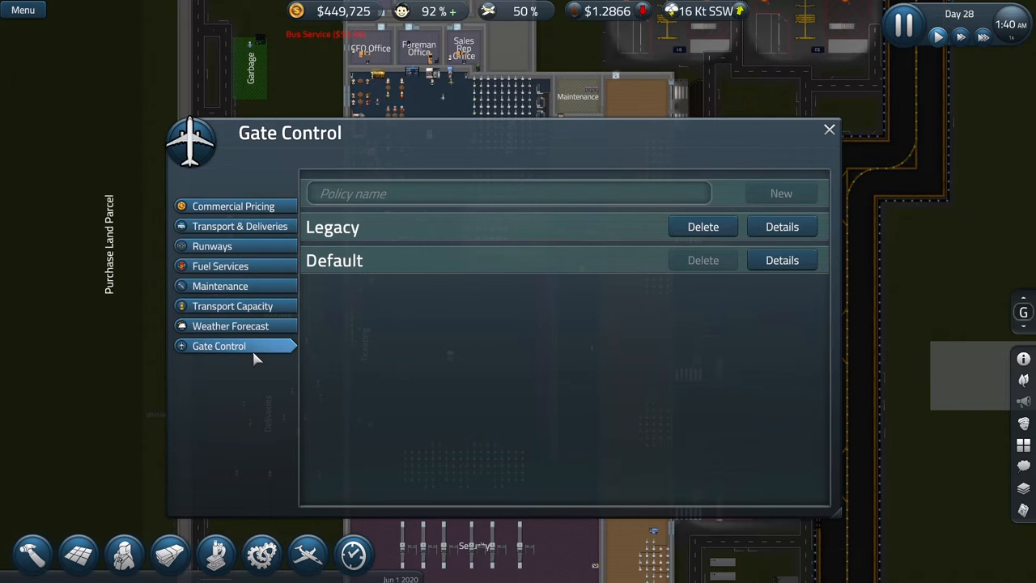
mouse_move(703, 269)
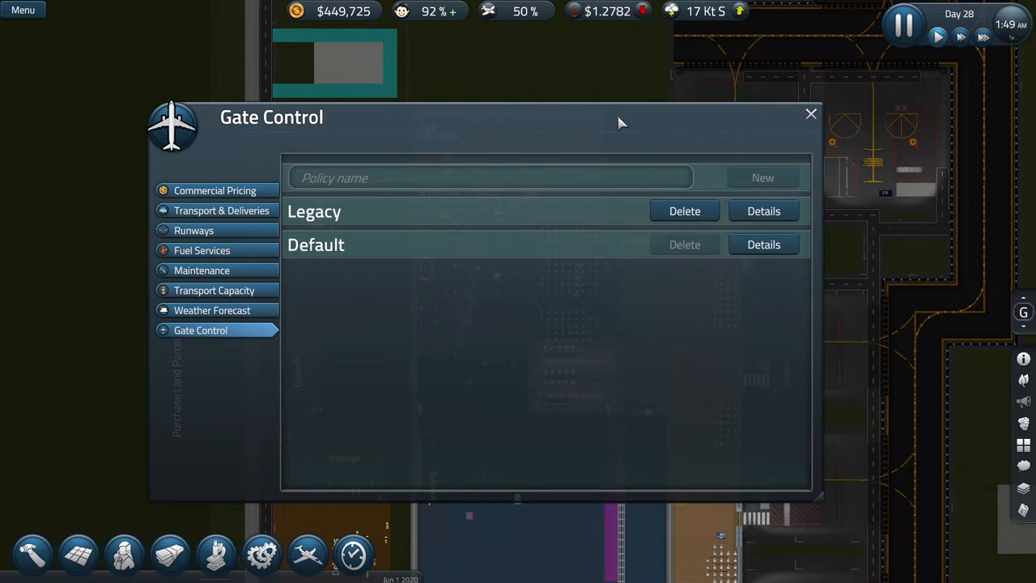
left_click(810, 113)
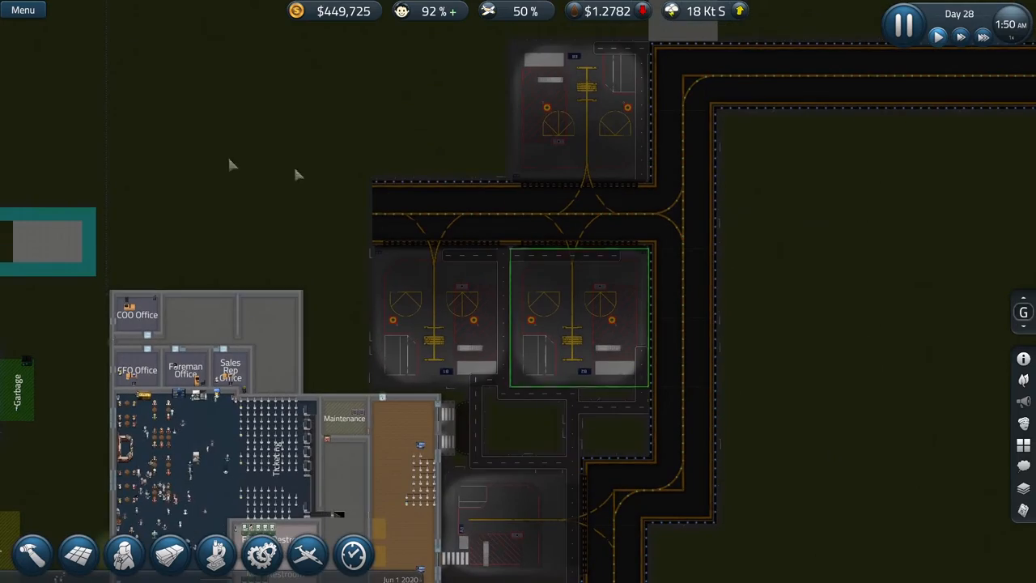
scroll("down", 3)
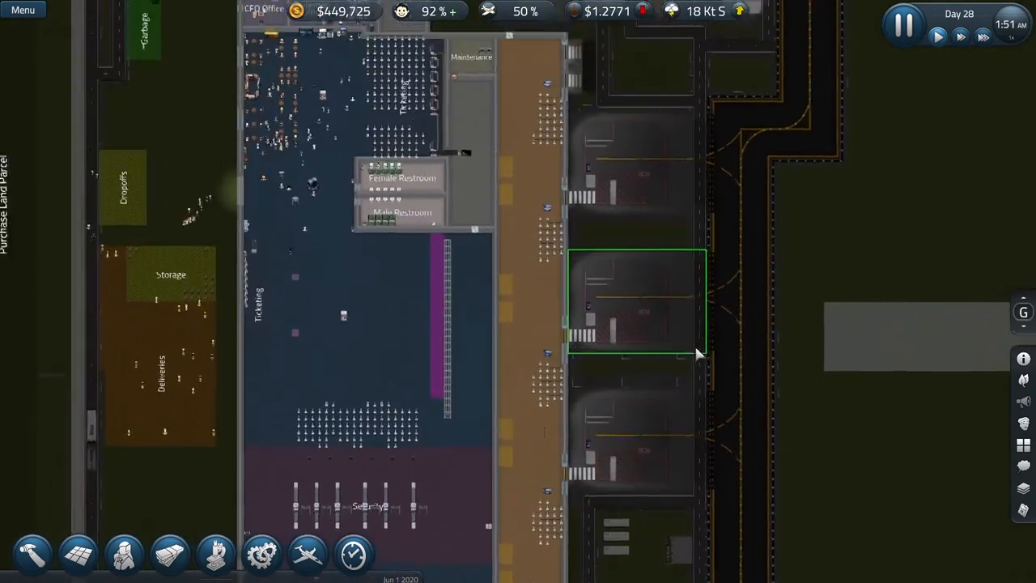
scroll("down", 3)
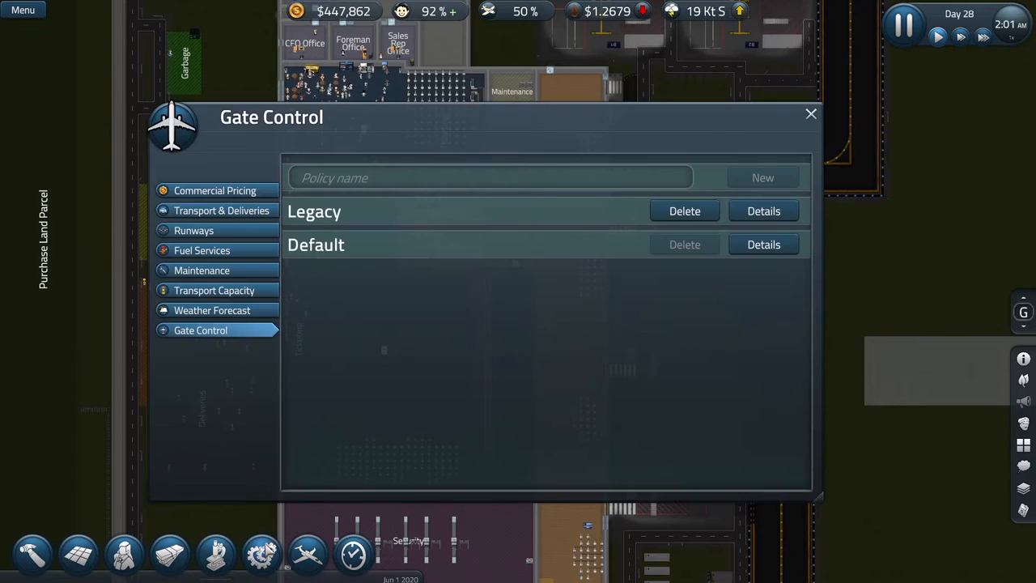
mouse_move(554, 238)
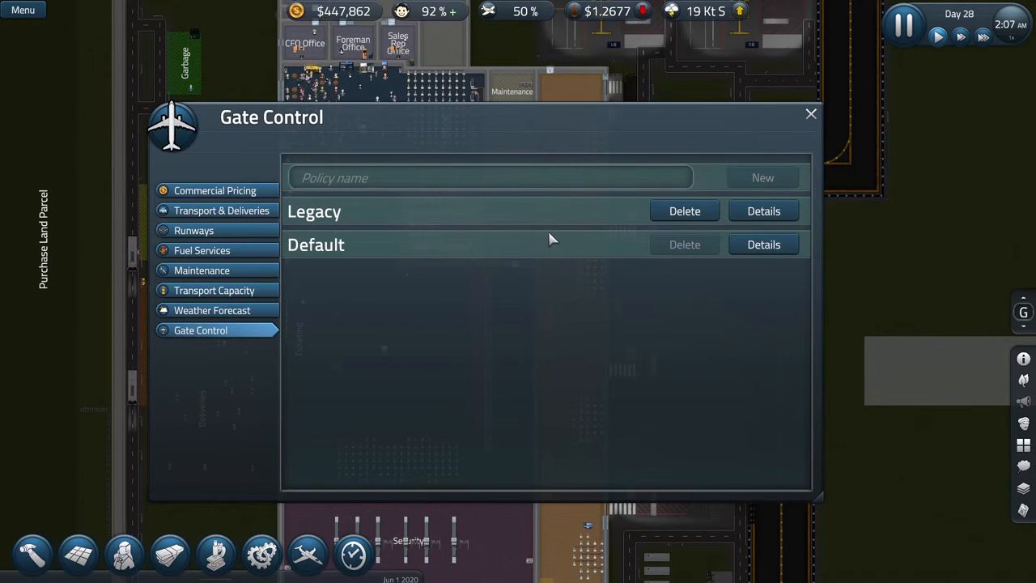
mouse_move(502, 191)
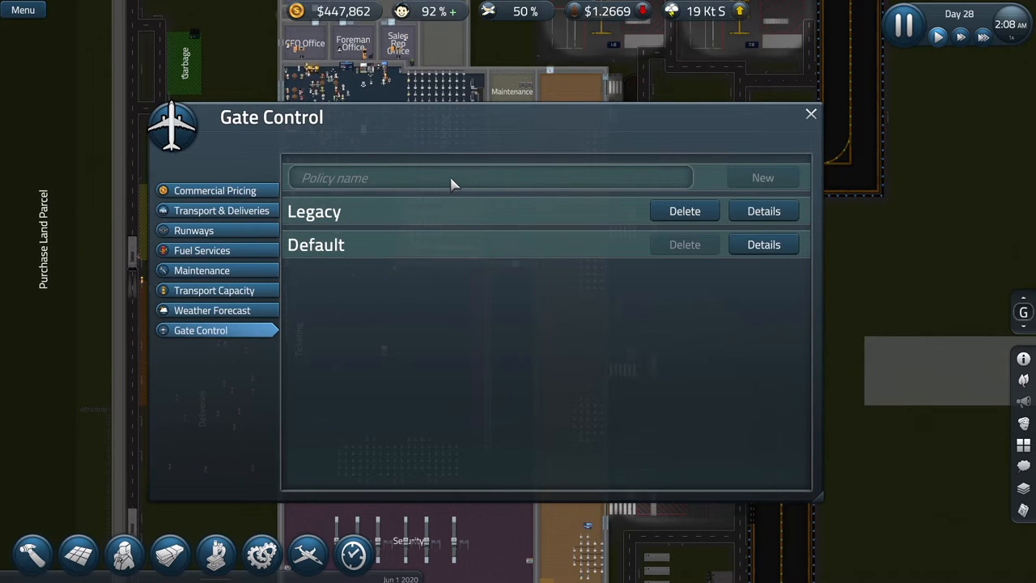
mouse_move(745, 489)
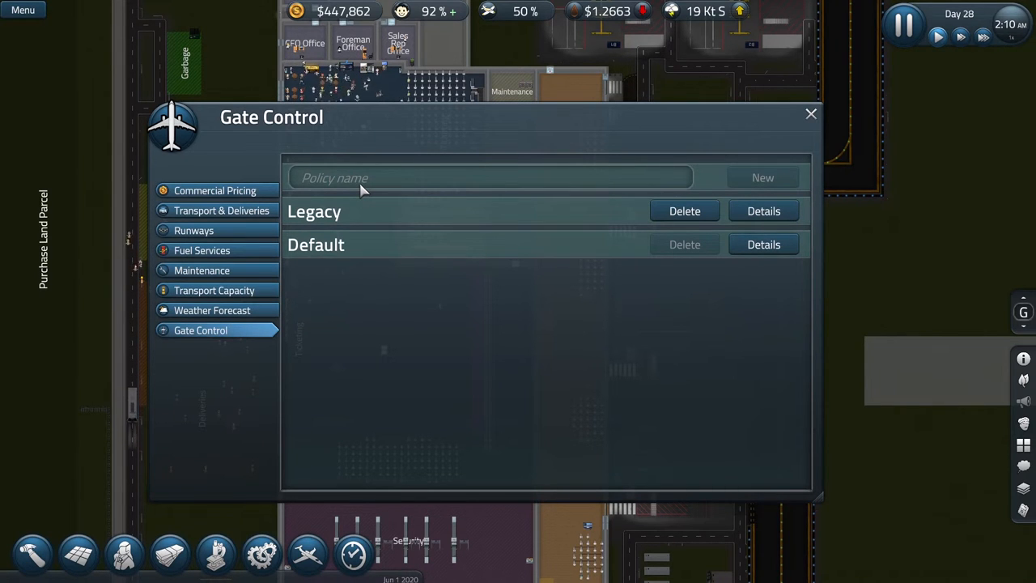
- Enter 'Remote B Stands' as the name for a new gate policy
type("R")
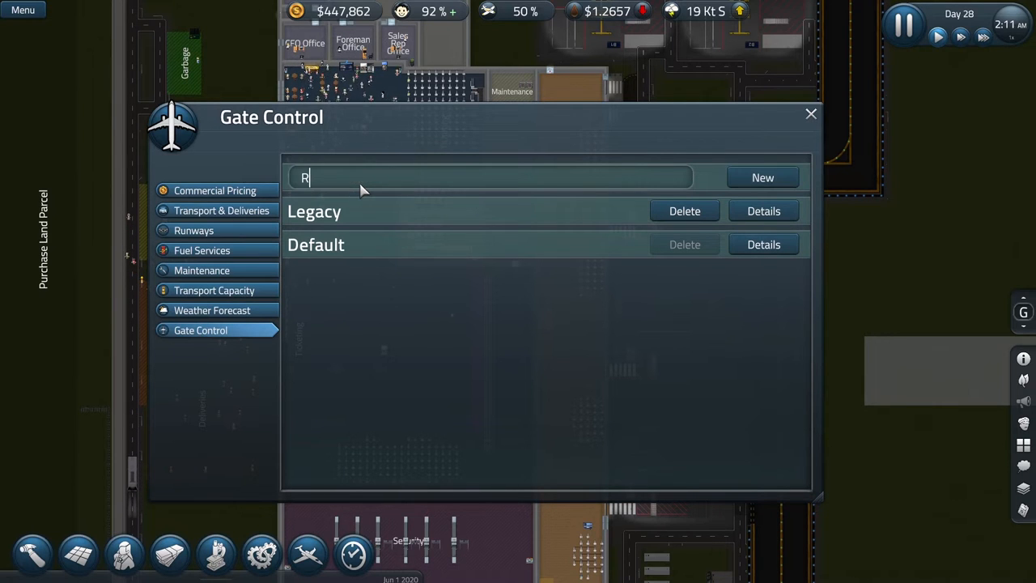
type("emote")
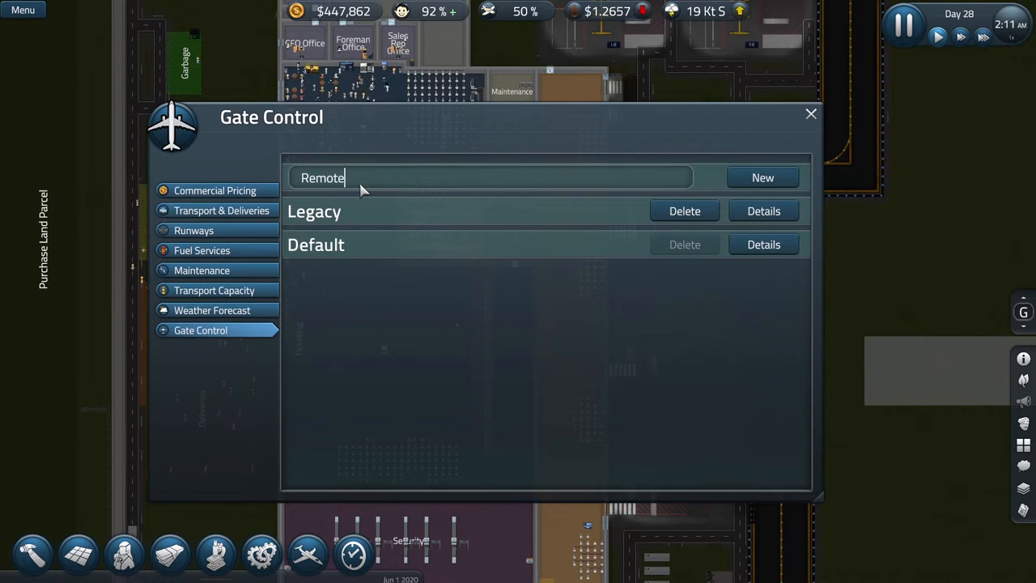
type("B")
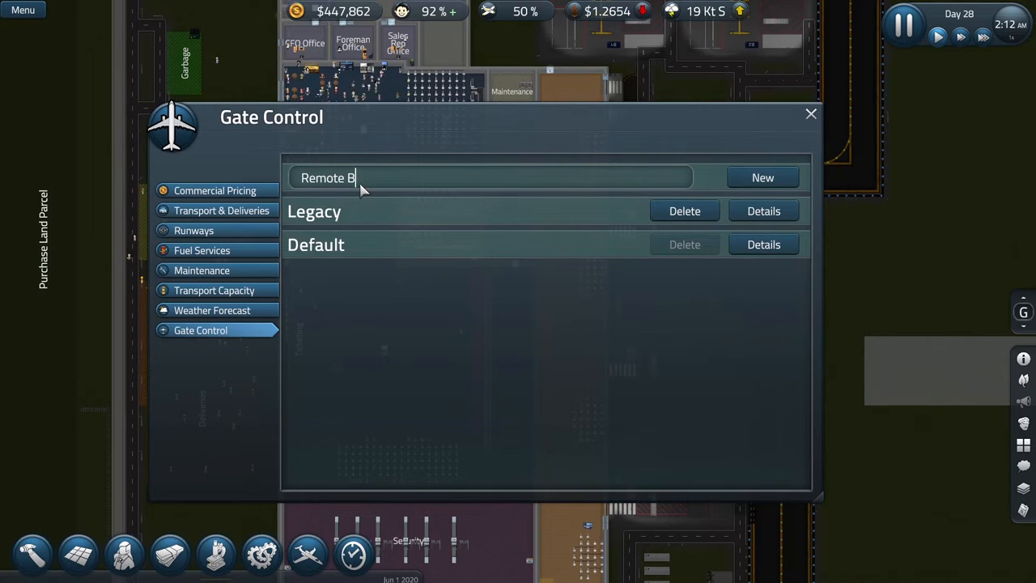
type("Stgands")
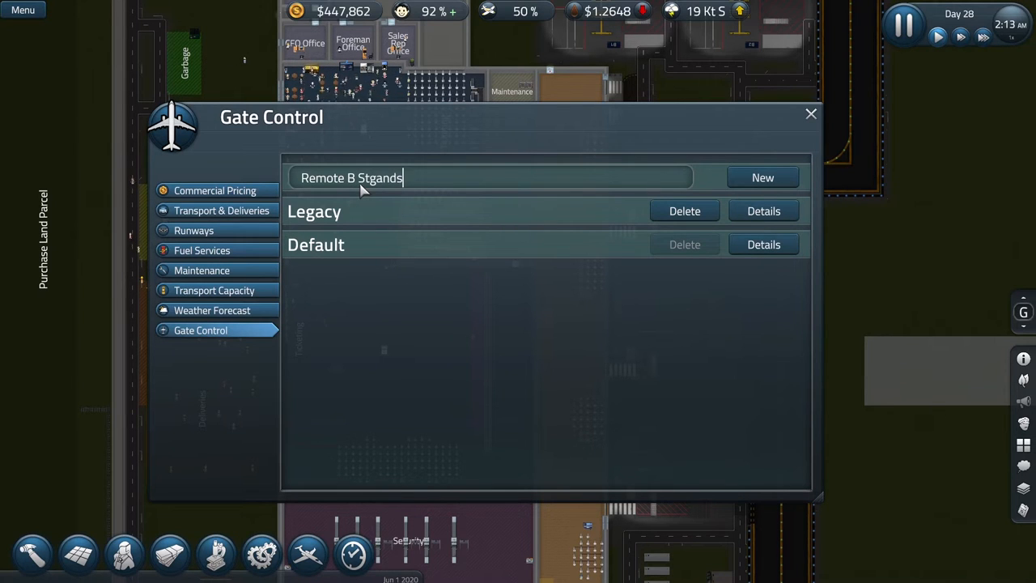
type("Remote B Stands")
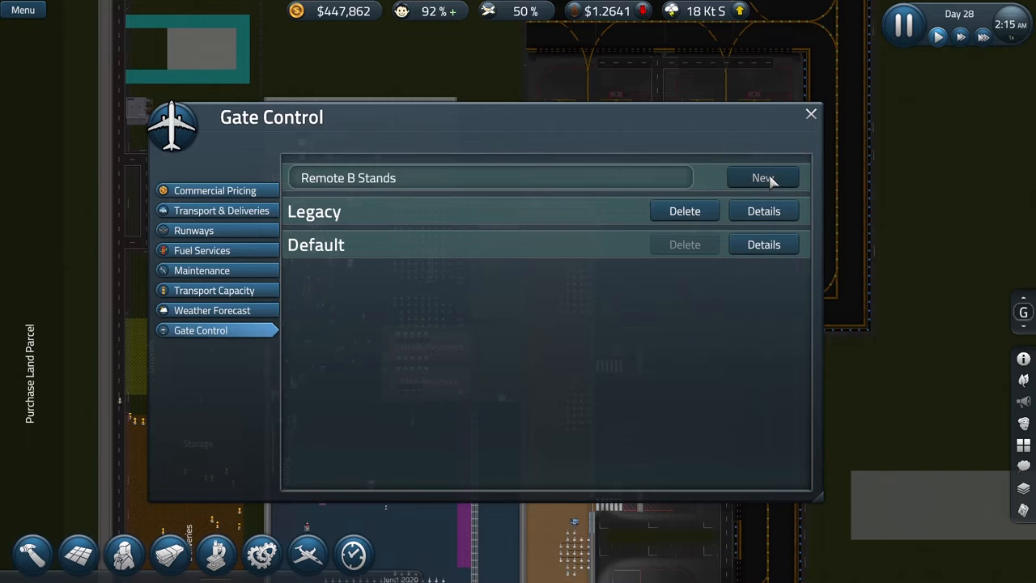
- Create the Remote B Stands policy and set its closure time to 20 minutes
left_click(761, 176)
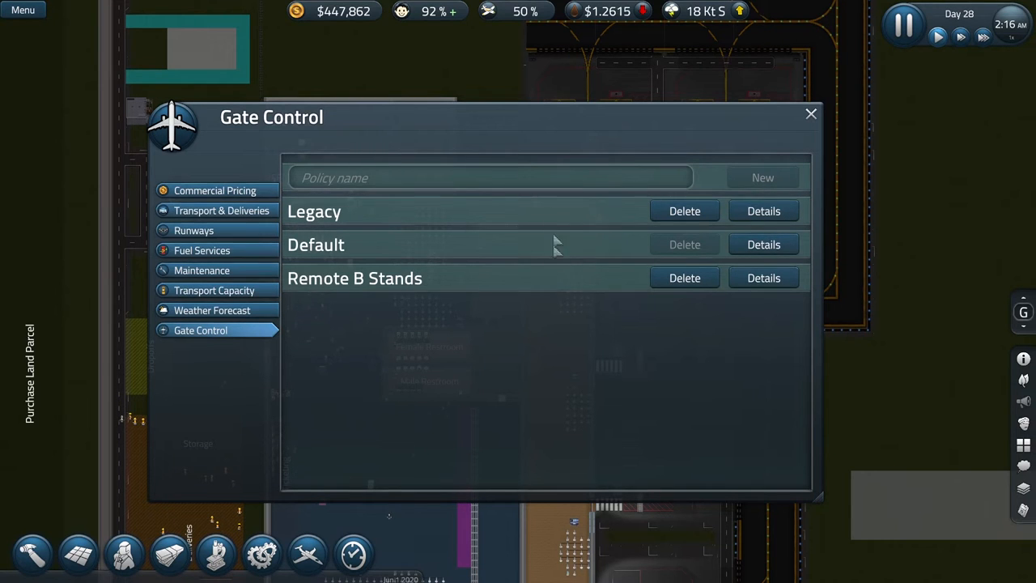
left_click(765, 278)
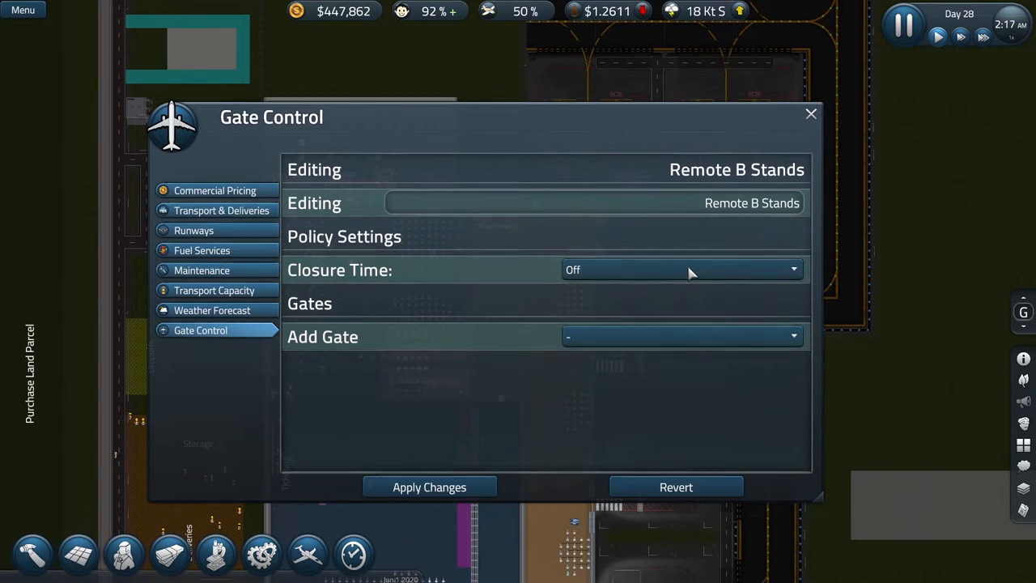
left_click(680, 269)
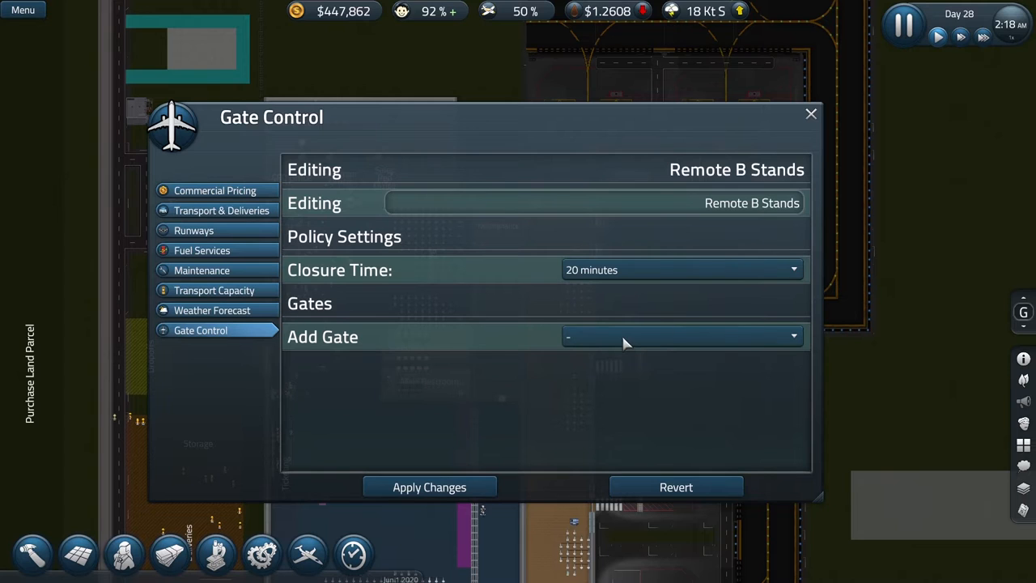
mouse_move(683, 363)
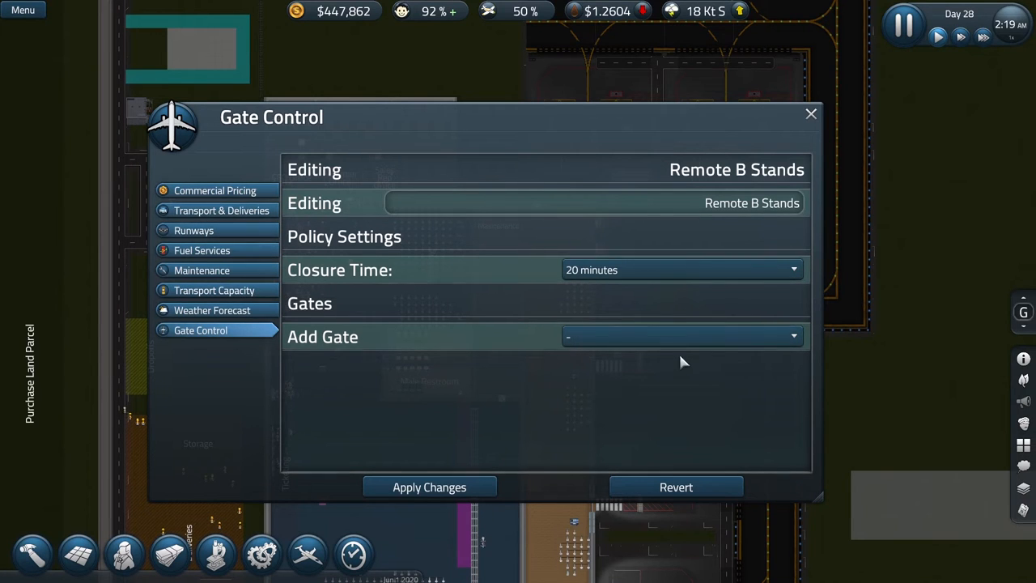
- Add gates B2, B3 and B1 to the Remote B Stands policy, B1 reordered after B3
left_click(680, 336)
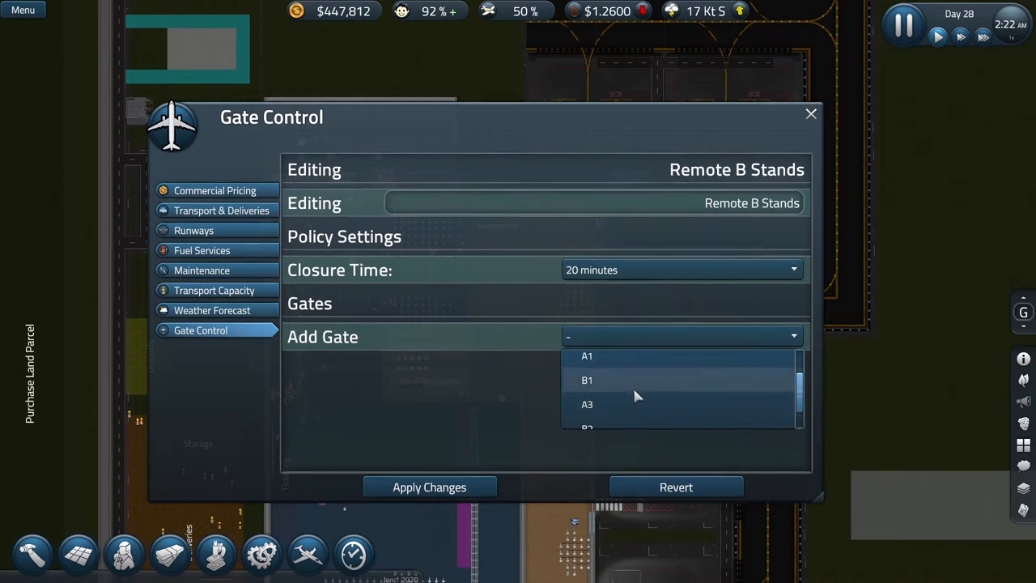
left_click(587, 379)
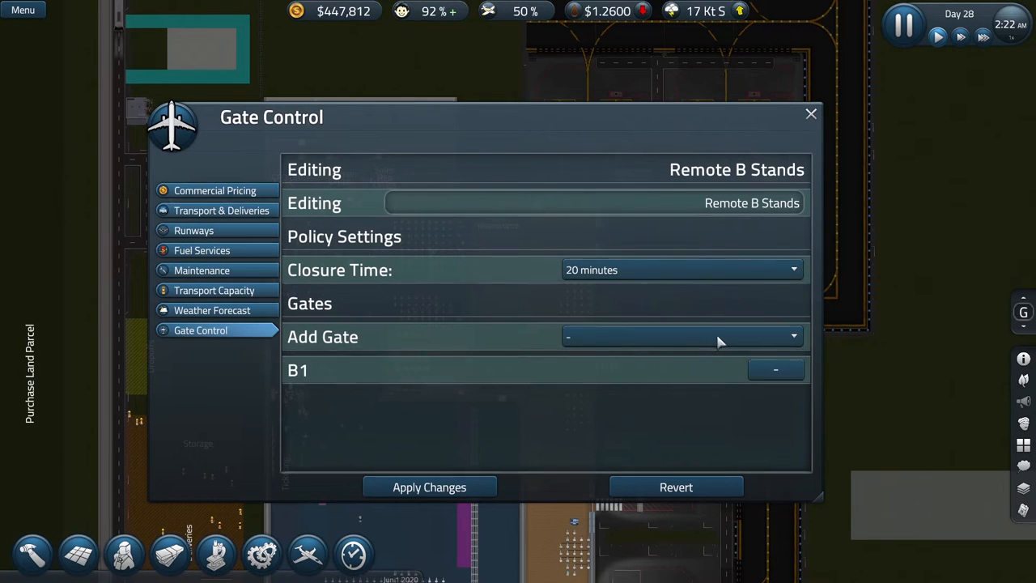
left_click(680, 337)
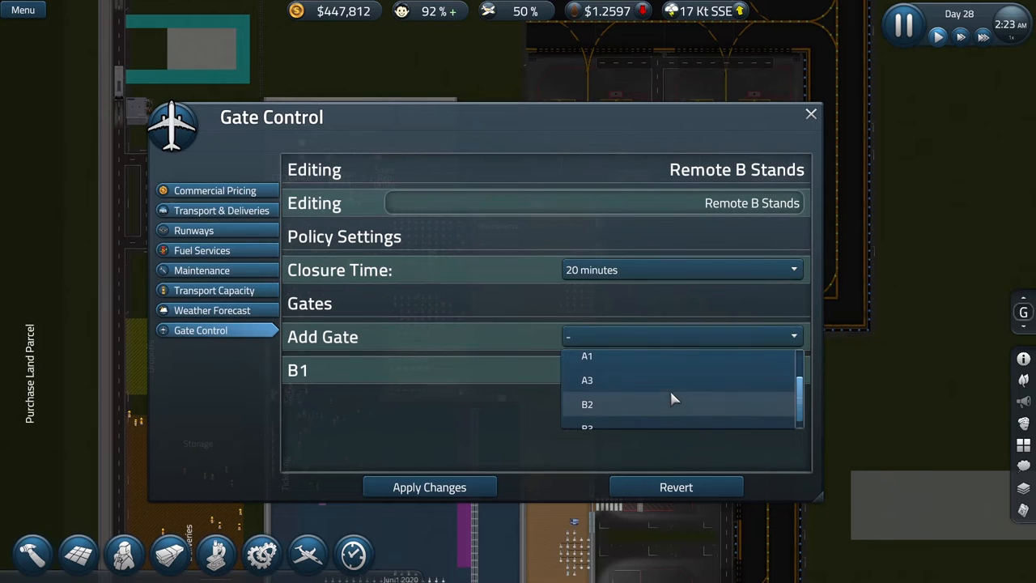
left_click(586, 405)
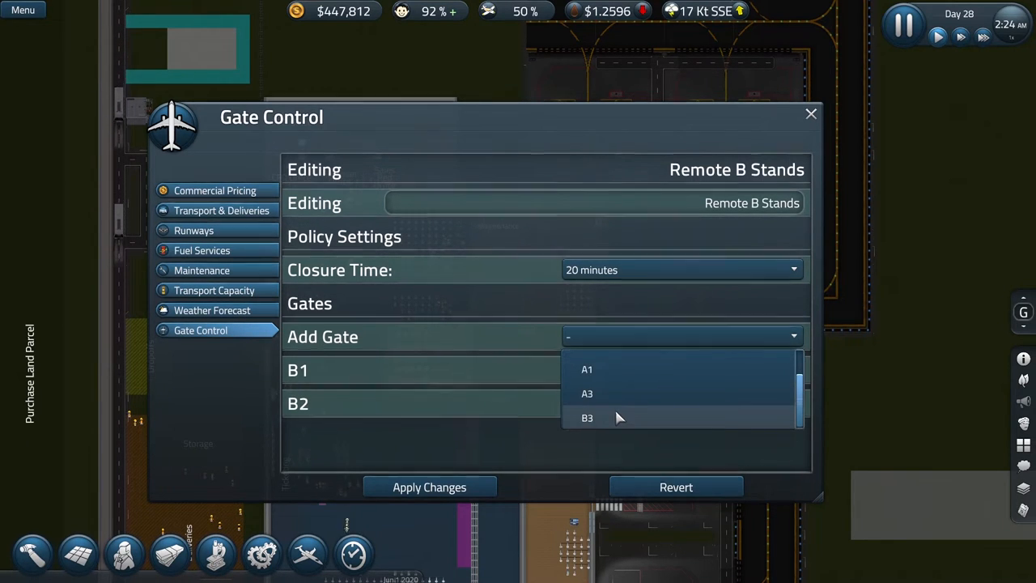
left_click(586, 418)
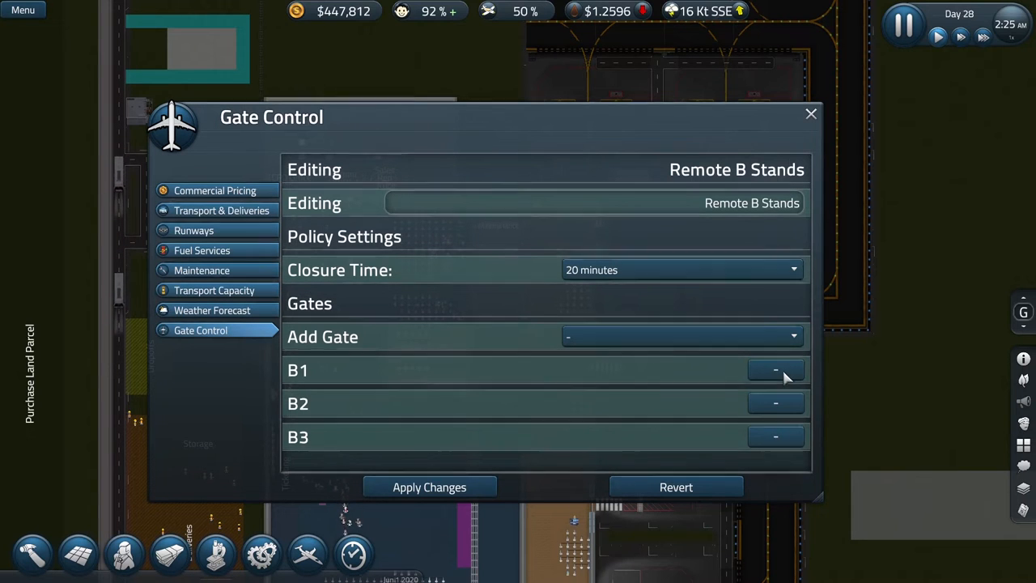
left_click(774, 369)
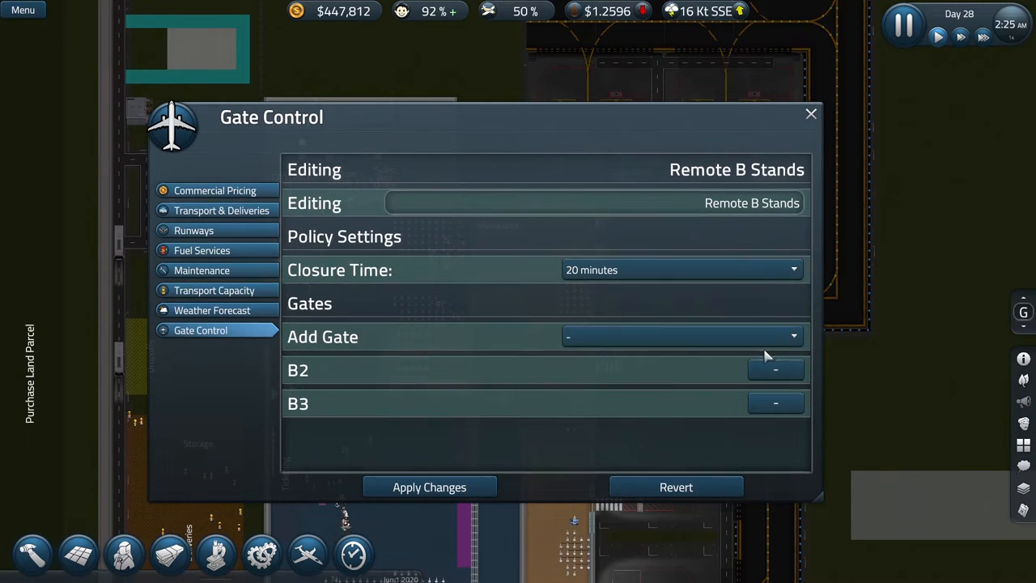
left_click(680, 335)
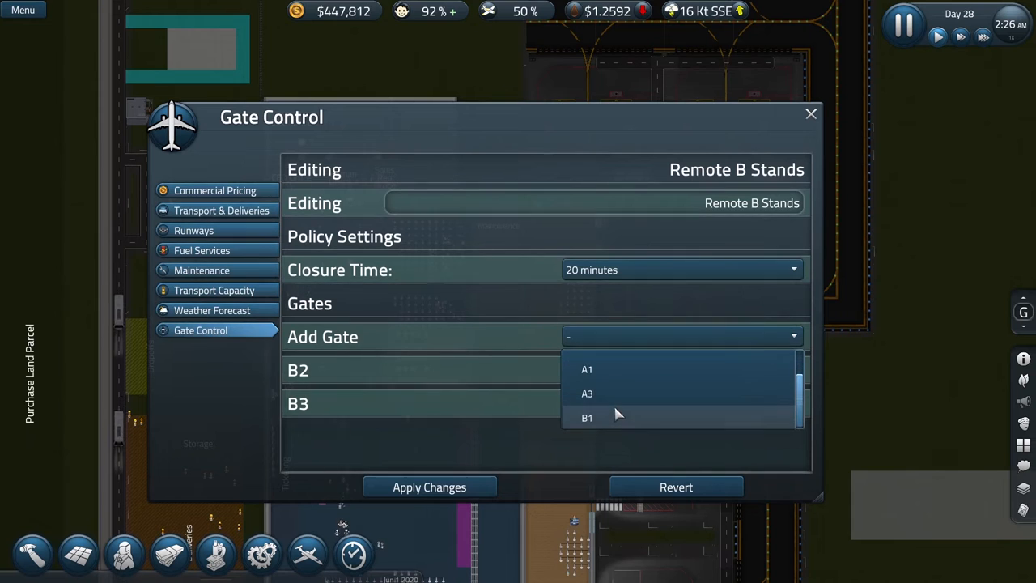
left_click(587, 418)
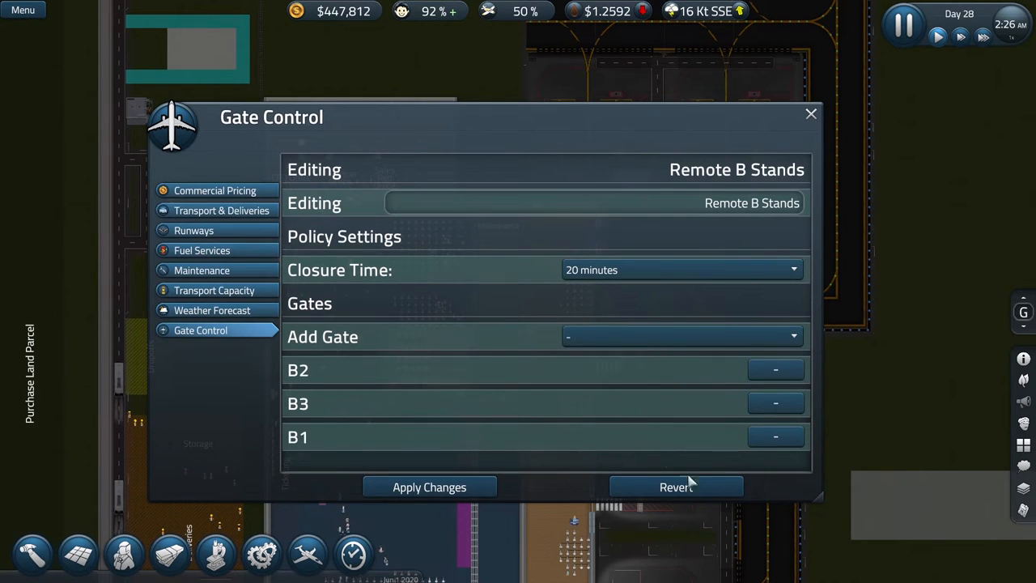
mouse_move(758, 256)
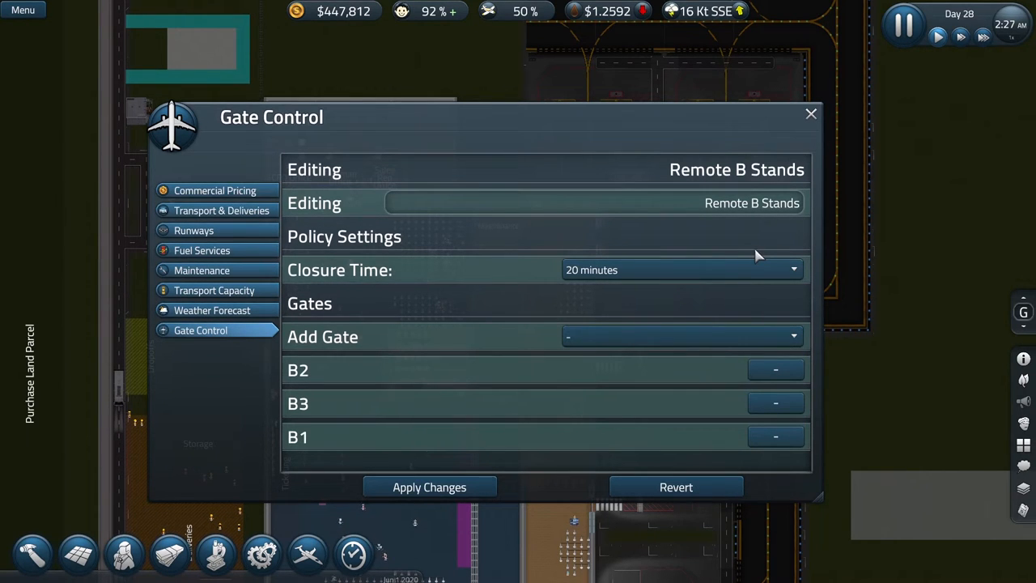
mouse_move(716, 246)
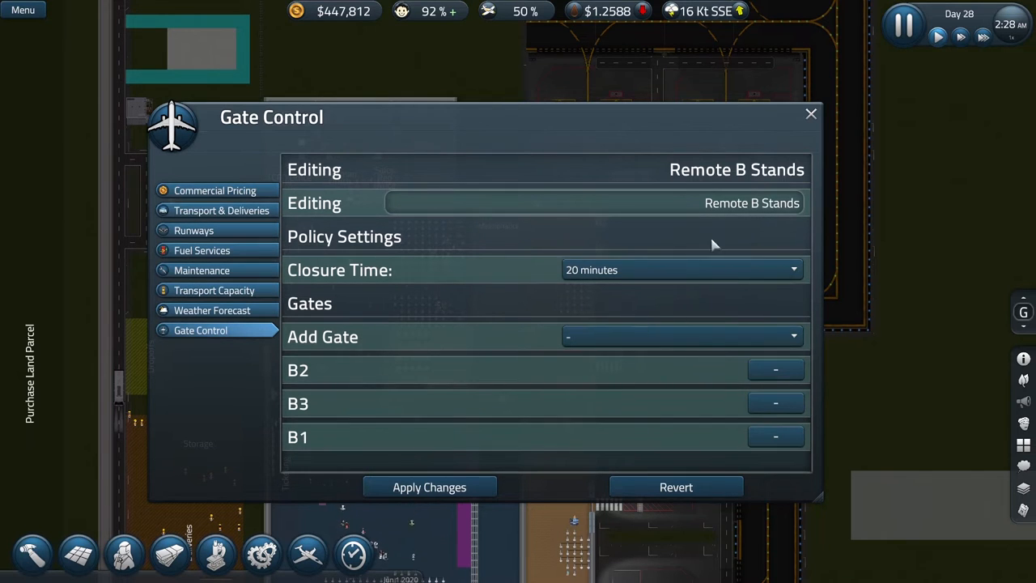
mouse_move(591, 441)
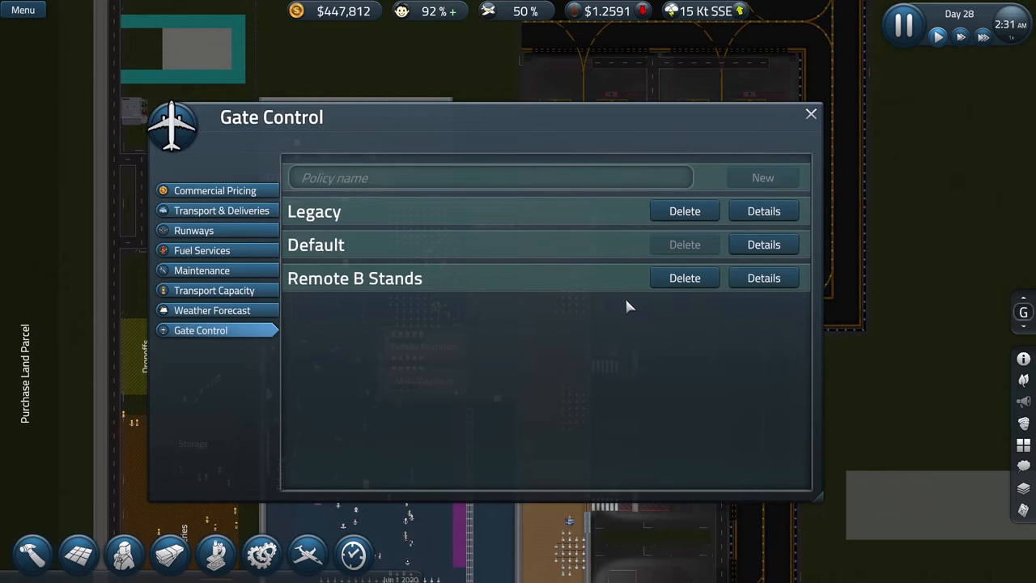
left_click(763, 279)
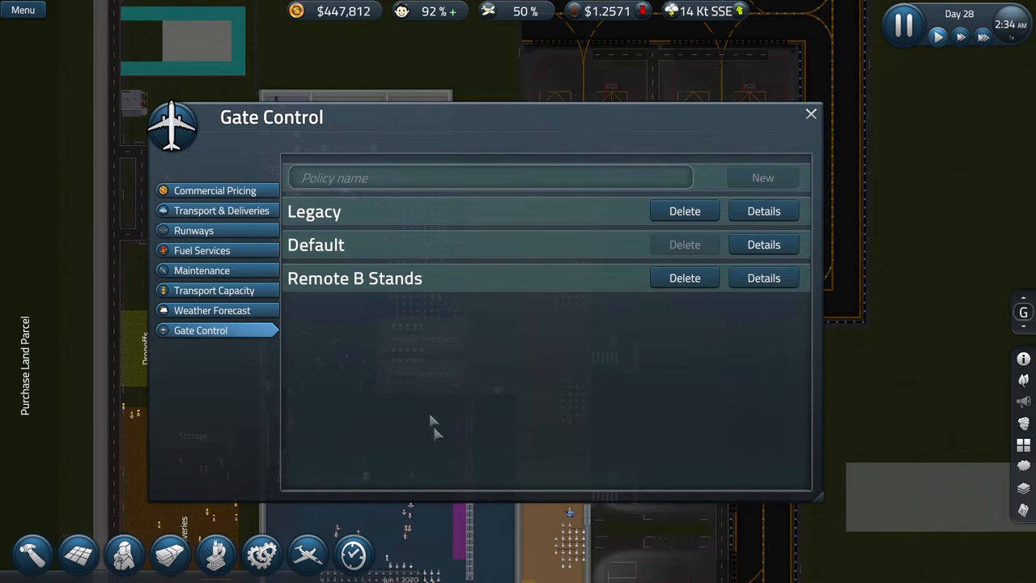
mouse_move(444, 296)
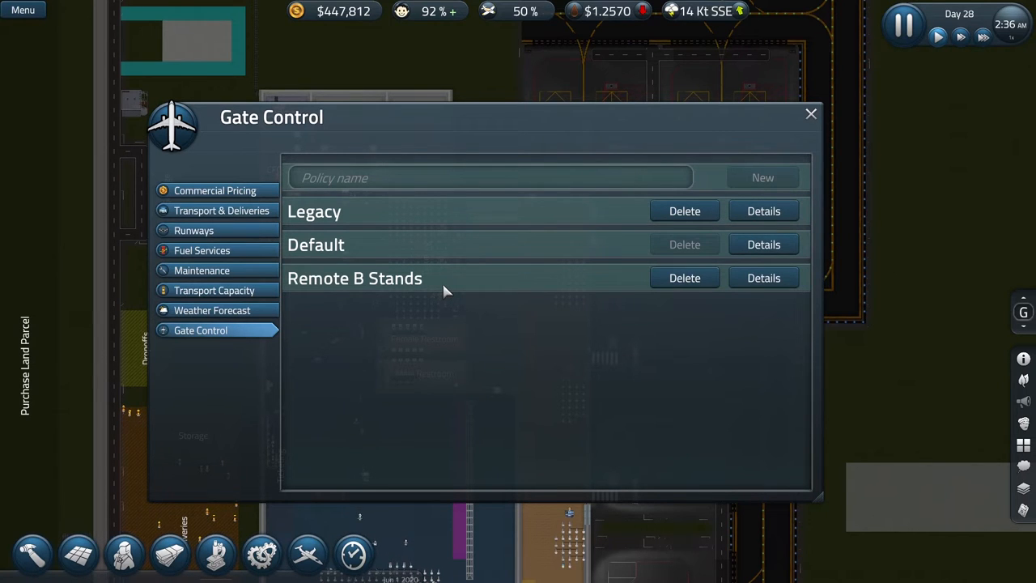
mouse_move(758, 353)
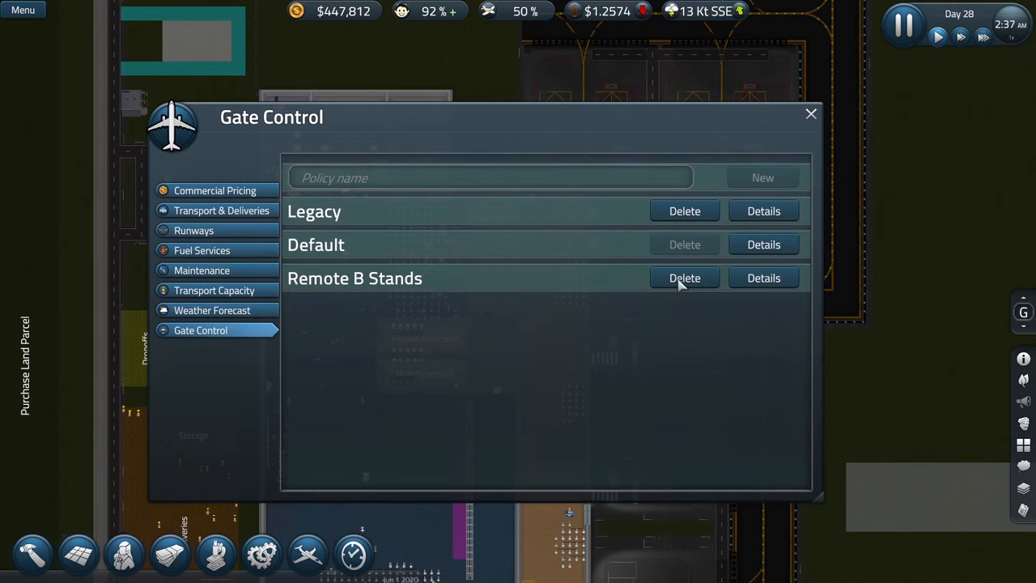
left_click(762, 278)
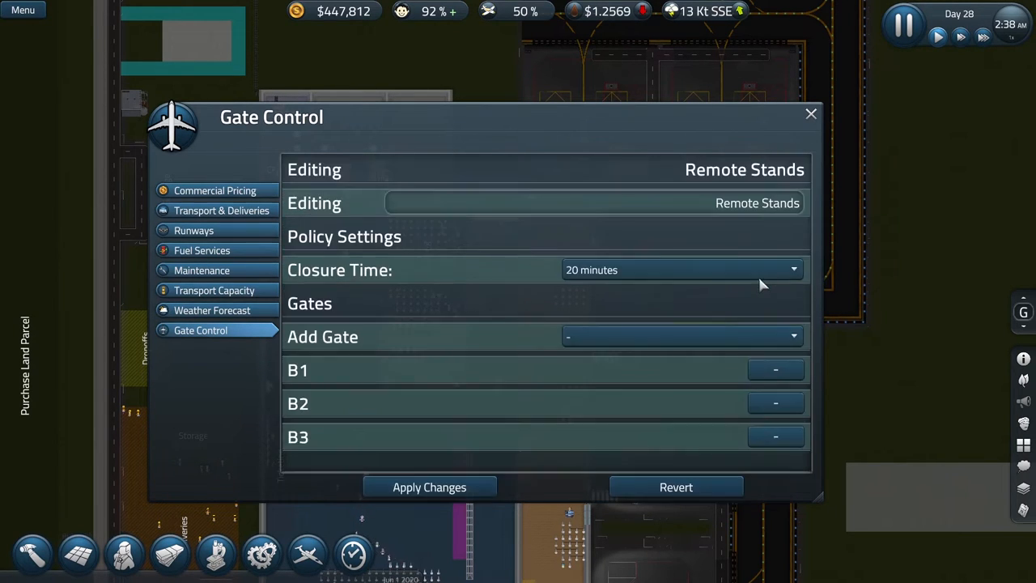
mouse_move(765, 209)
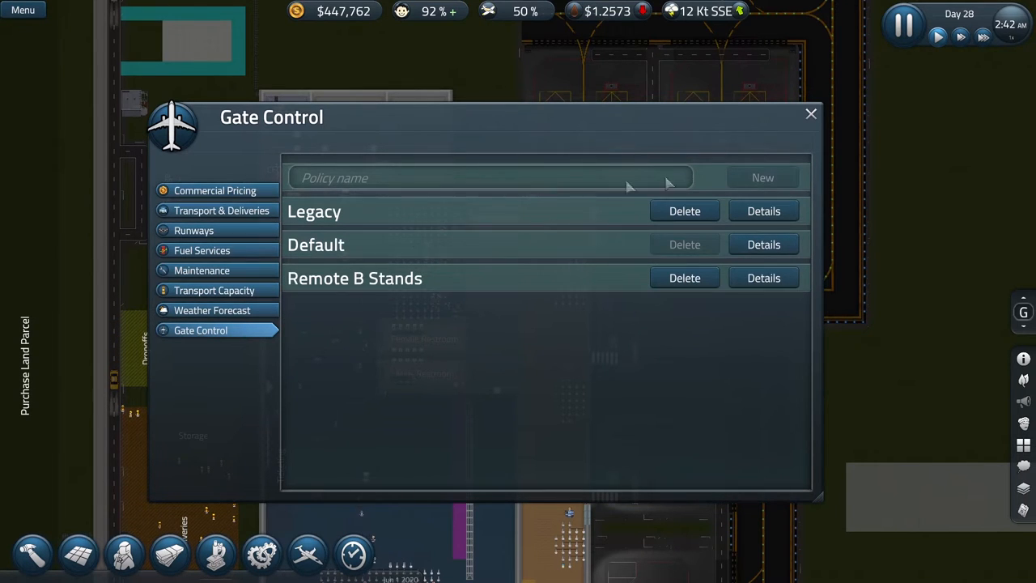
- Create a new gate policy named 'Small A Stands' and open its settings
left_click(489, 176)
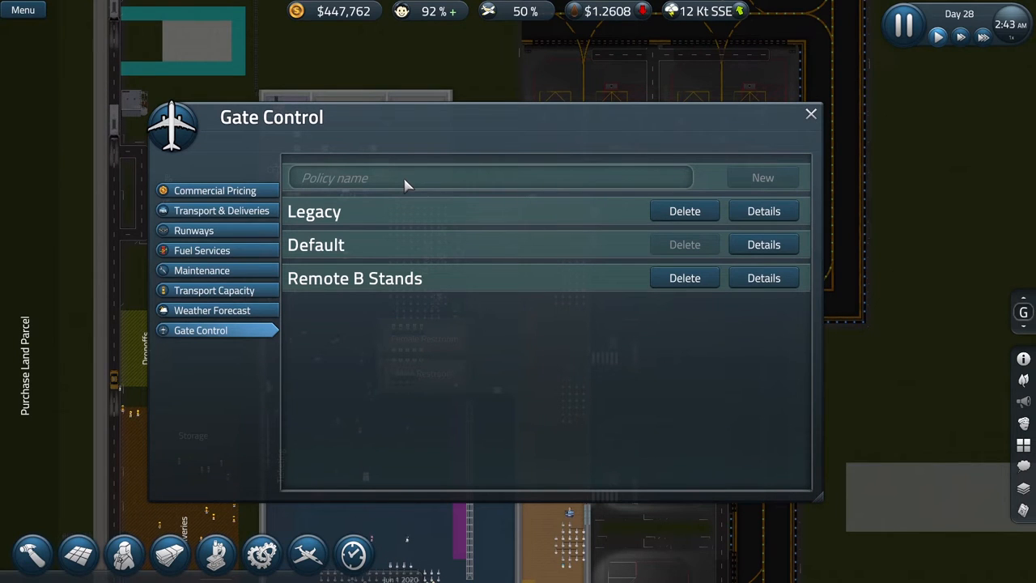
left_click(489, 177)
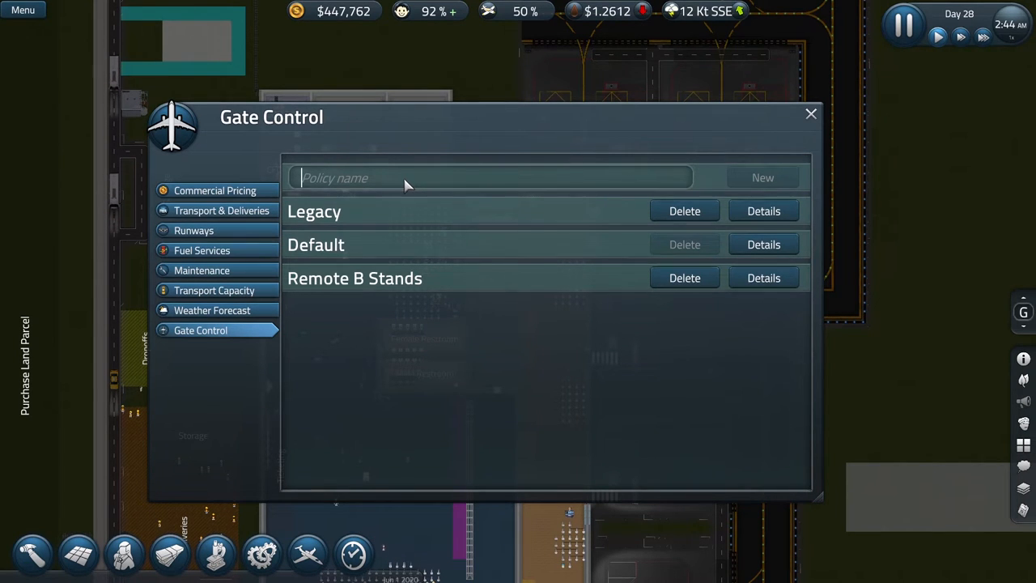
type("Small A S")
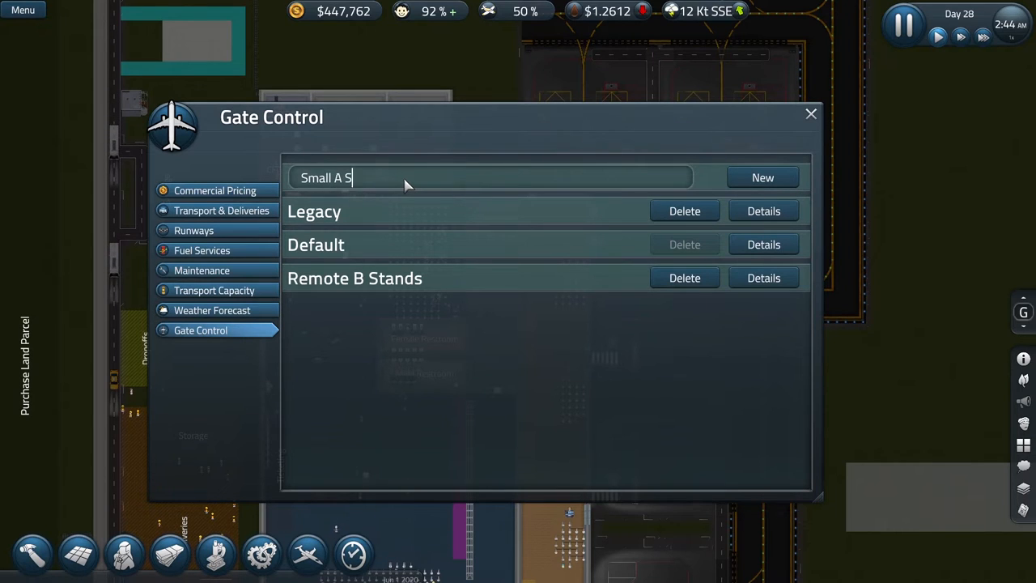
type("tands")
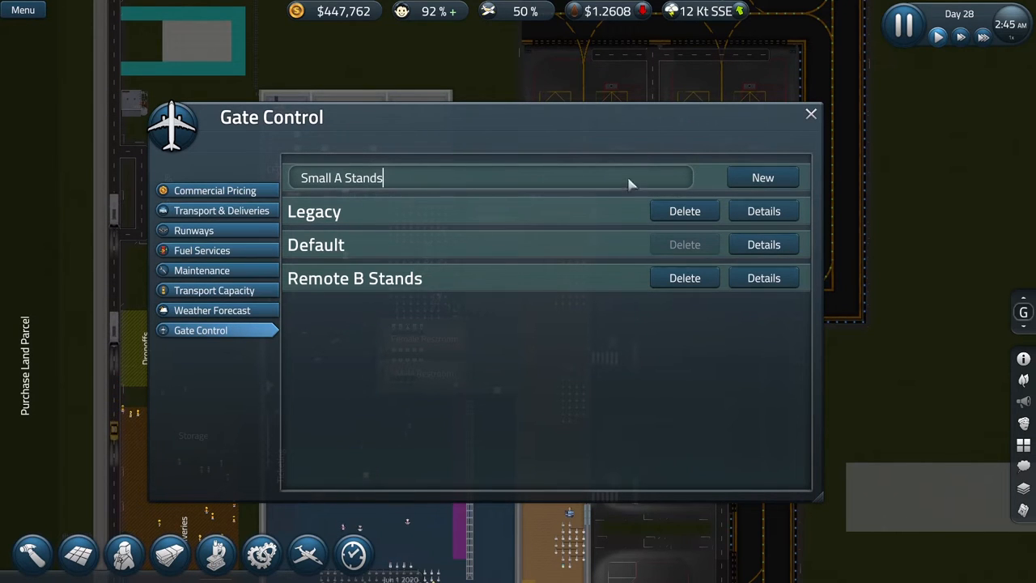
left_click(761, 176)
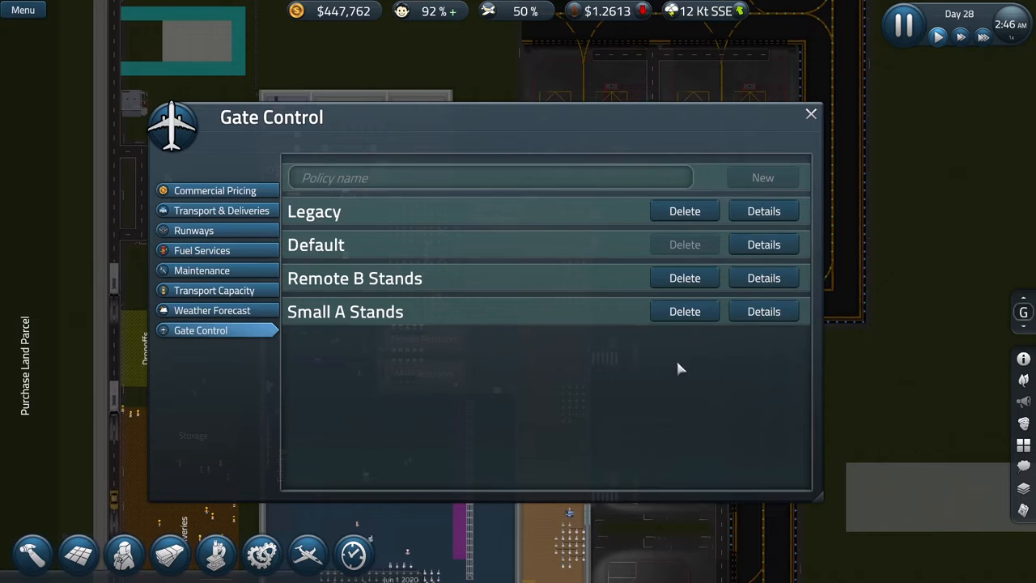
left_click(765, 311)
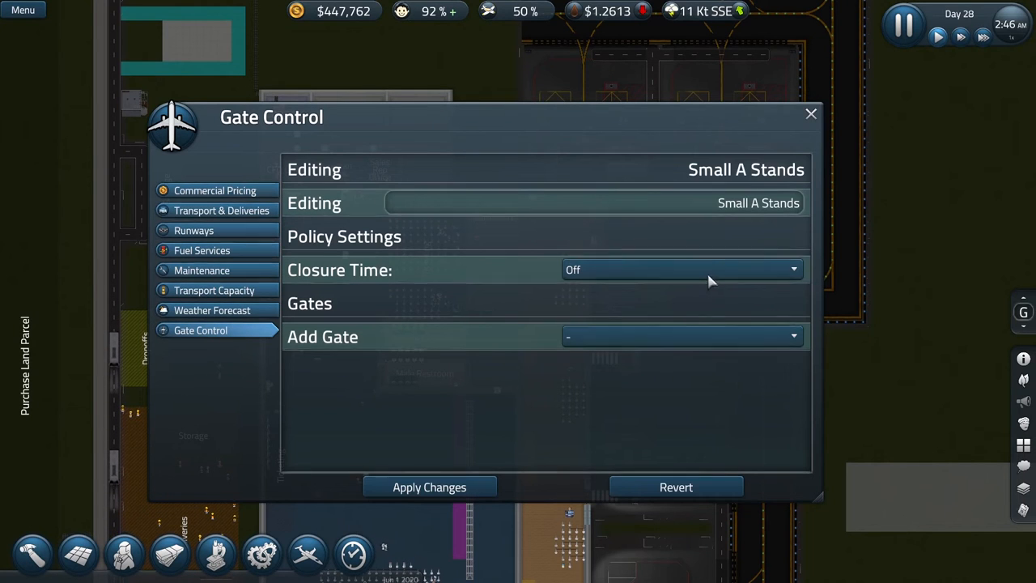
- Give Small A Stands a 15-minute closure time and gates A2, A1, A3, then apply
left_click(680, 269)
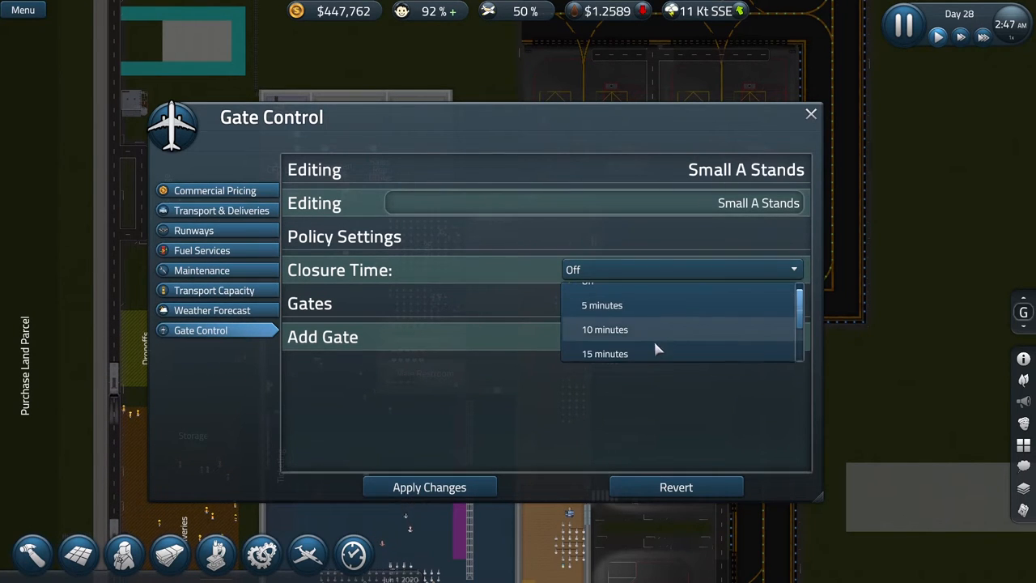
left_click(606, 353)
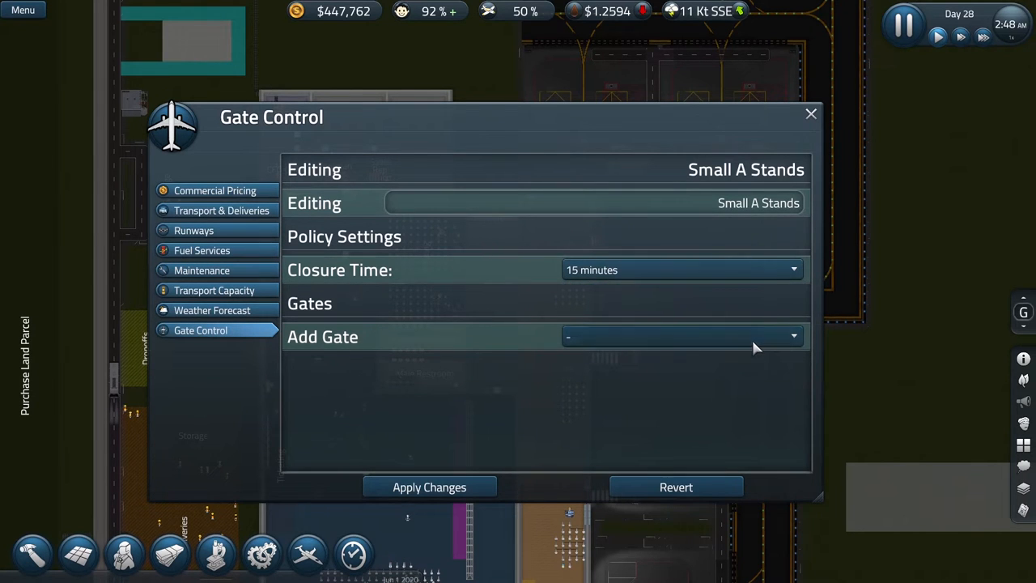
left_click(679, 337)
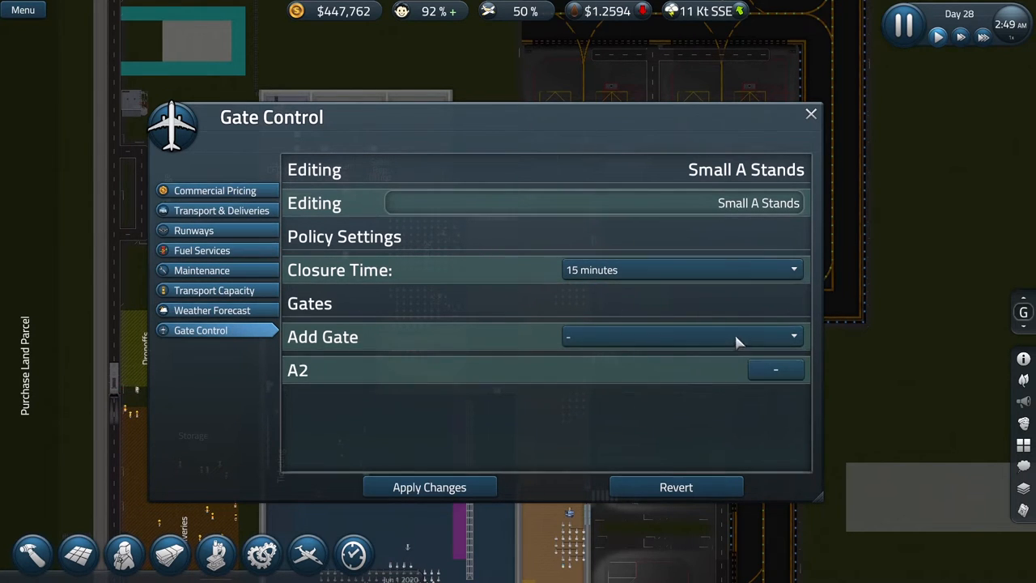
left_click(680, 336)
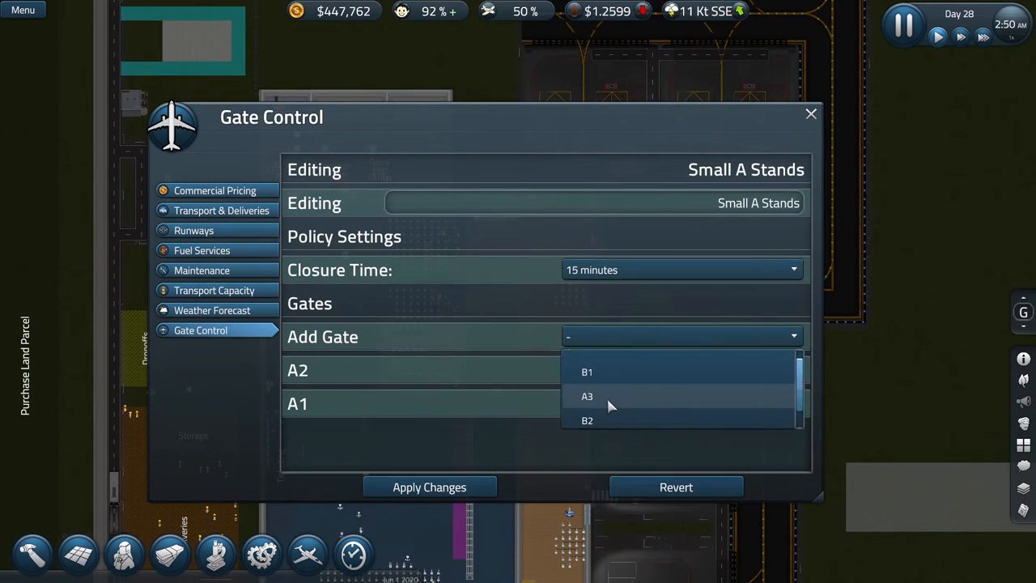
left_click(586, 395)
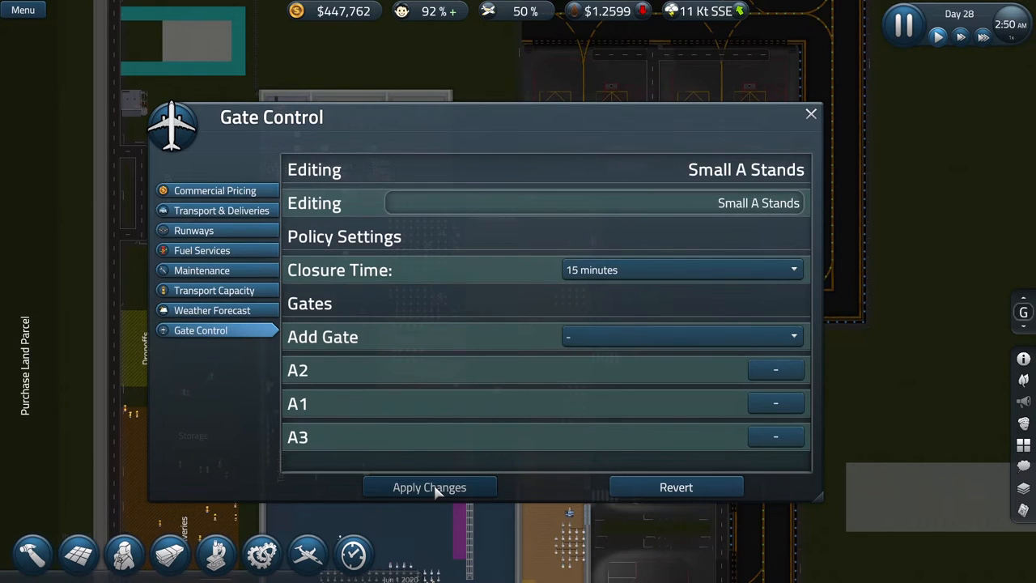
left_click(429, 486)
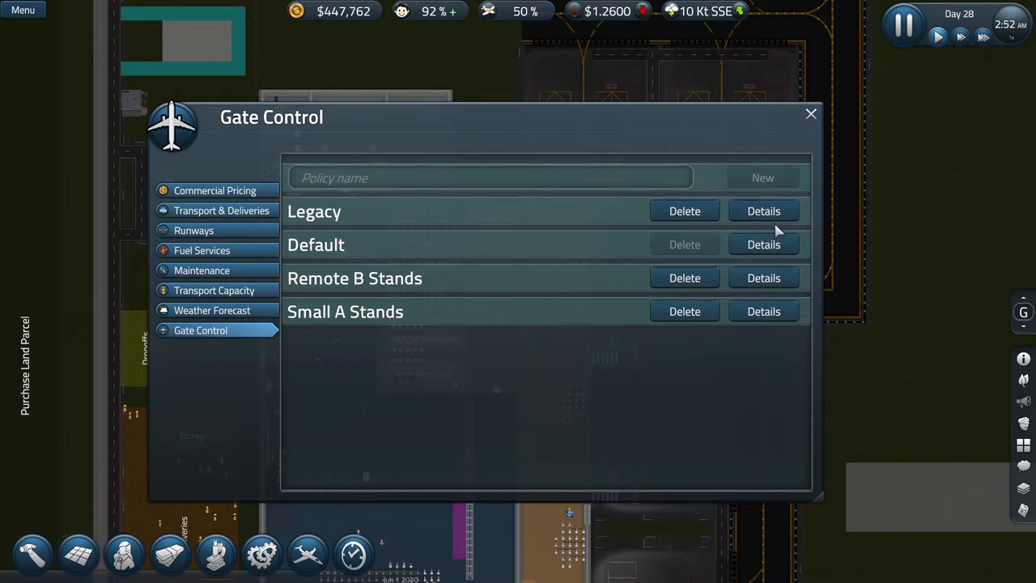
- Review the Legacy policy's 20-minute closure and empty gate list, then close Gate Control
left_click(764, 210)
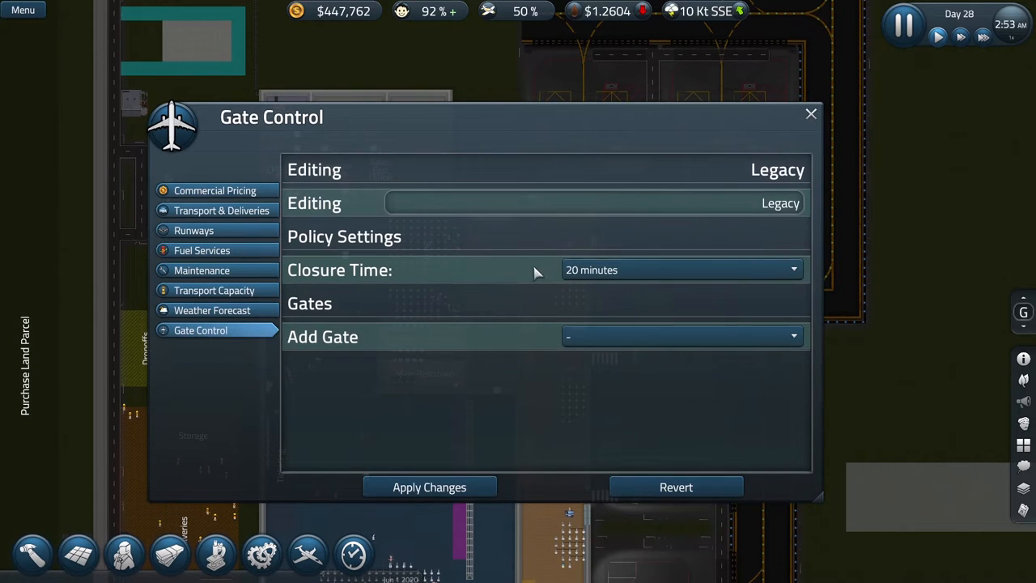
mouse_move(632, 298)
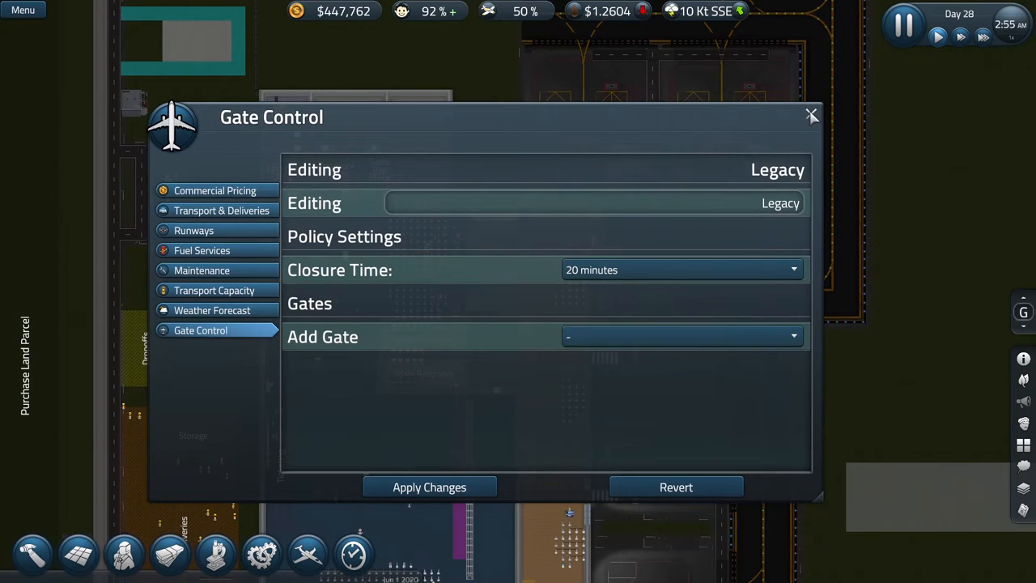
left_click(813, 115)
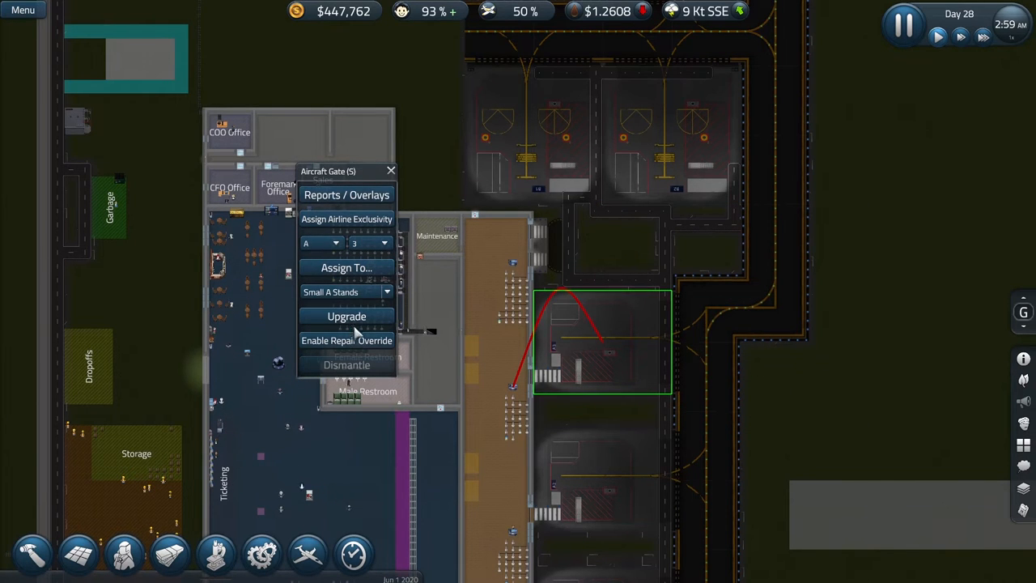
mouse_move(420, 301)
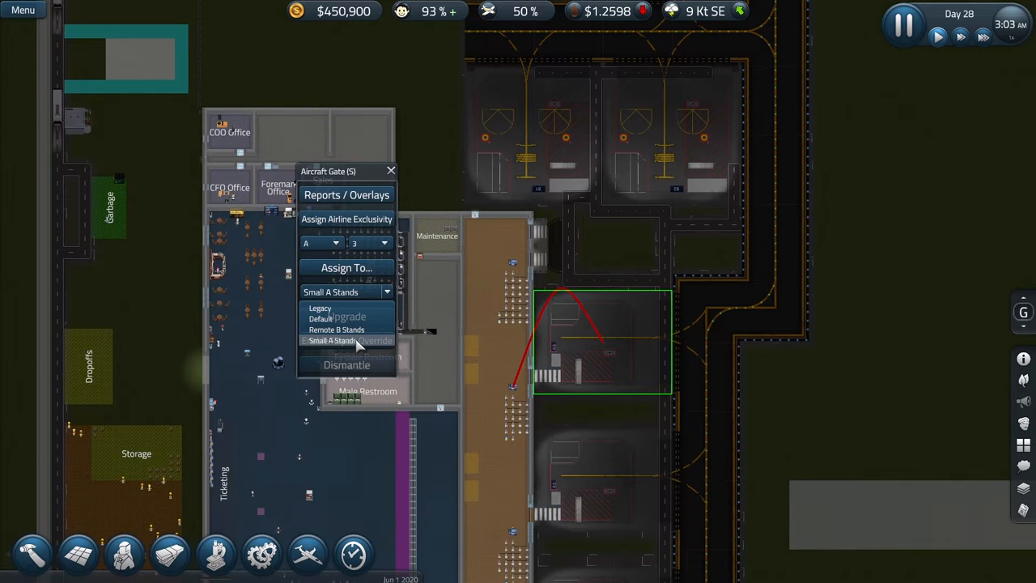
mouse_move(365, 292)
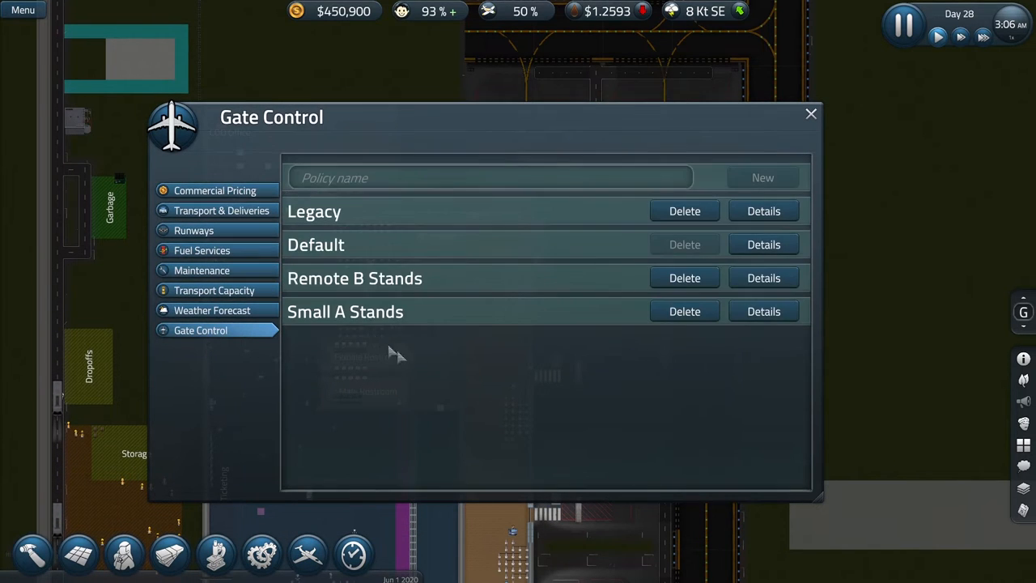
mouse_move(483, 220)
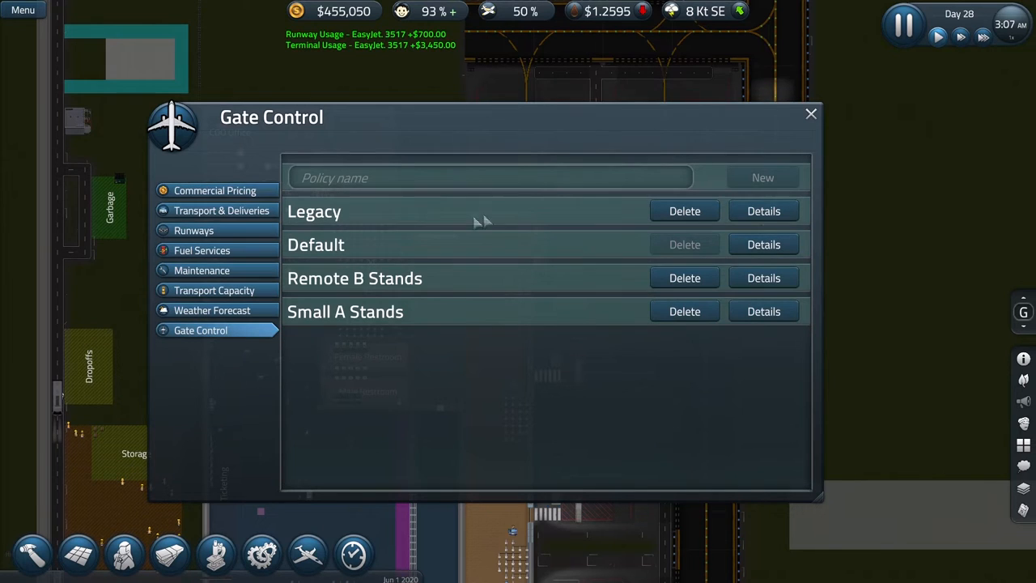
- Delete the Legacy gate policy with confirmation and close Gate Control
left_click(684, 211)
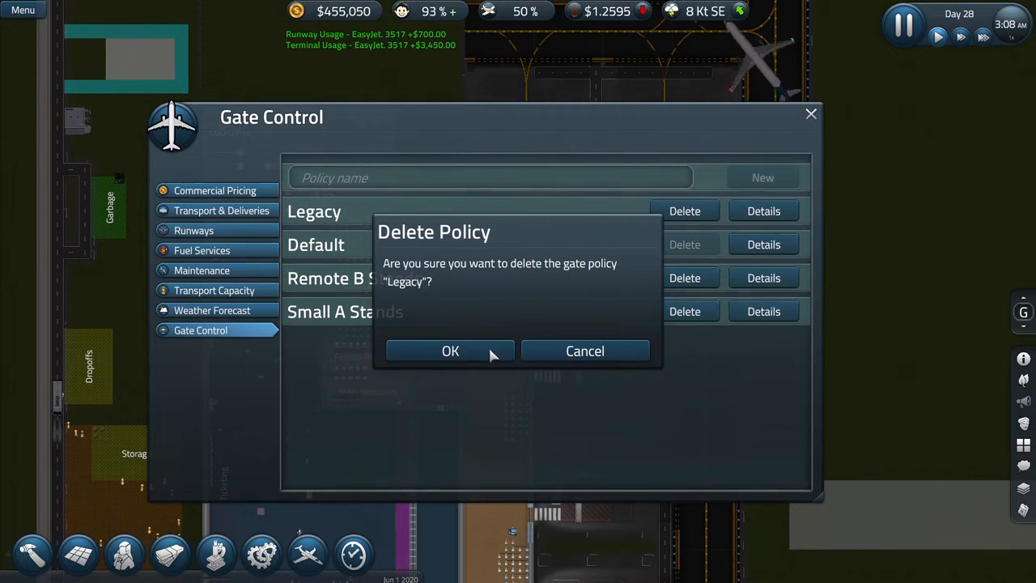
left_click(450, 350)
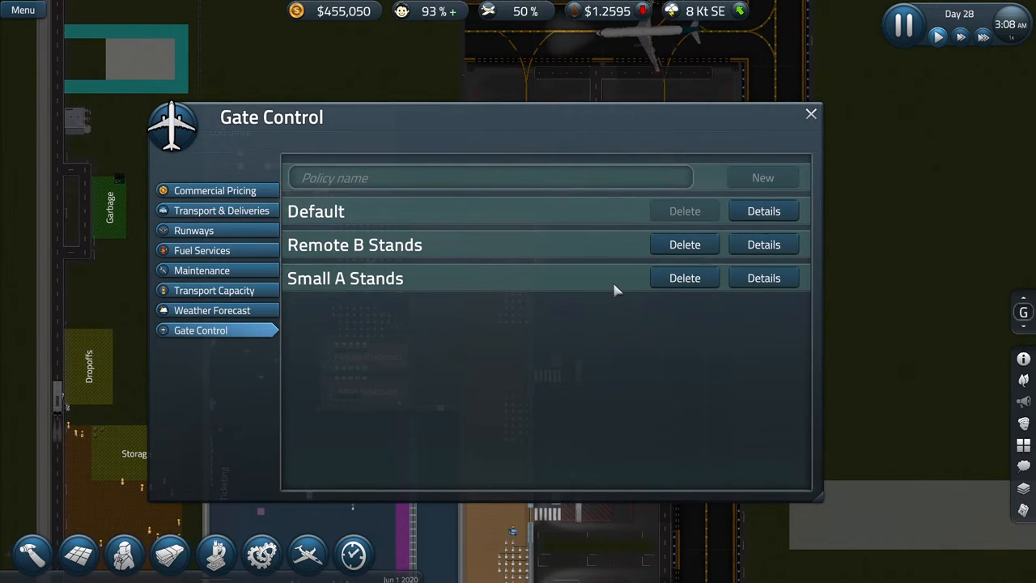
mouse_move(850, 253)
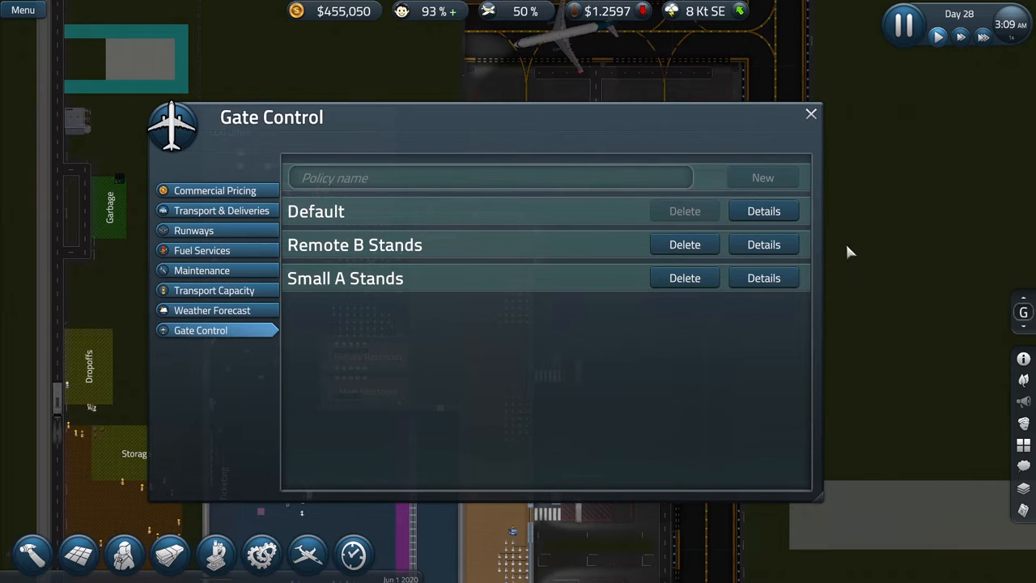
left_click(762, 211)
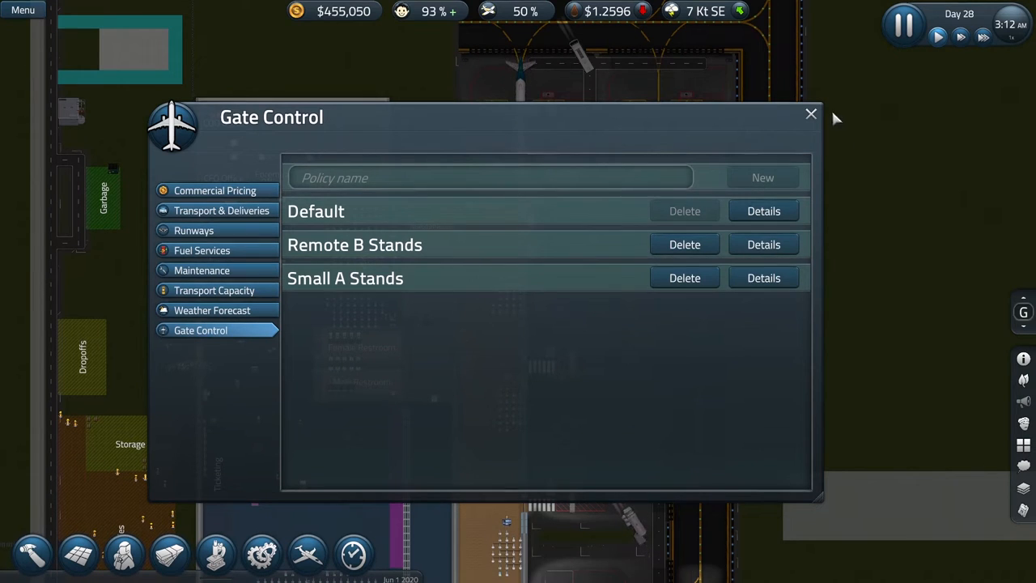
left_click(812, 114)
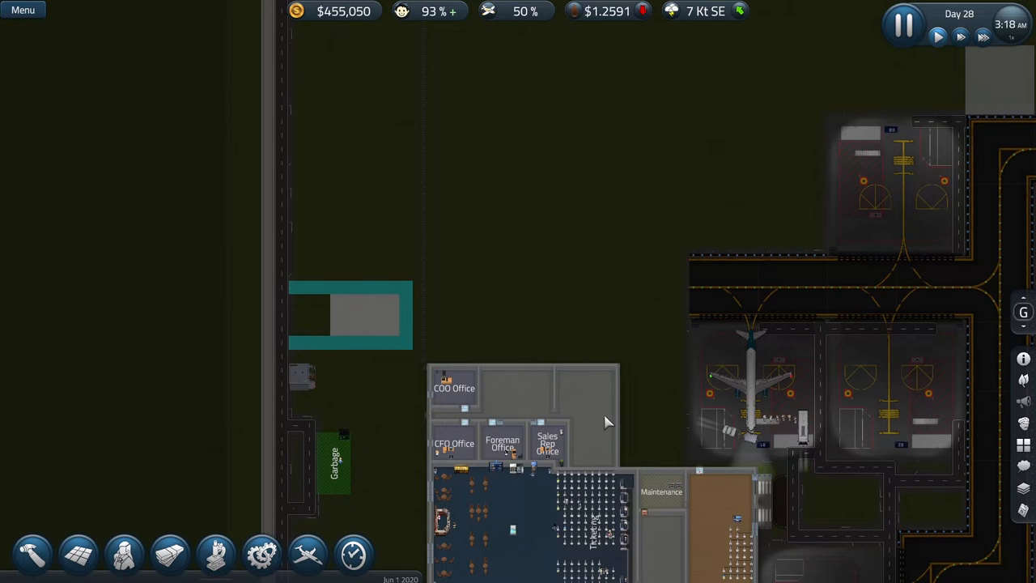
mouse_move(607, 371)
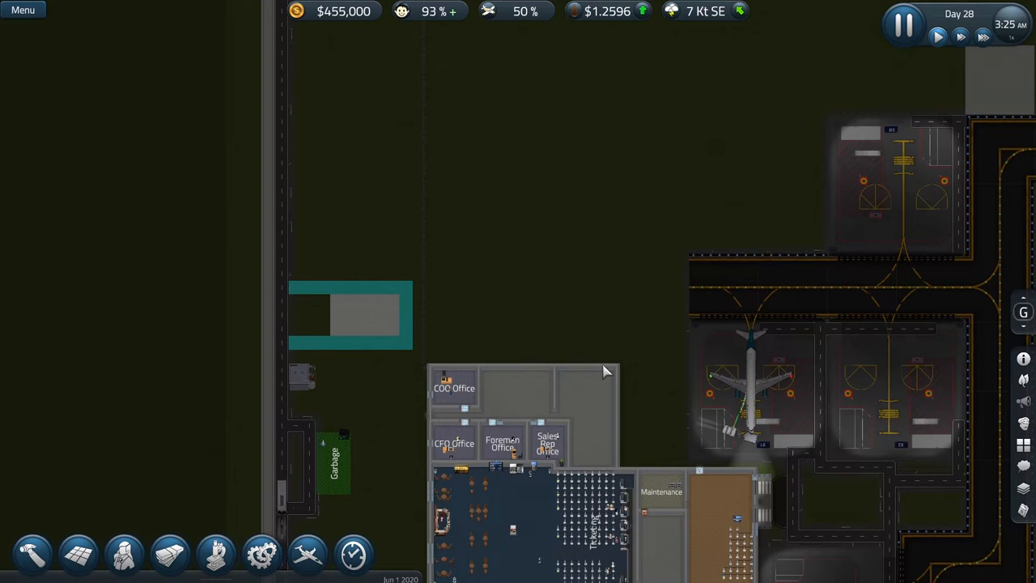
mouse_move(305, 264)
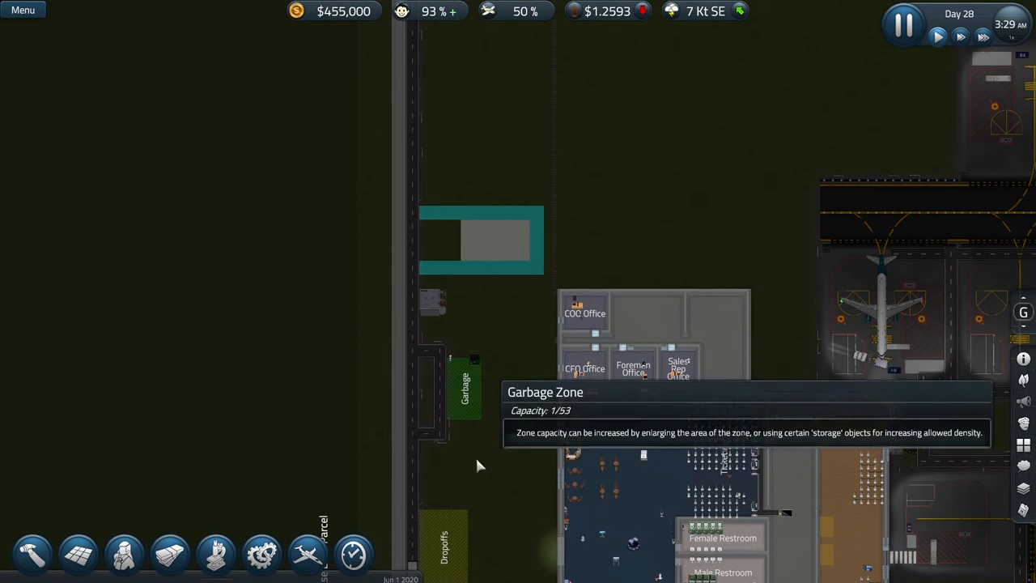
mouse_move(609, 268)
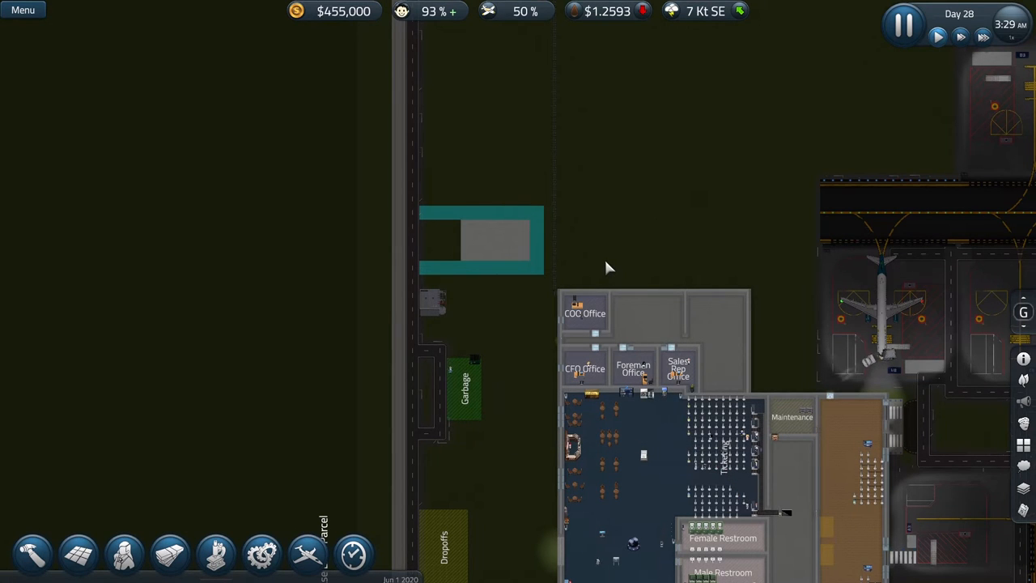
mouse_move(664, 237)
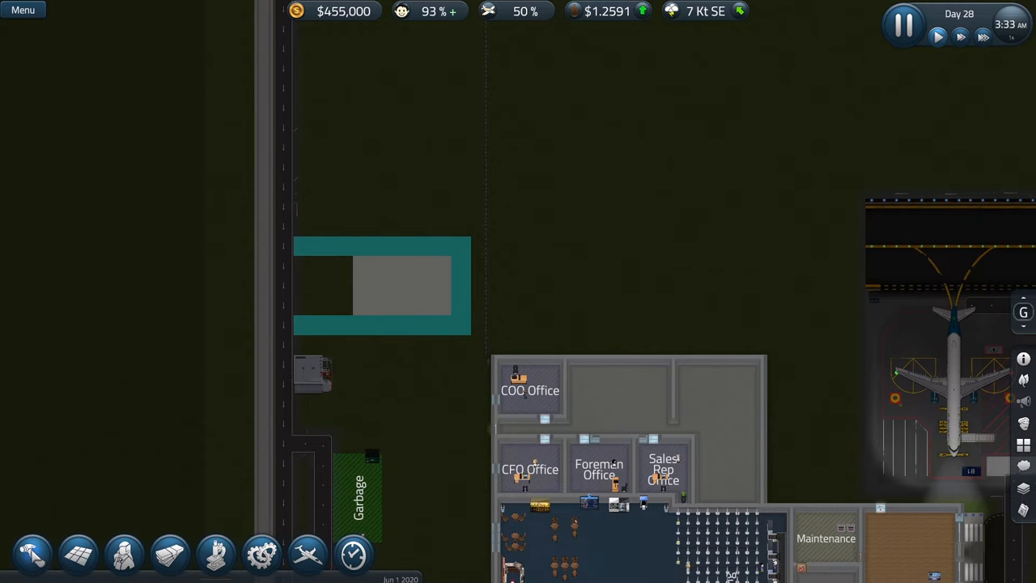
left_click(33, 554)
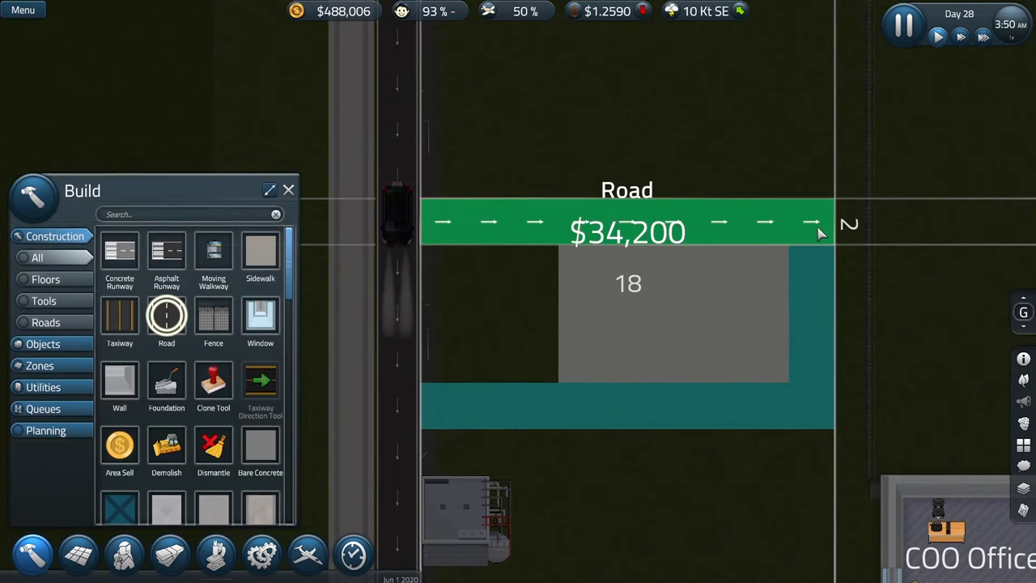
- Lay road around the parking plot's top, right and bottom, joining the main road
left_click(813, 227)
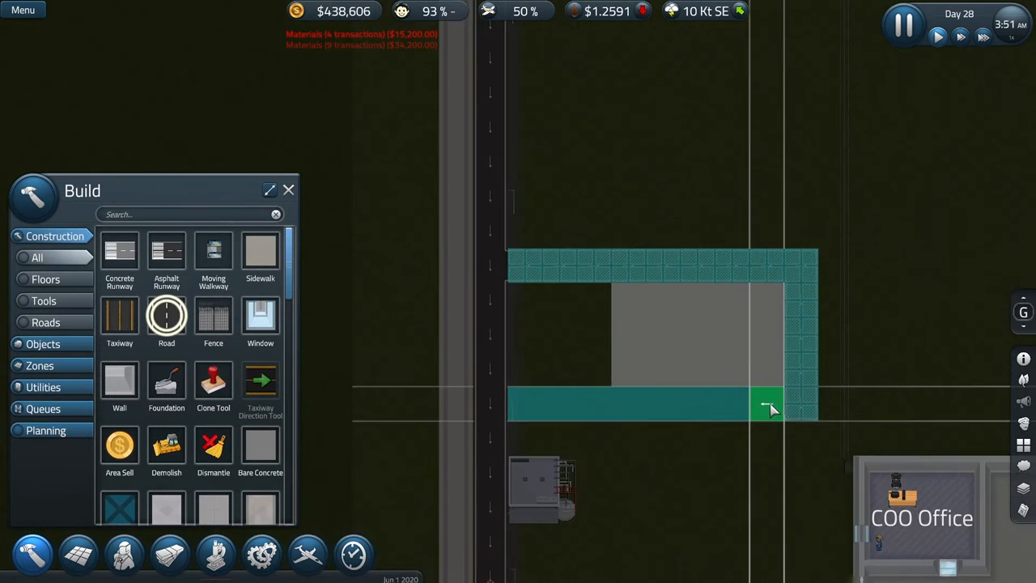
left_click_drag(769, 408, 526, 408)
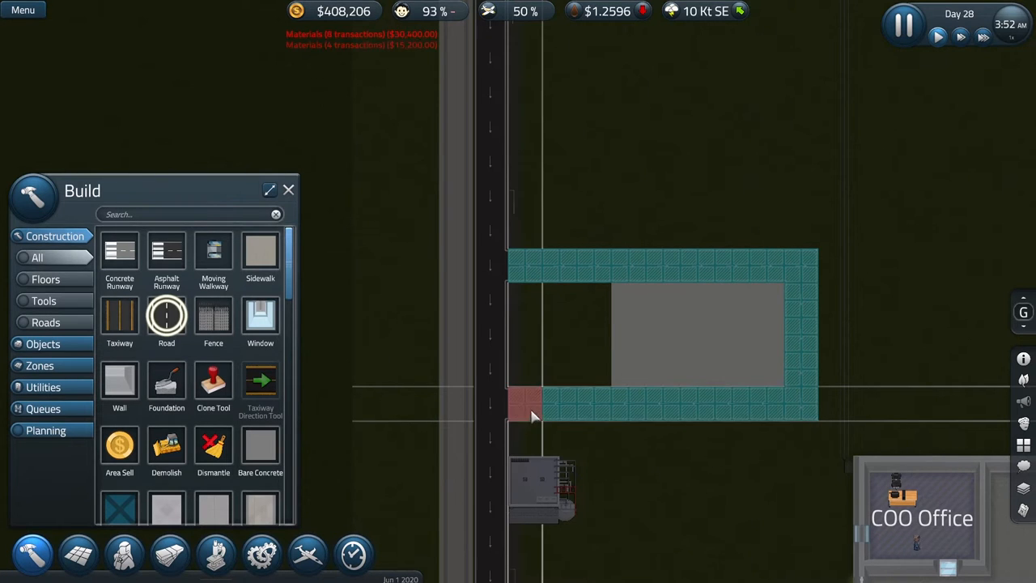
left_click(525, 402)
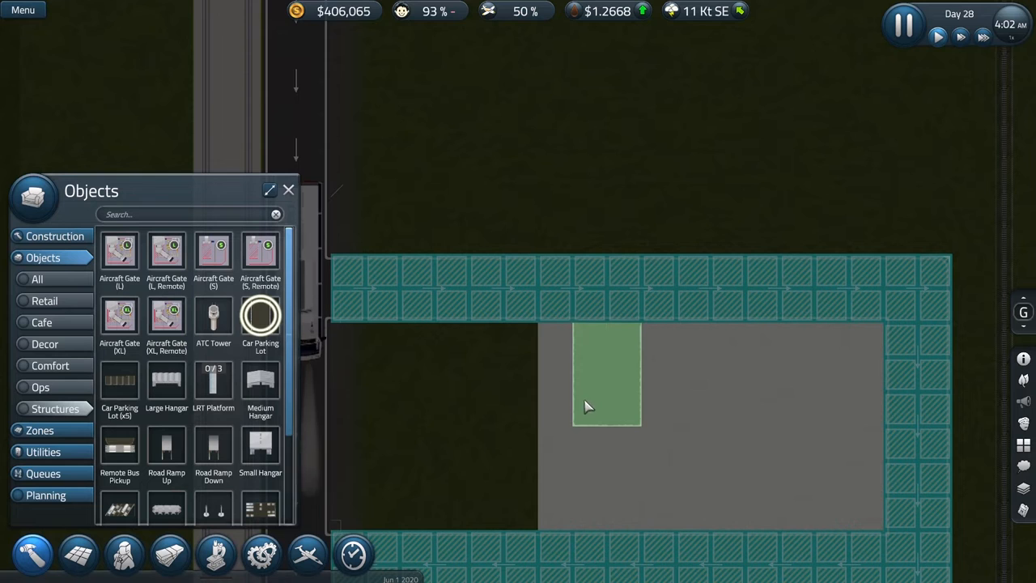
- Place a car parking lot inside the new road loop
left_click(640, 373)
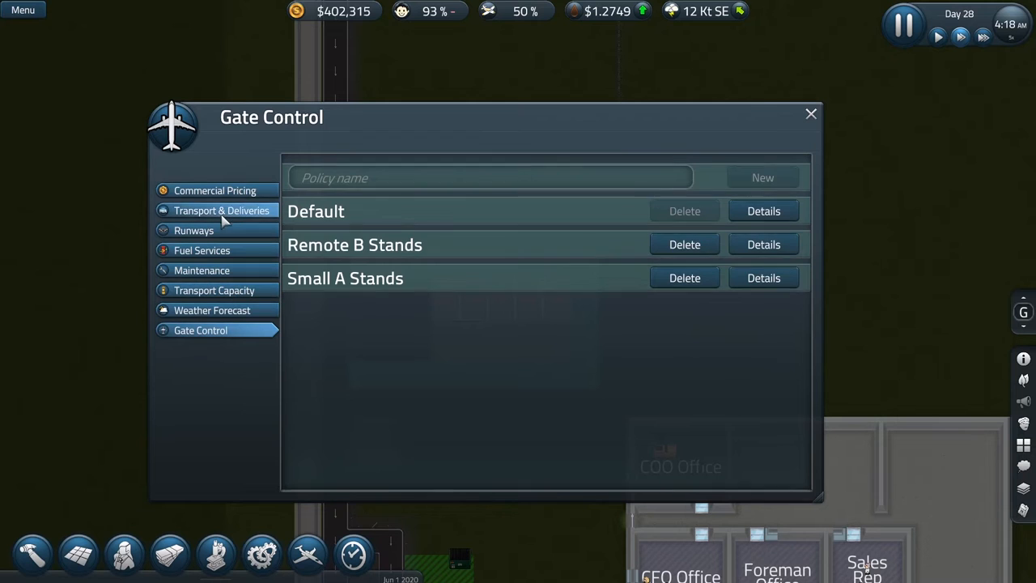
left_click(220, 211)
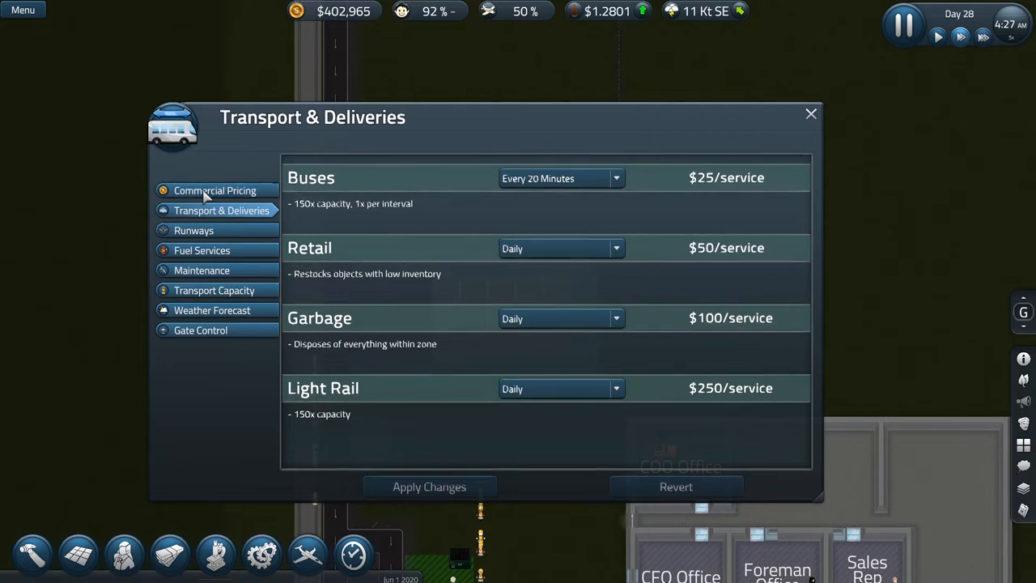
left_click(213, 191)
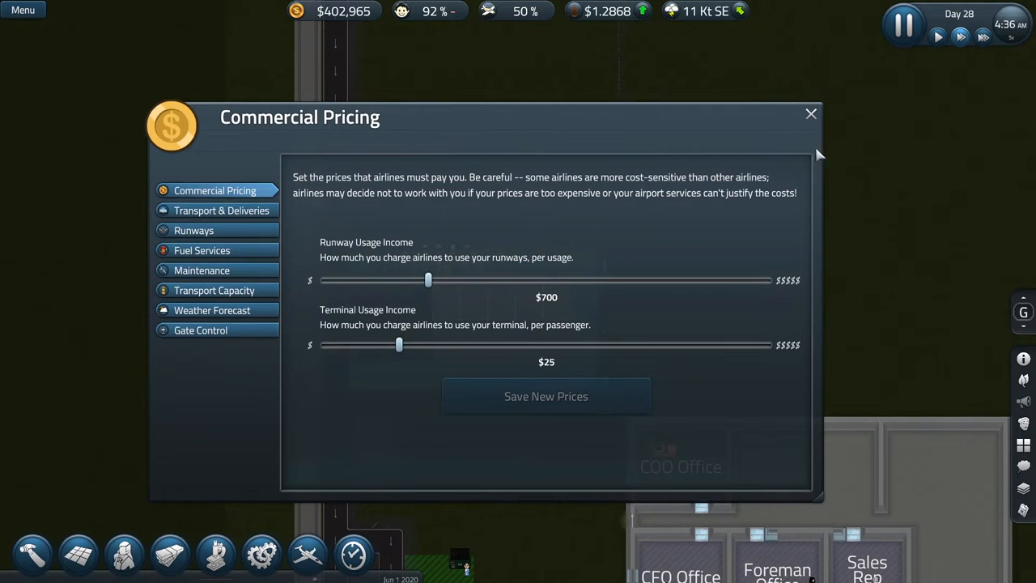
left_click(811, 114)
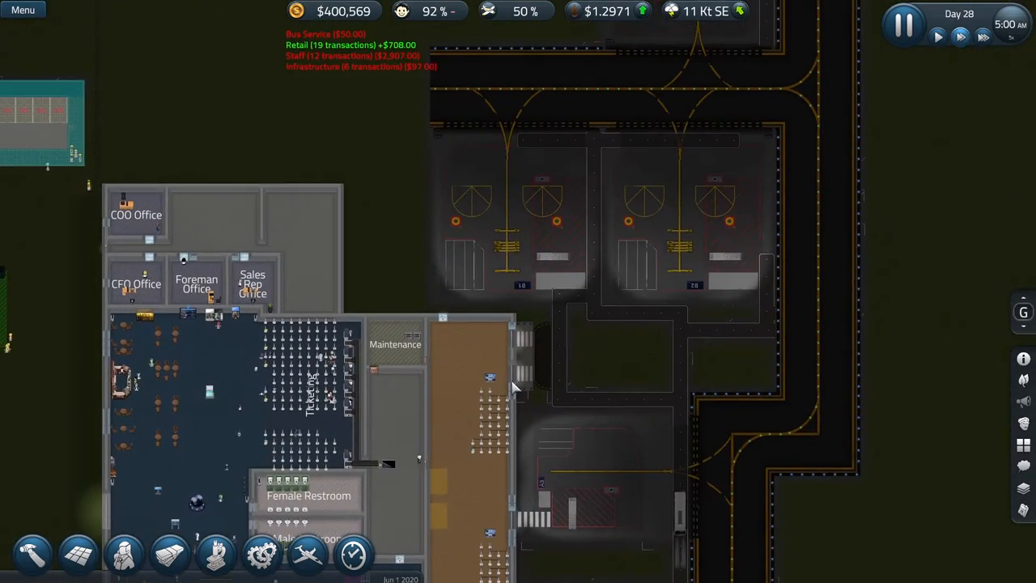
- Review and close the Profit & Loss report, then bring up the build catalogue
left_click(353, 554)
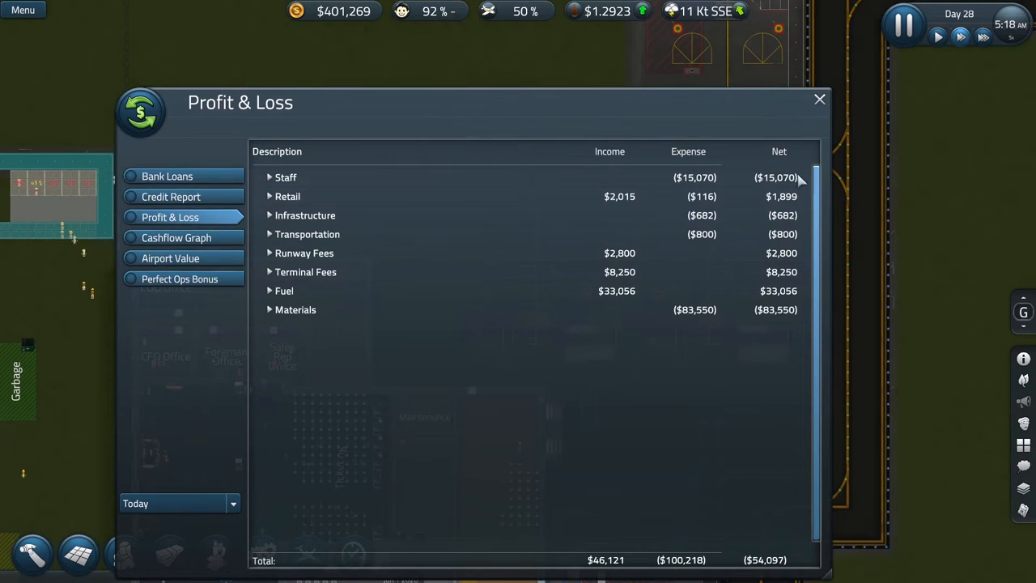
left_click(820, 99)
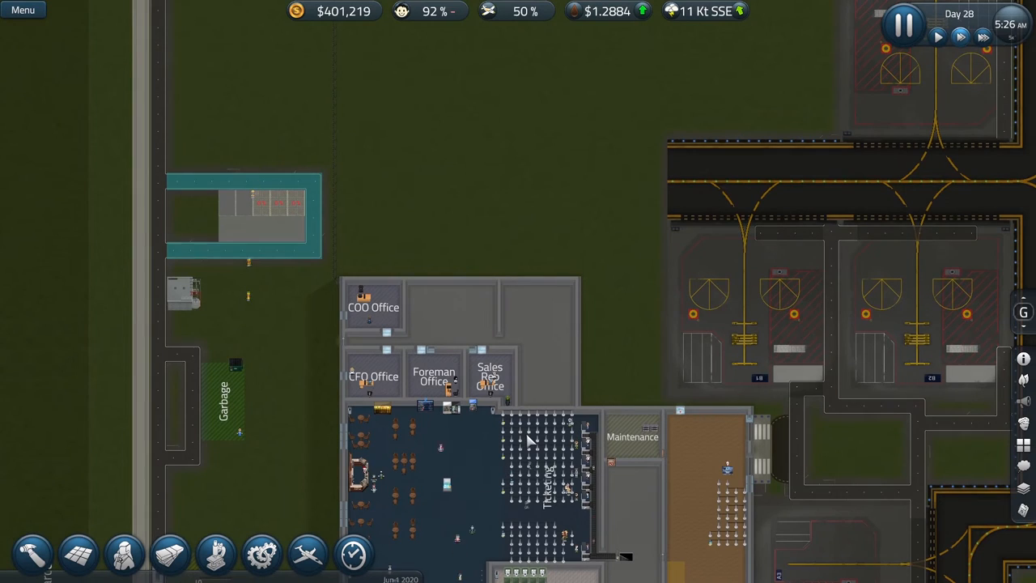
mouse_move(208, 388)
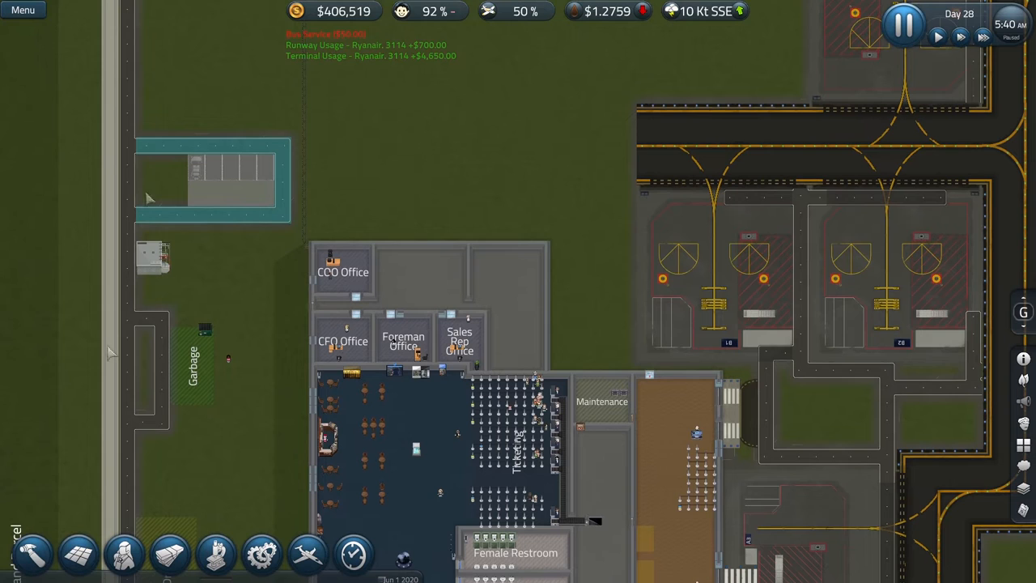
mouse_move(32, 554)
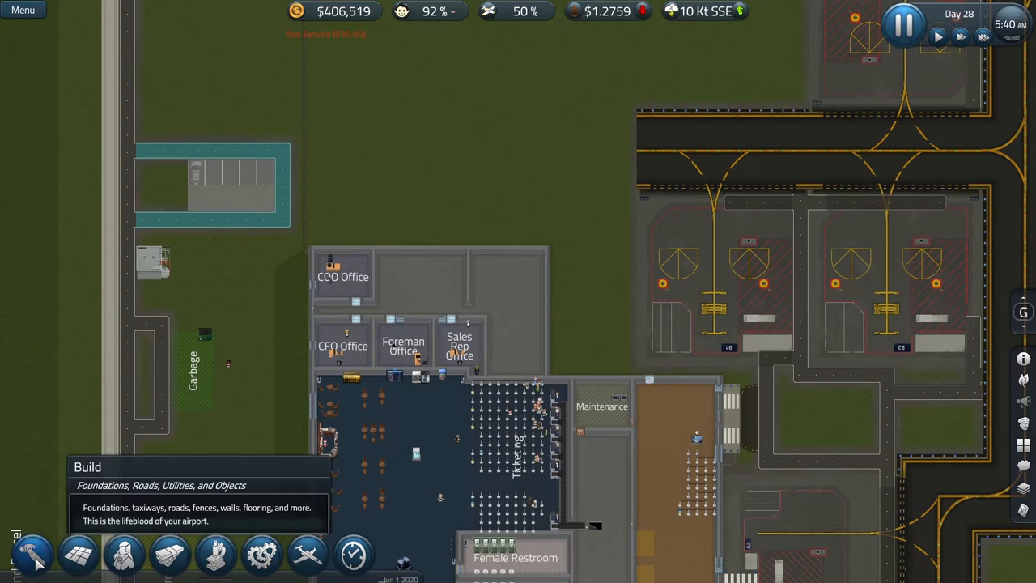
left_click(33, 554)
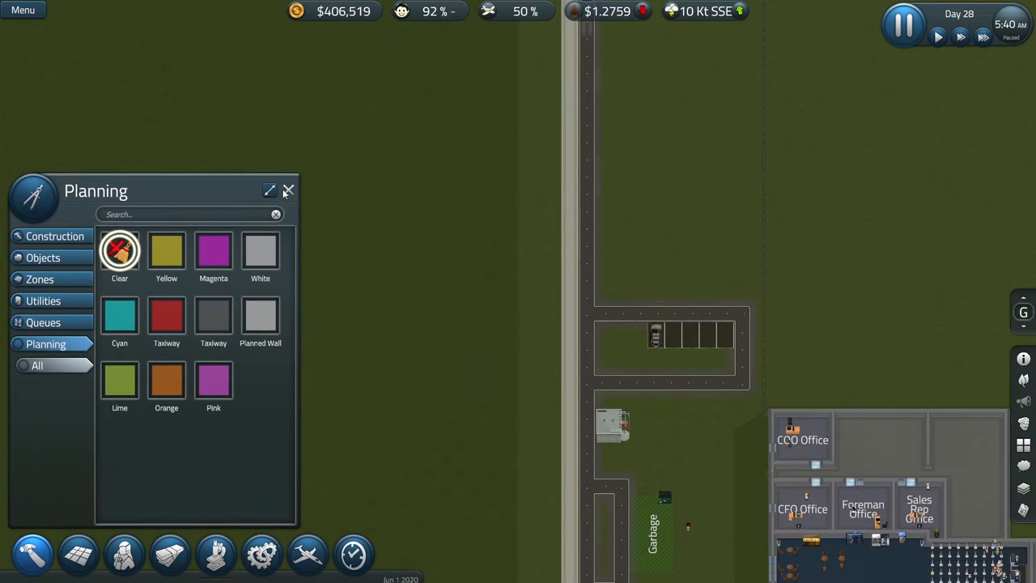
- Raise the car parking lot's hourly rate from $10.00 to $11.00
left_click(288, 191)
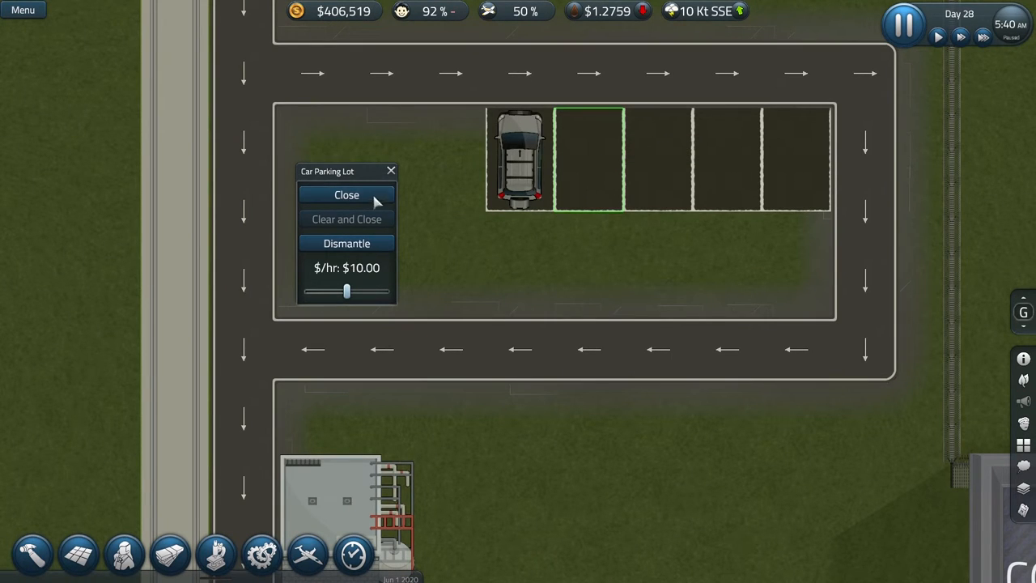
mouse_move(396, 171)
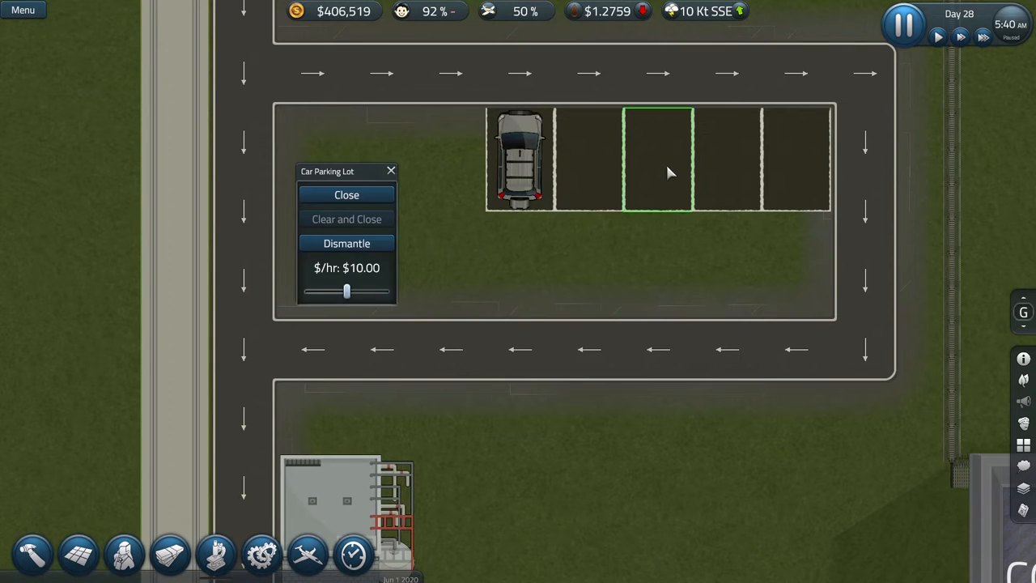
left_click_drag(346, 291, 353, 292)
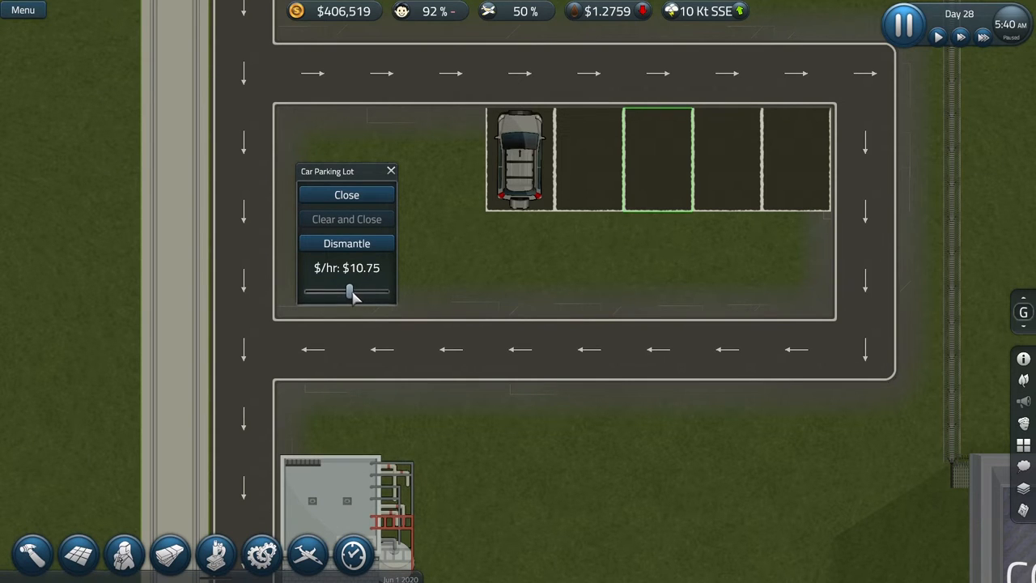
left_click_drag(350, 292, 353, 291)
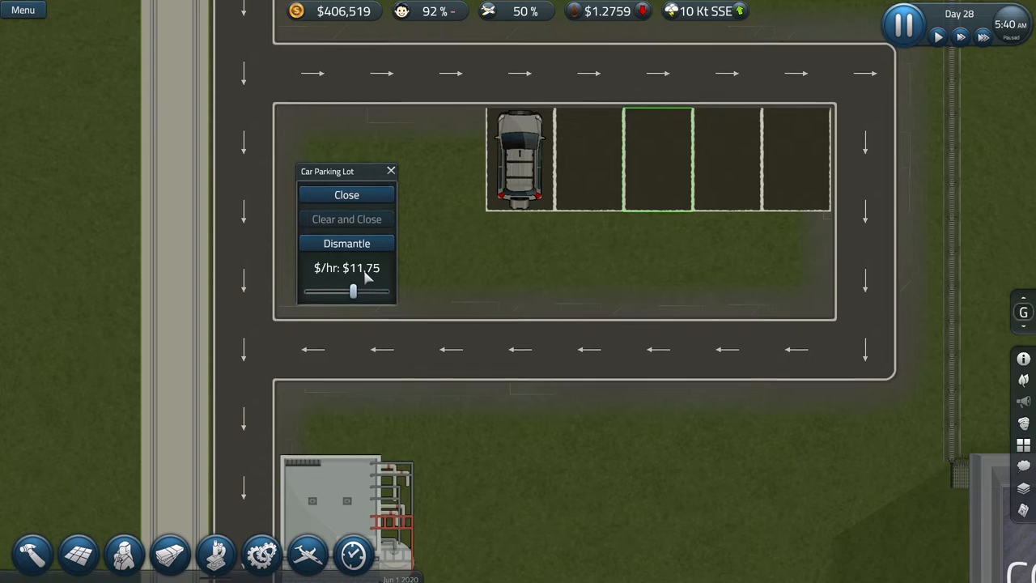
left_click_drag(353, 291, 350, 292)
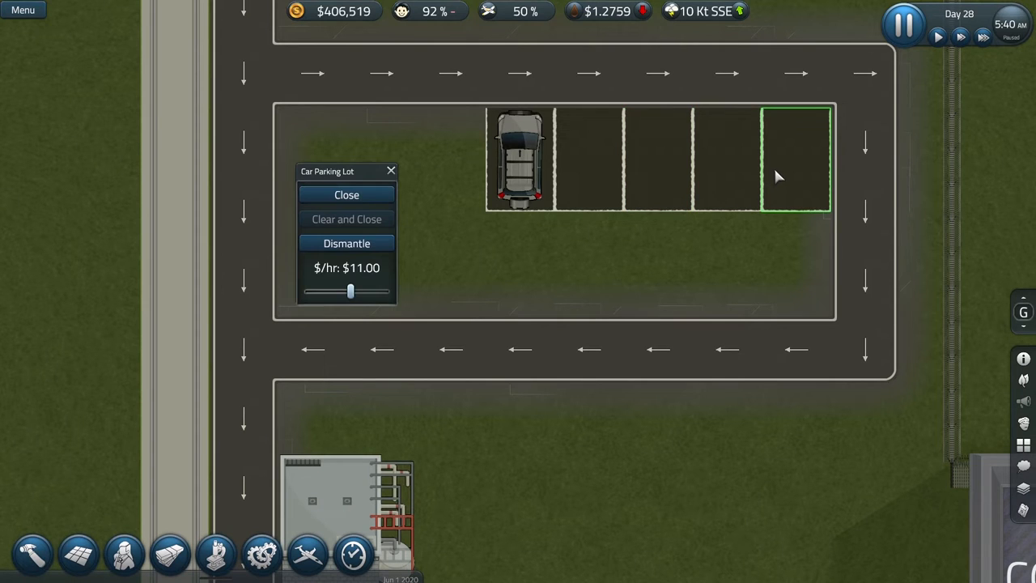
left_click(347, 195)
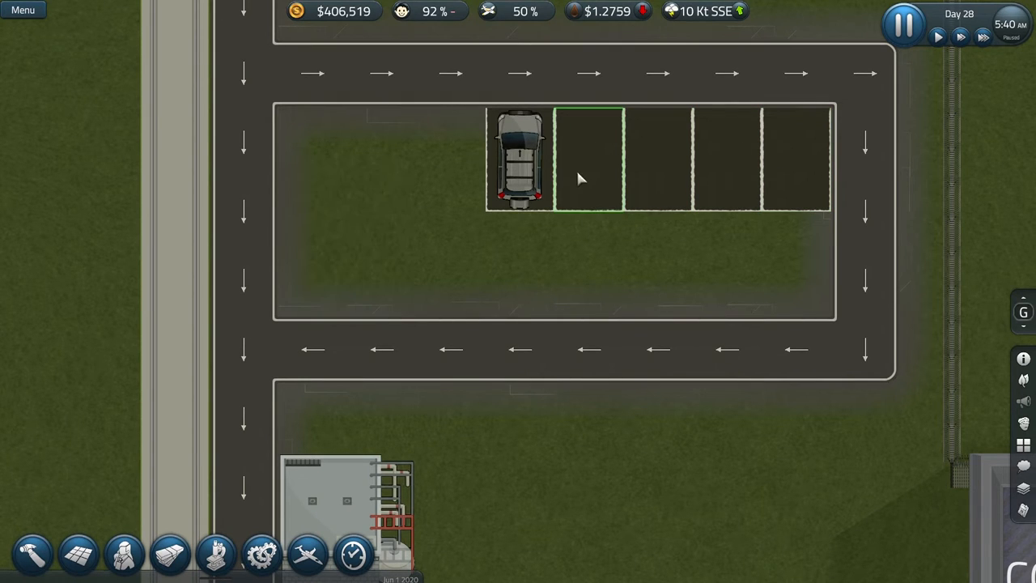
left_click(520, 162)
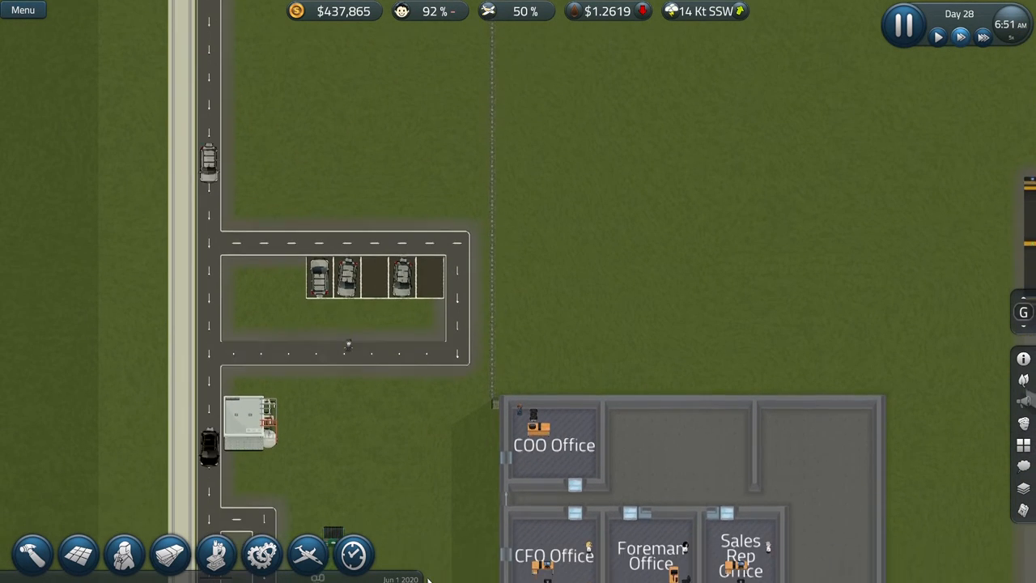
scroll("down", 3)
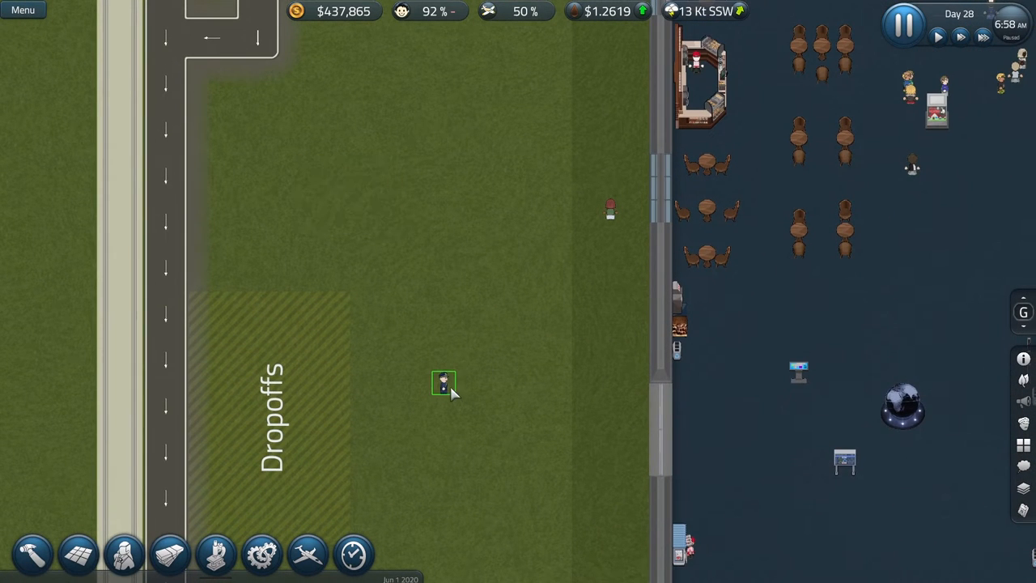
left_click(444, 382)
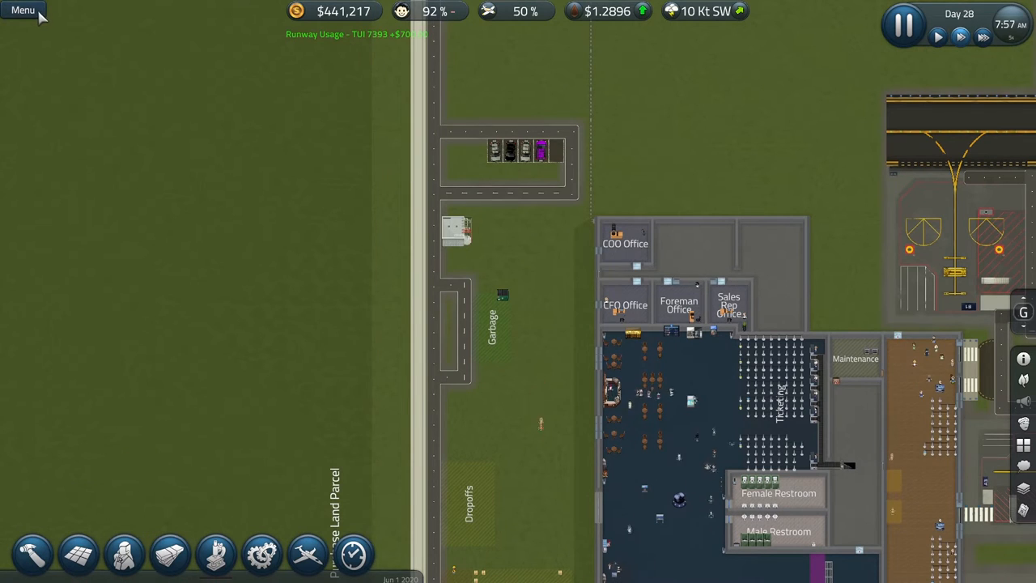
- Review the Gameplay settings in Options & Settings (clock display, language, zone overlays, holiday visuals) and close the window
left_click(22, 10)
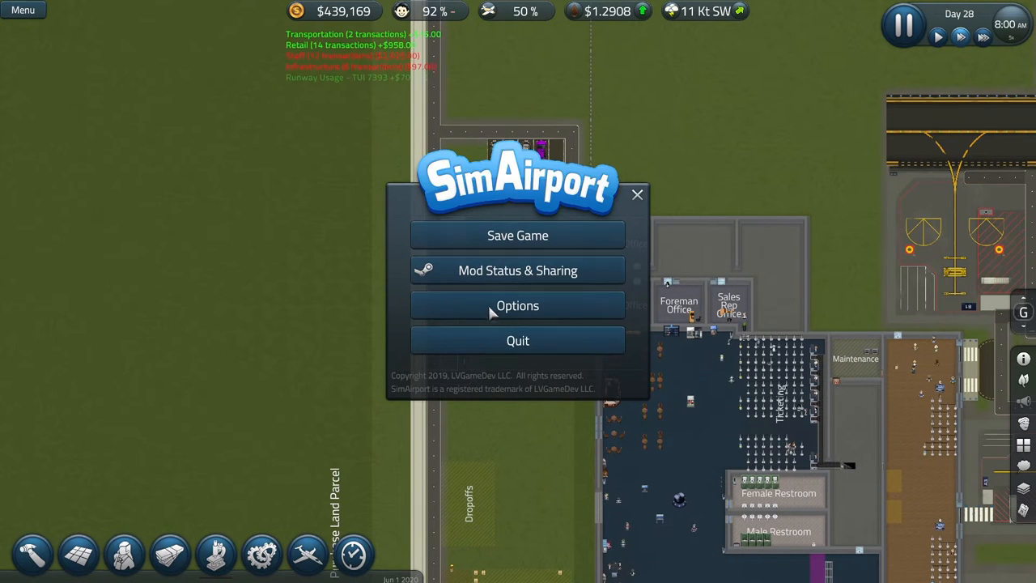
left_click(519, 304)
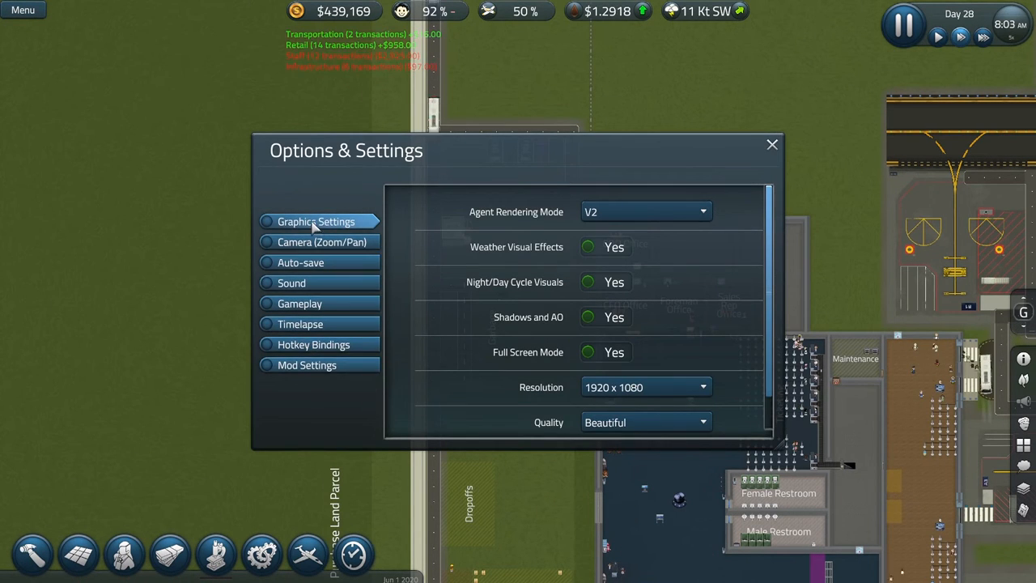
left_click(299, 303)
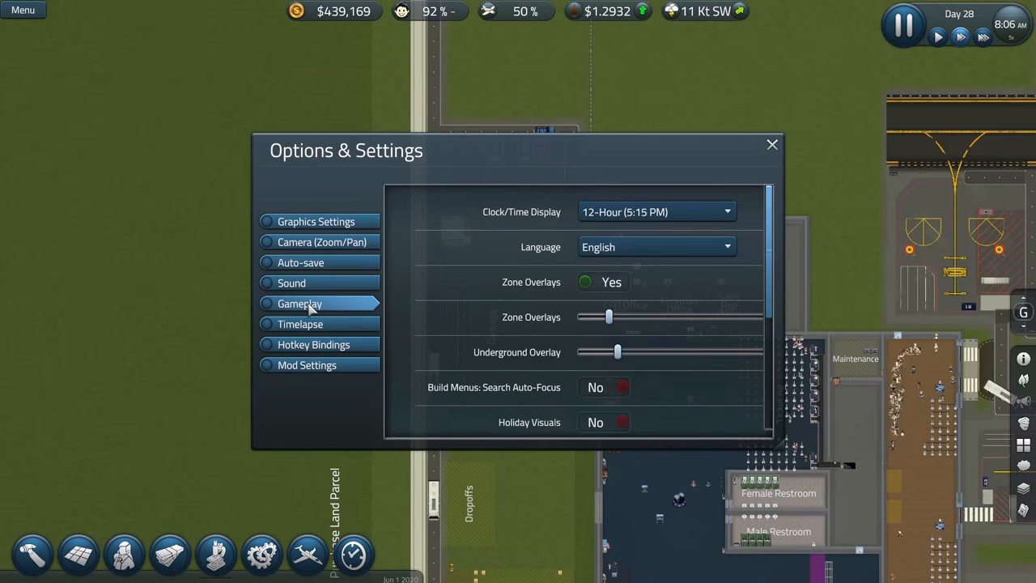
scroll("down", 3)
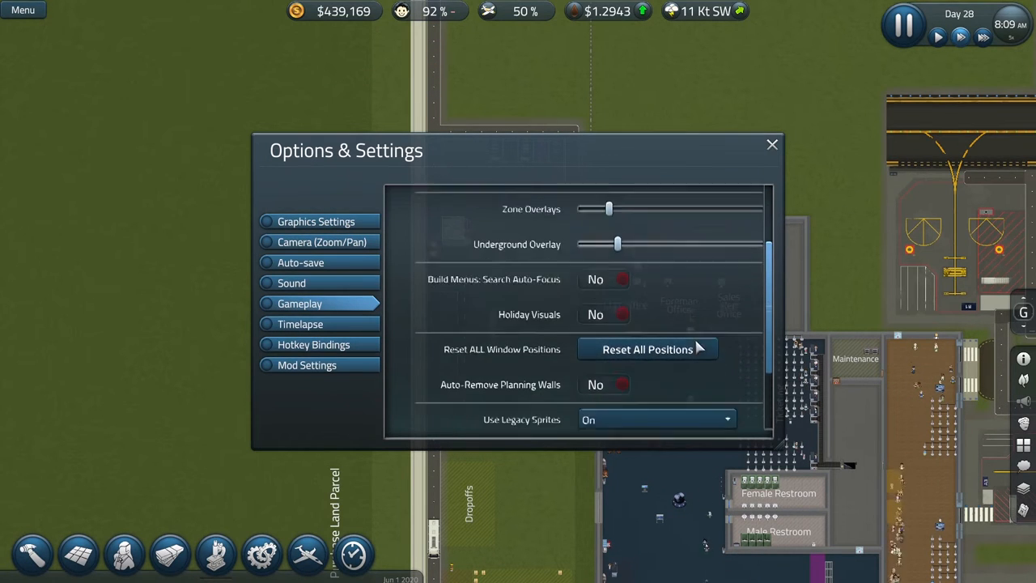
scroll("down", 3)
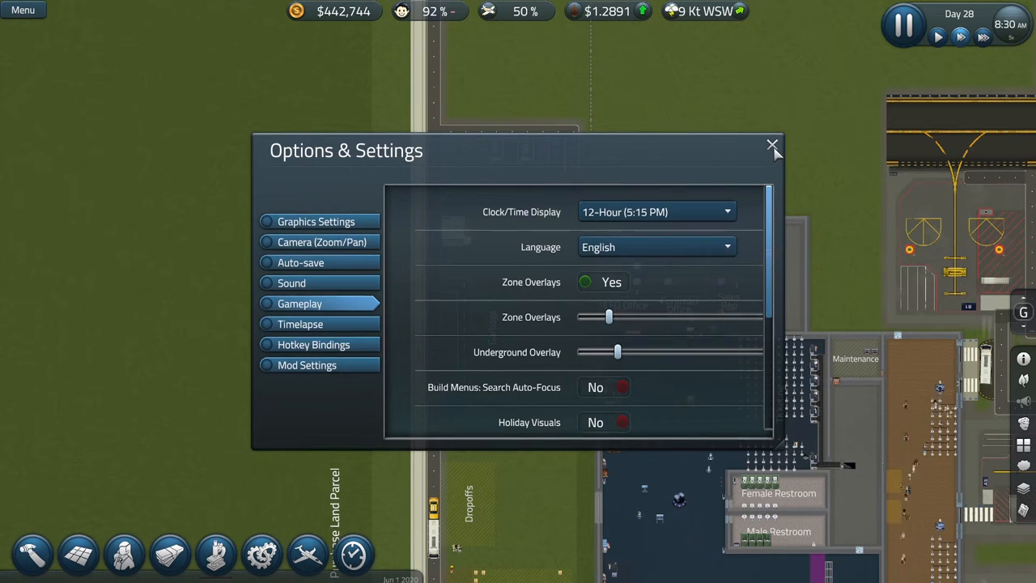
left_click(771, 144)
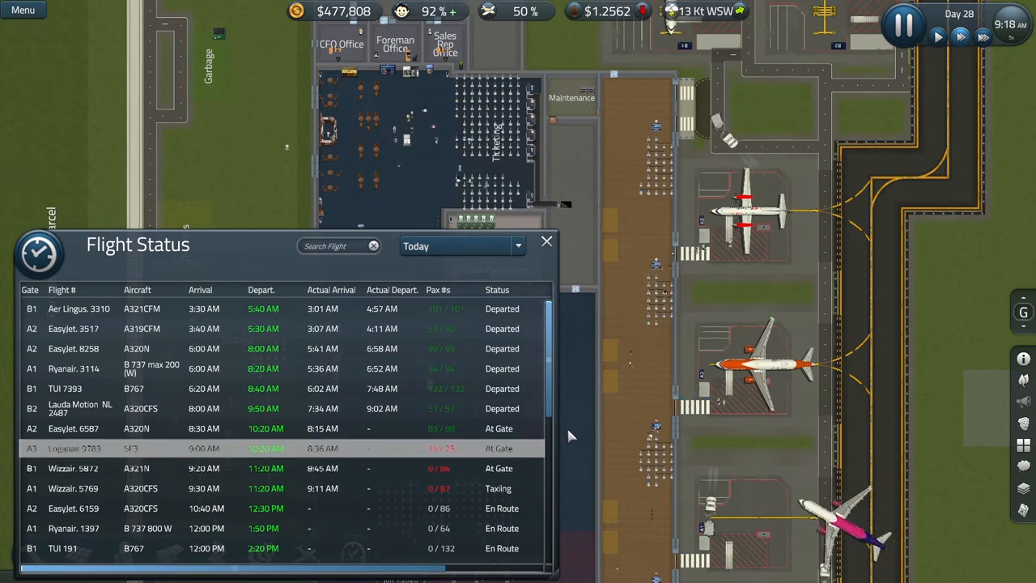
- Review and close the Flight Status list, then review the Profit & Loss report showing a $23,042 net and close it
scroll("down", 3)
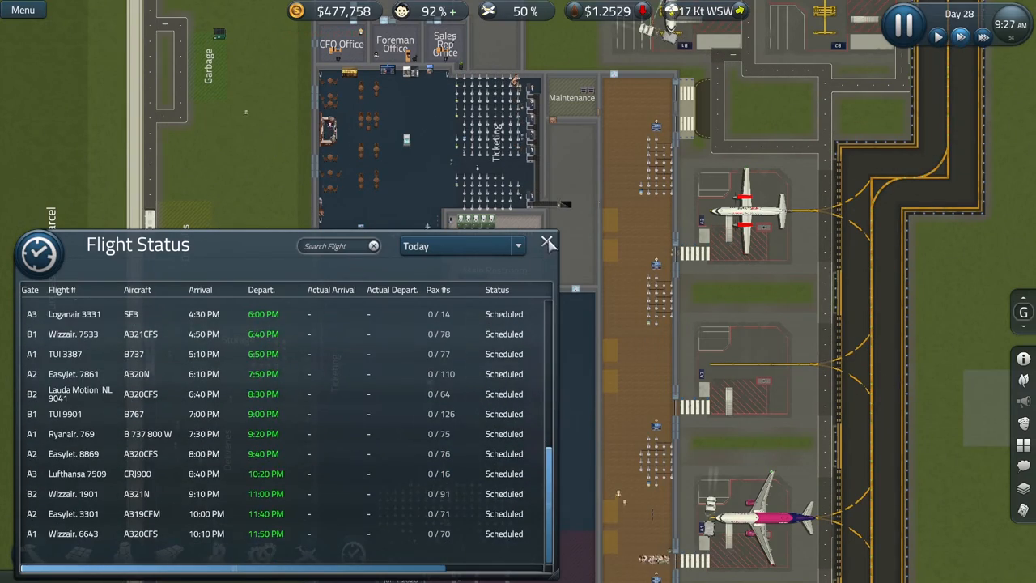
left_click(547, 243)
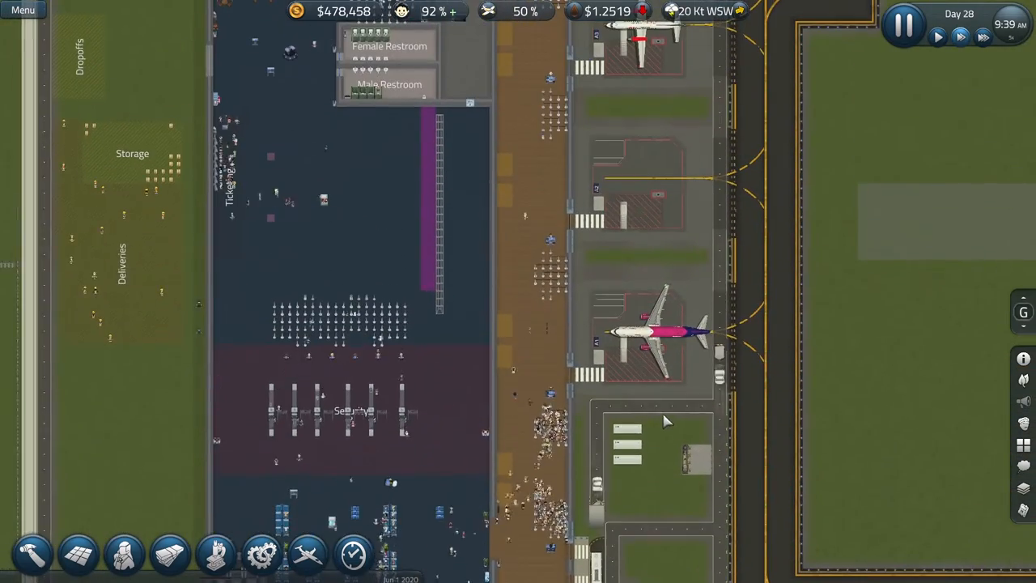
left_click(353, 554)
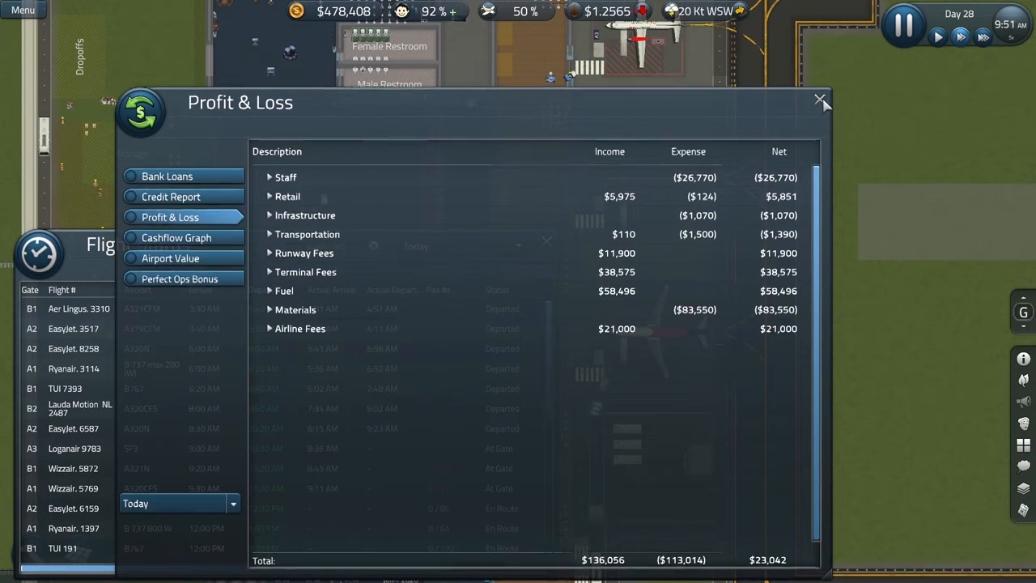
left_click(819, 101)
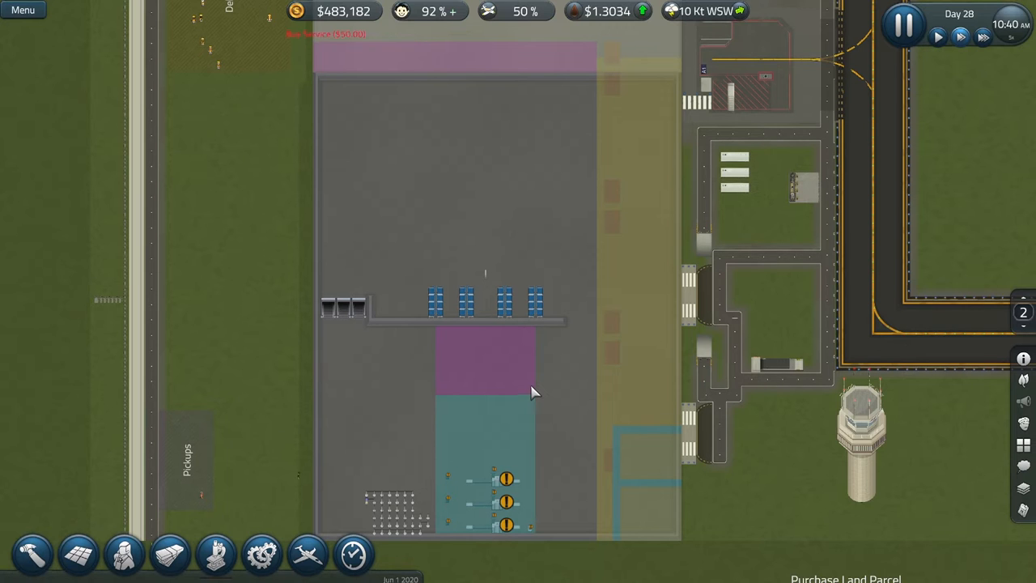
mouse_move(402, 316)
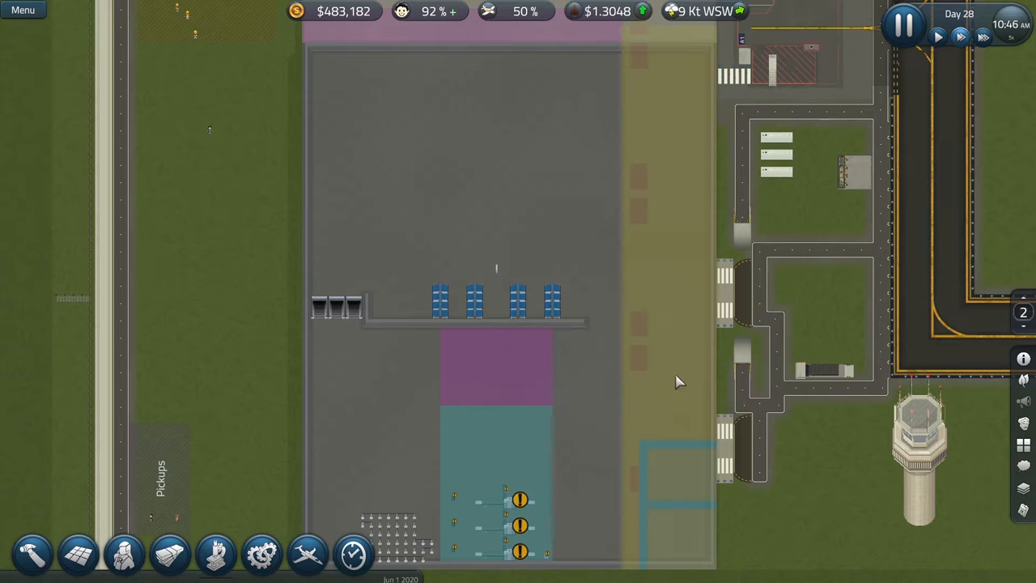
mouse_move(408, 401)
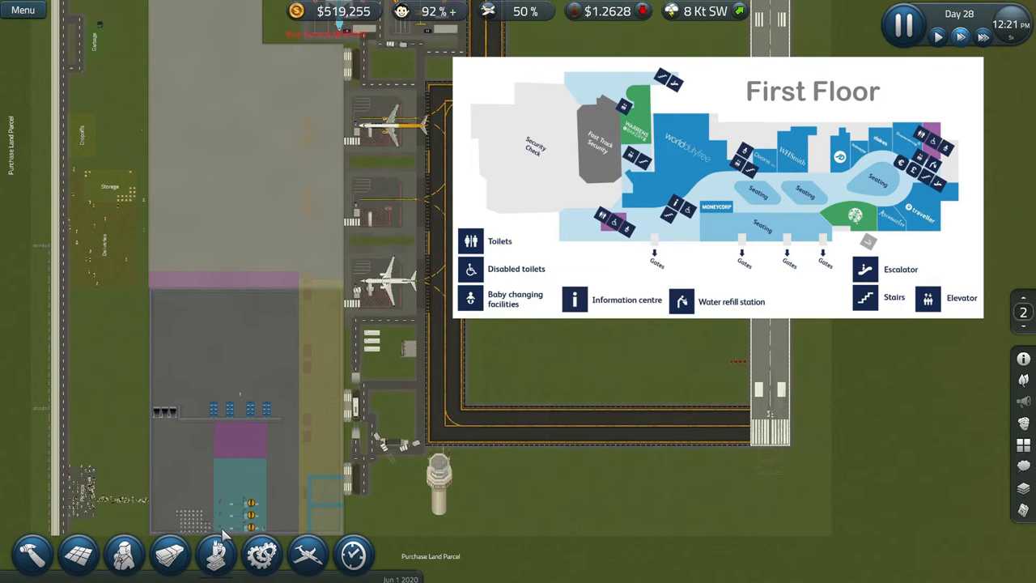
mouse_move(214, 553)
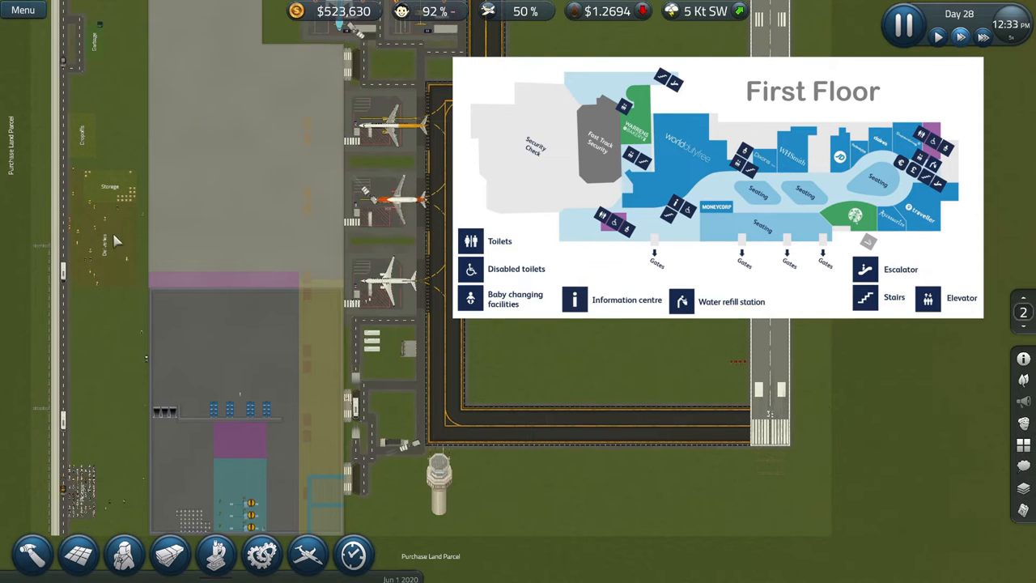
mouse_move(311, 390)
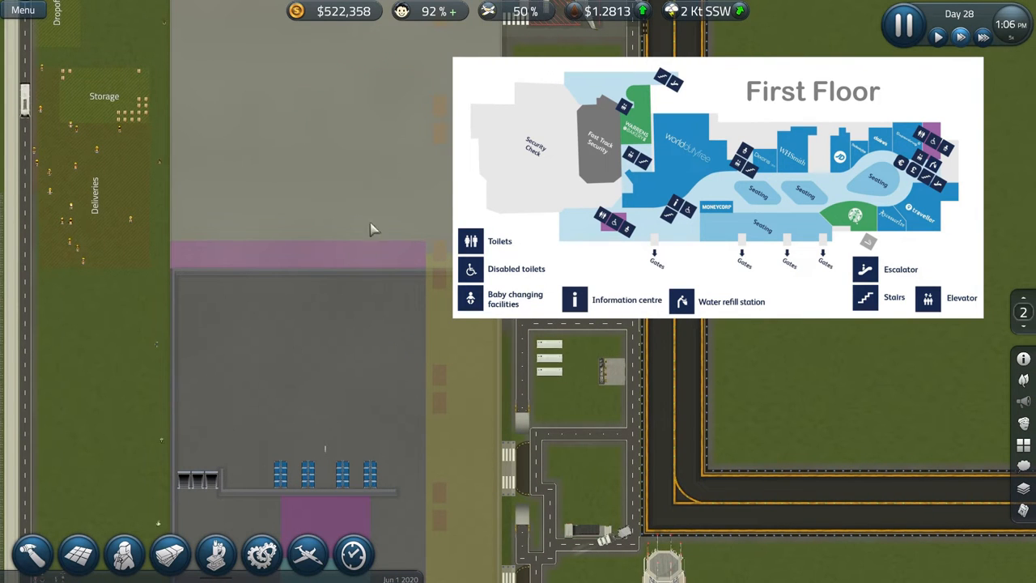
mouse_move(411, 218)
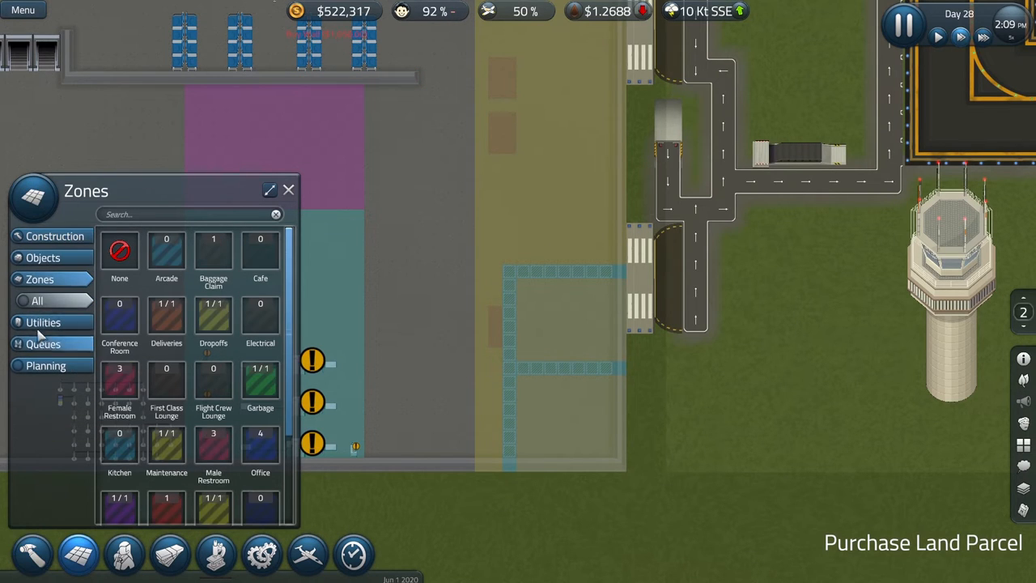
- Search the Objects catalogue for 'door' and select the Pink Door for placing in the two room walls
left_click(42, 258)
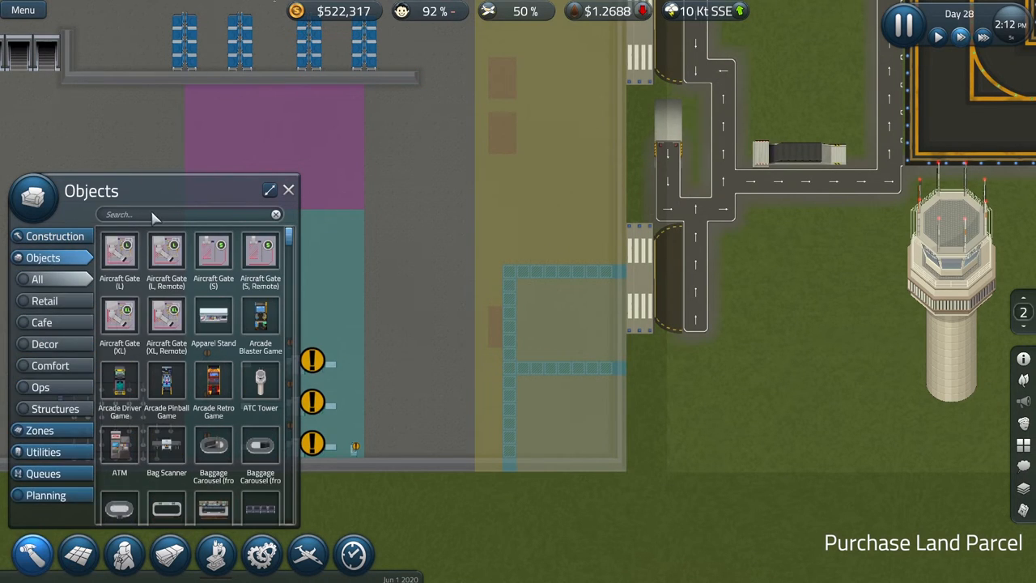
type("door")
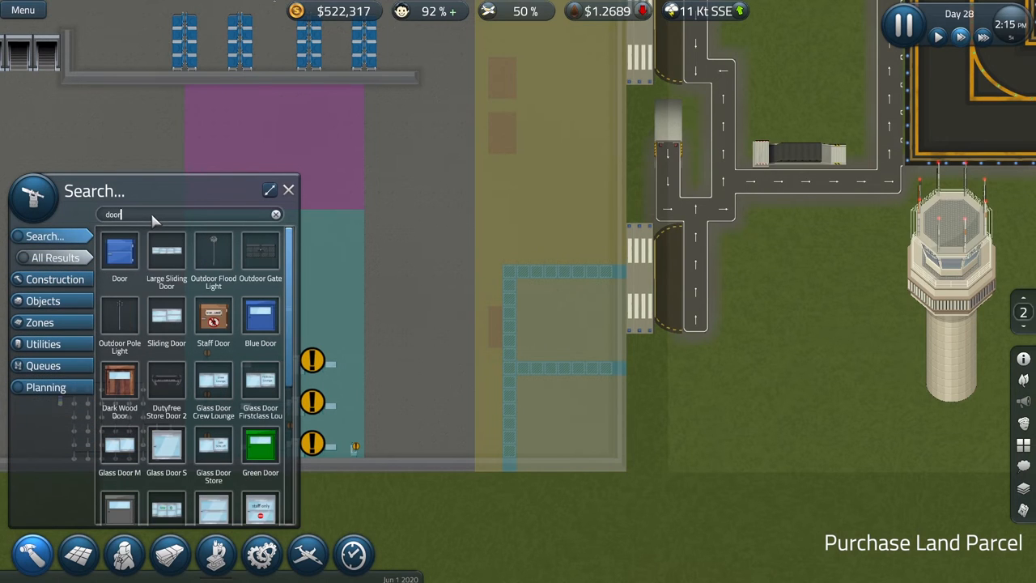
scroll("down", 3)
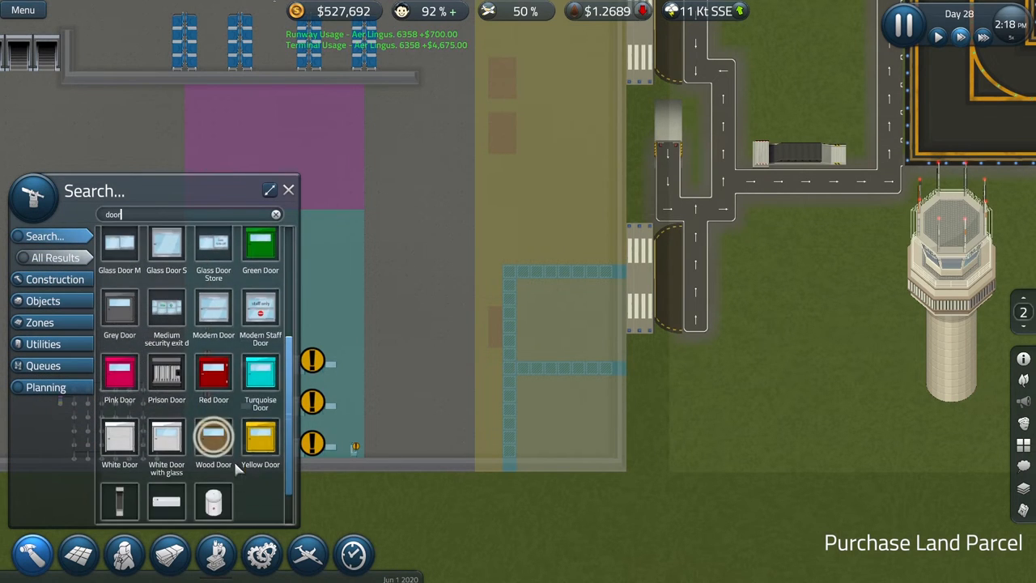
scroll("down", 3)
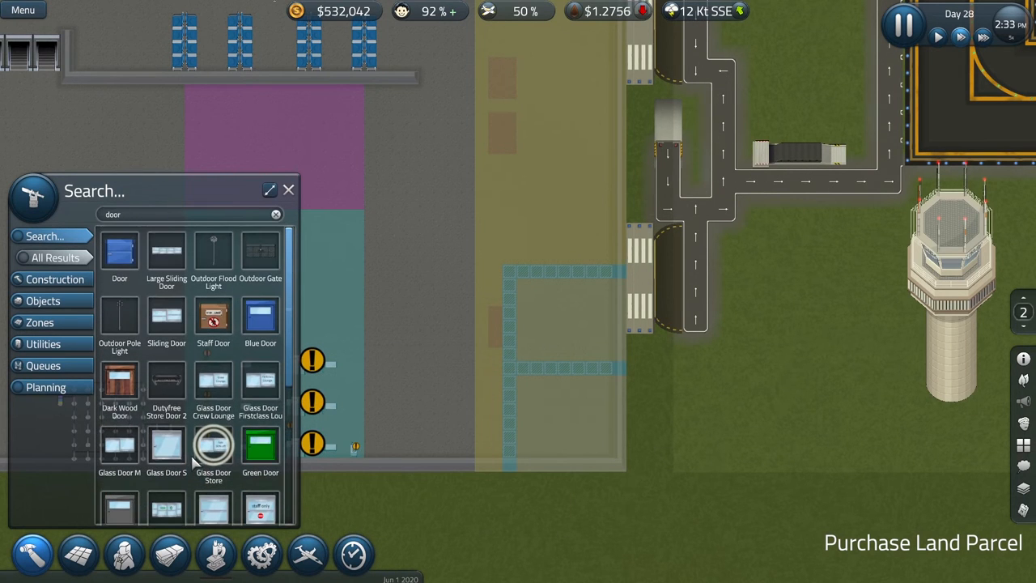
scroll("down", 3)
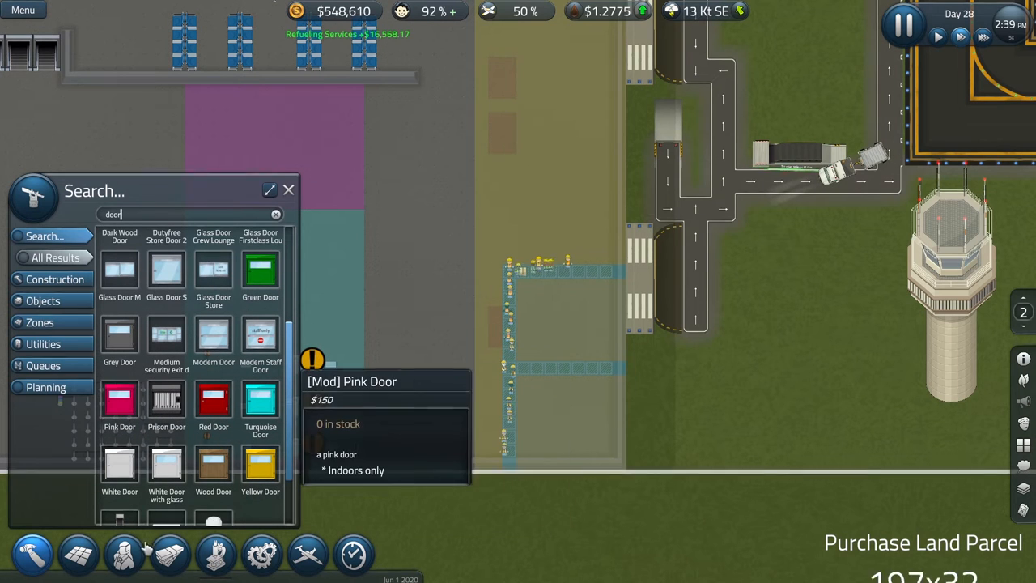
left_click(119, 402)
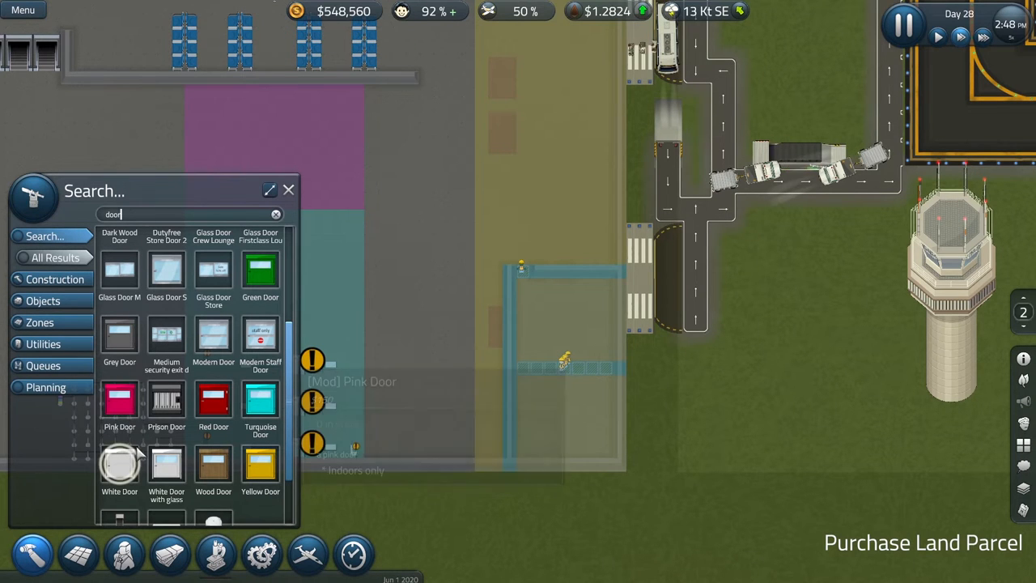
scroll("down", 3)
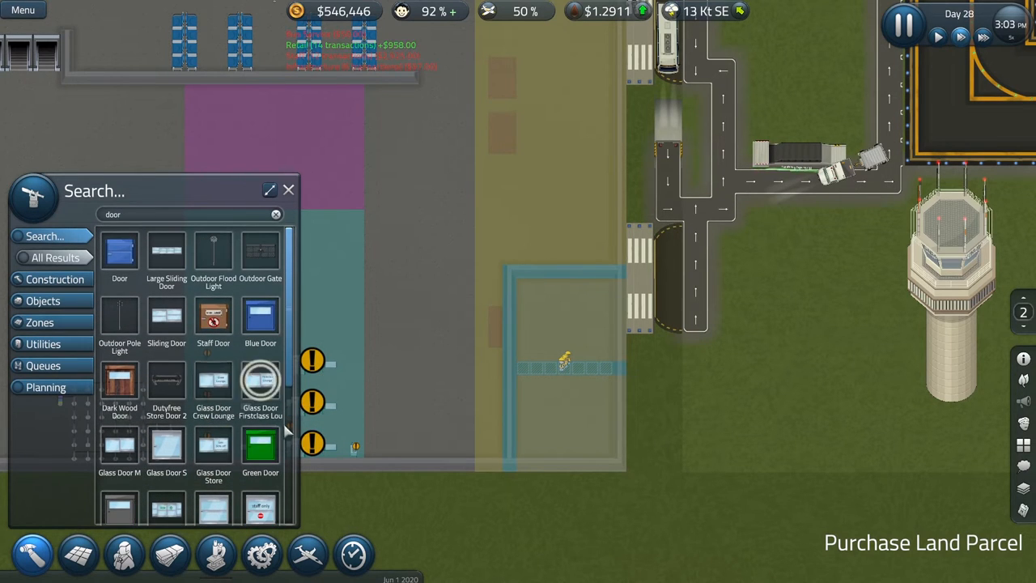
mouse_move(214, 380)
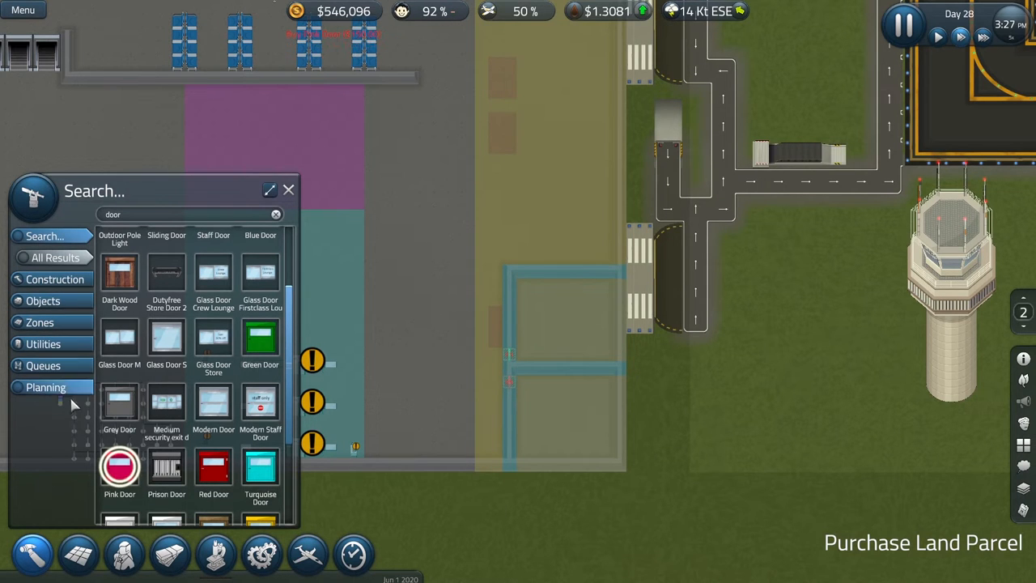
- Select the Male Restroom zone type from the Zones list to paint onto the upper room
left_click(42, 258)
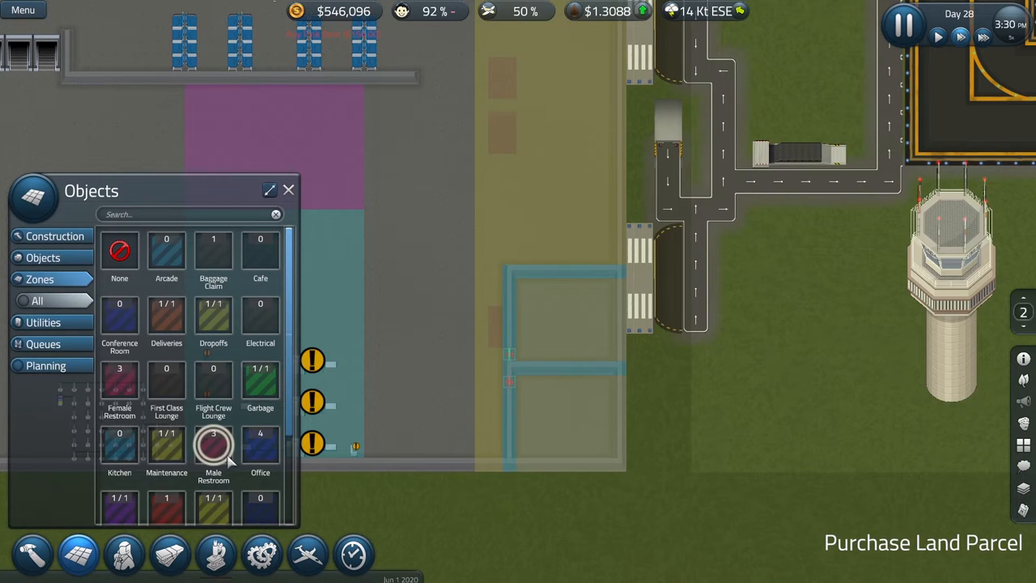
left_click(214, 450)
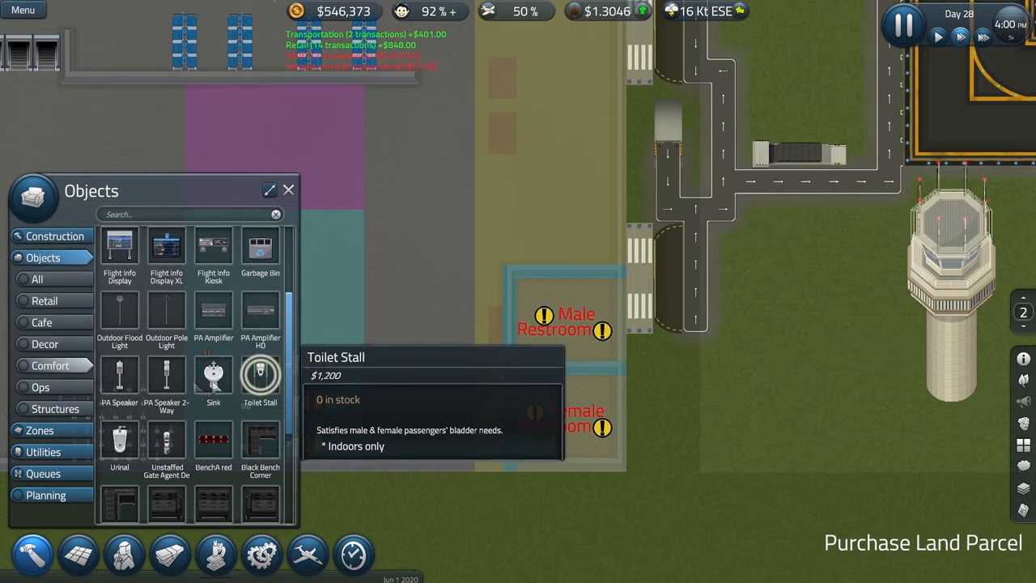
mouse_move(120, 441)
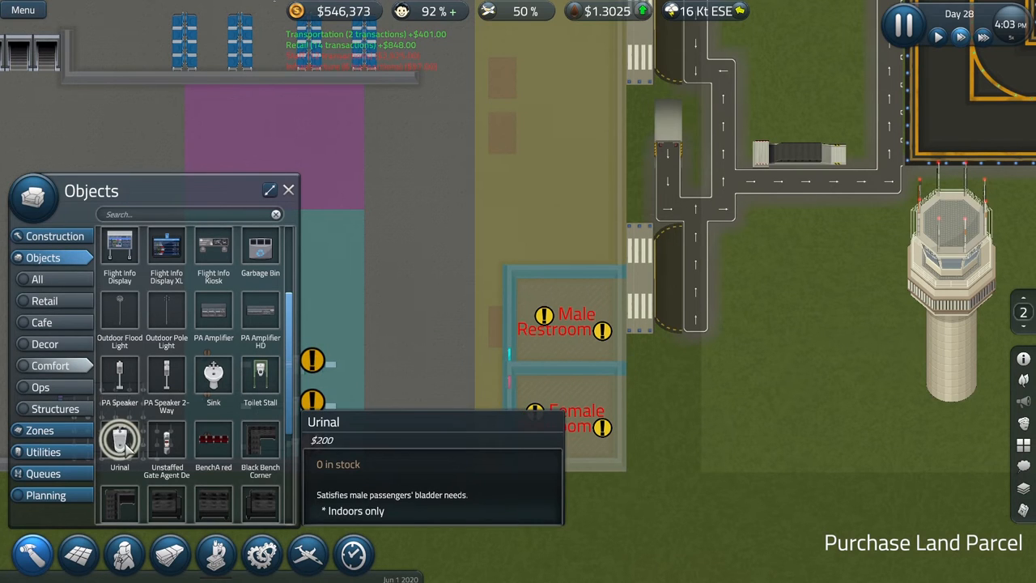
mouse_move(259, 376)
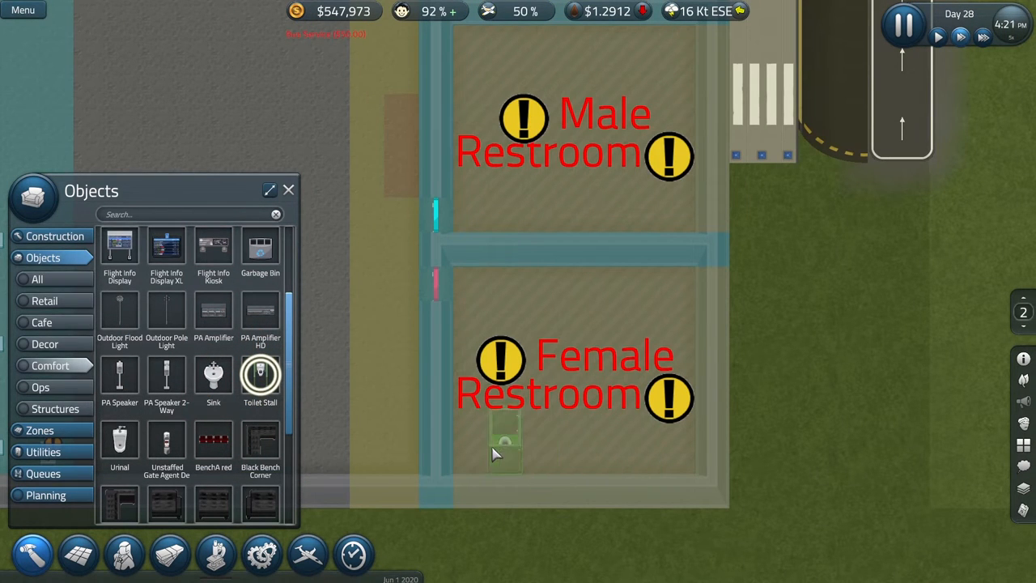
- Place a toilet stall in the female restroom and reopen the build catalogue
left_click(662, 441)
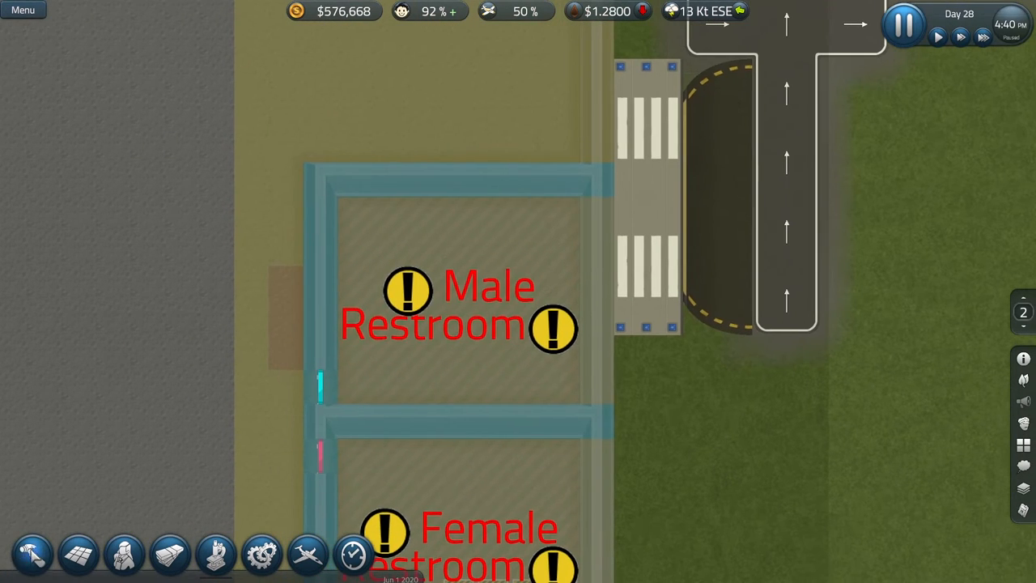
left_click(33, 554)
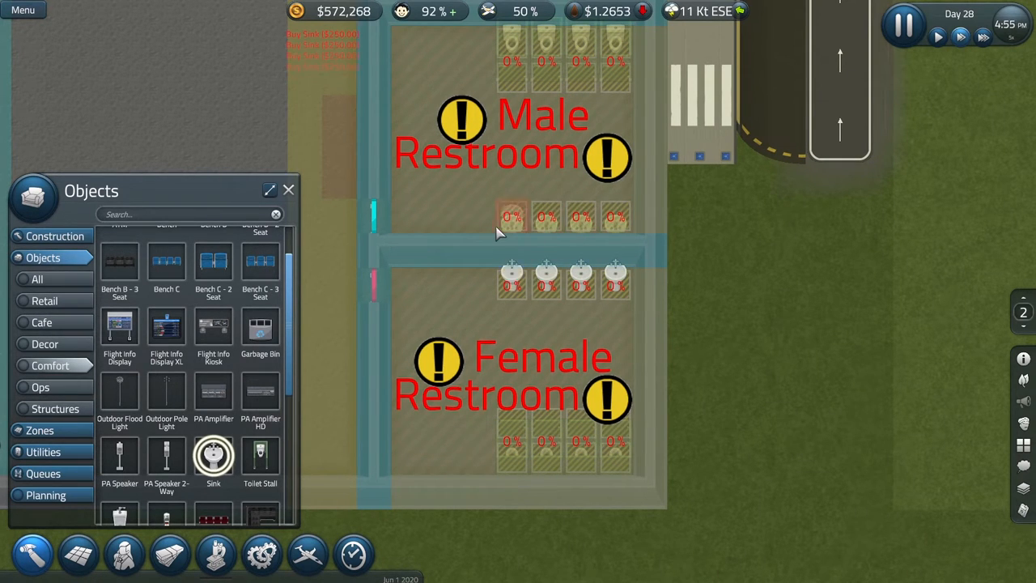
- Clear the planning marks so the restroom stalls and sinks are built
left_click(288, 189)
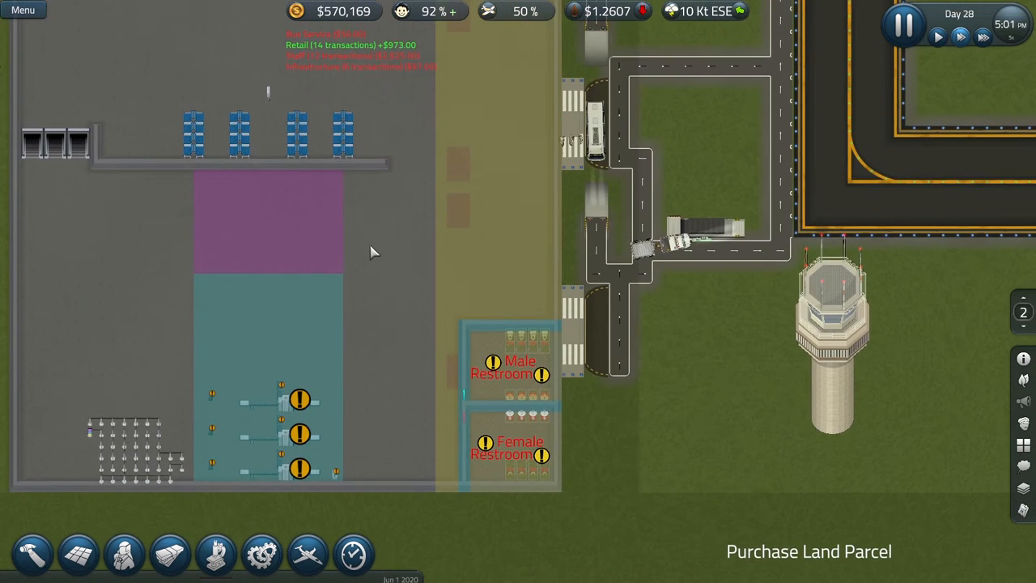
left_click(32, 553)
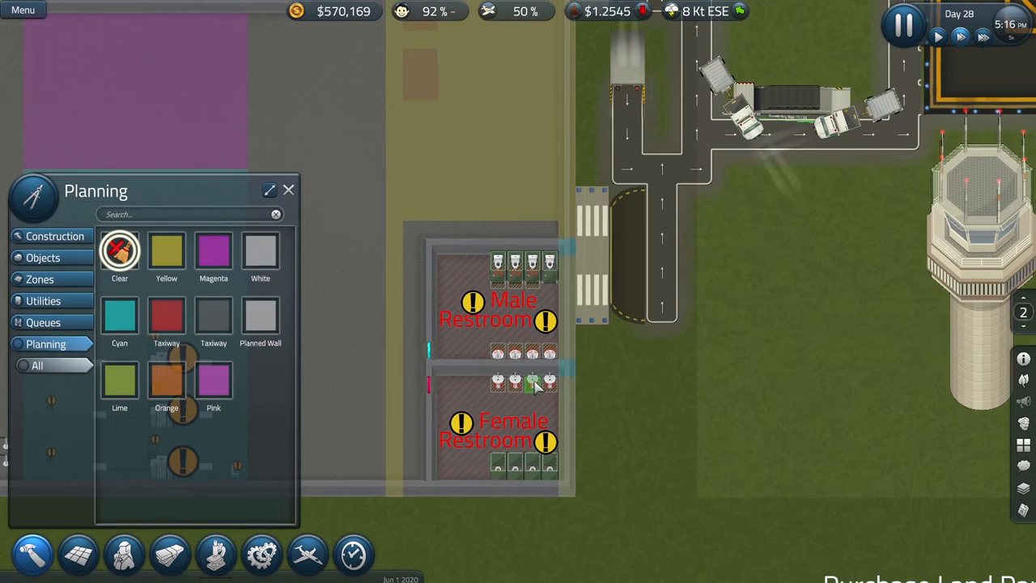
left_click(288, 190)
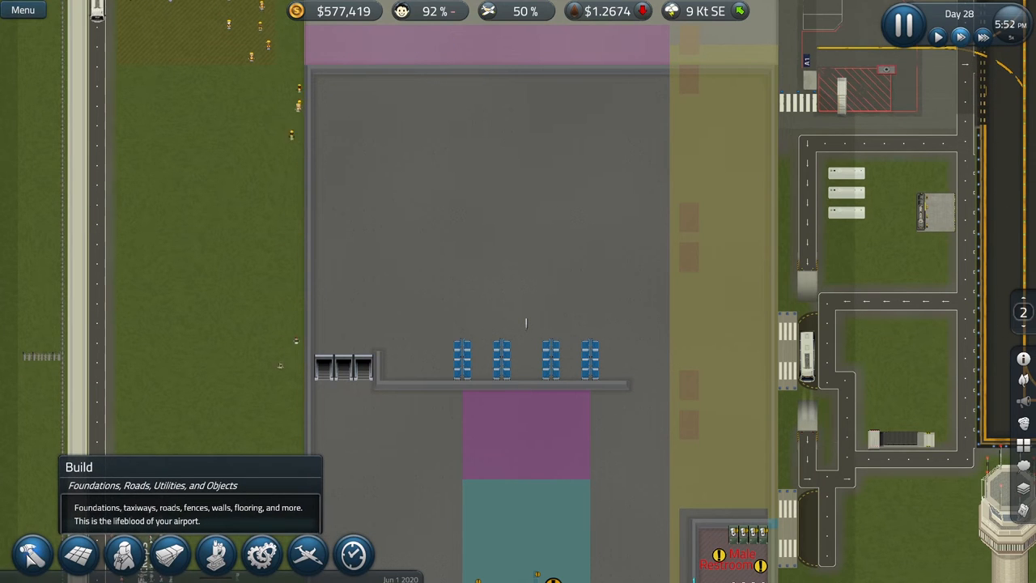
- Paint a Store zone above the escalators from the Zones list and return to the Objects catalogue
left_click(32, 554)
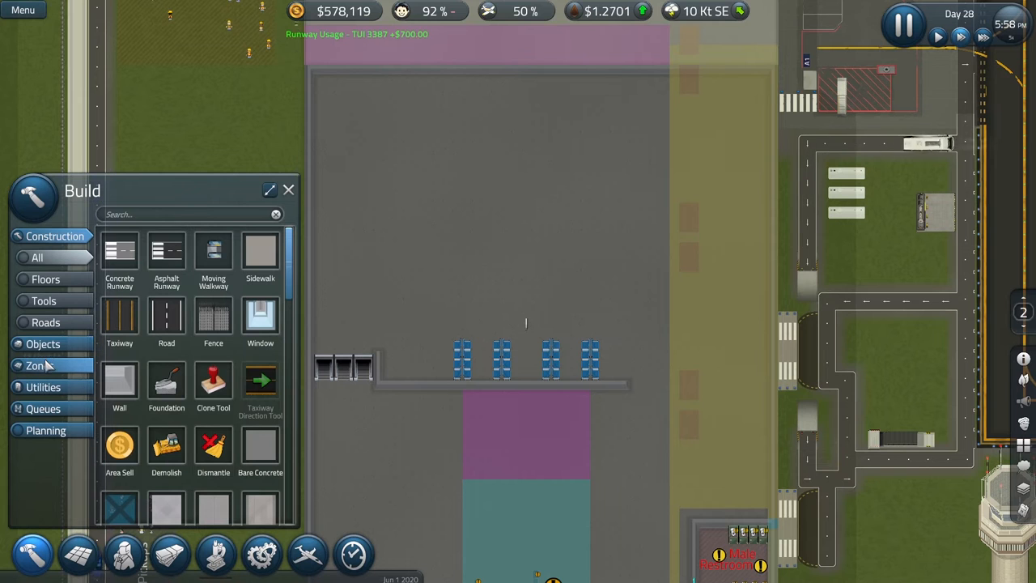
left_click(39, 366)
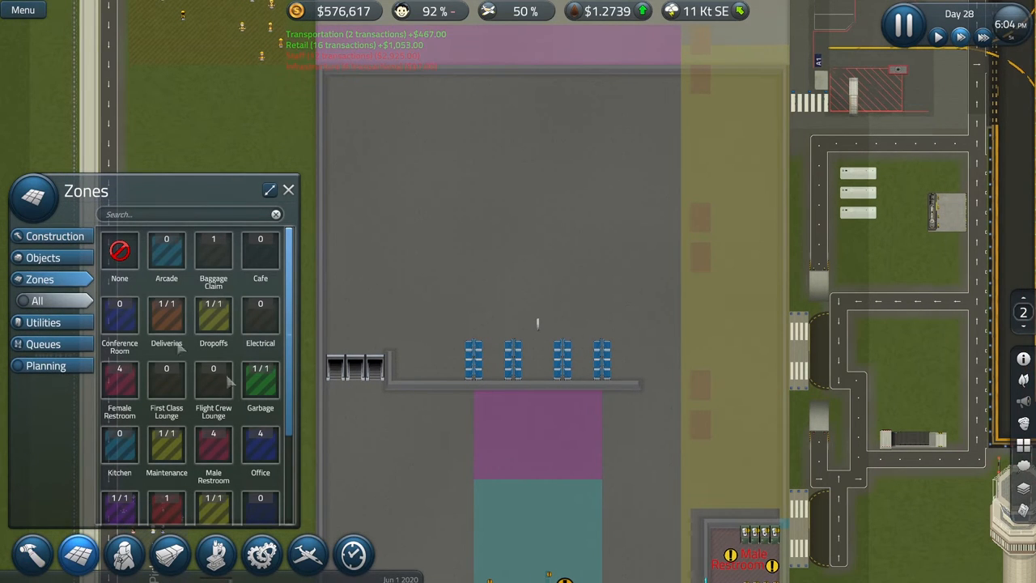
scroll("down", 3)
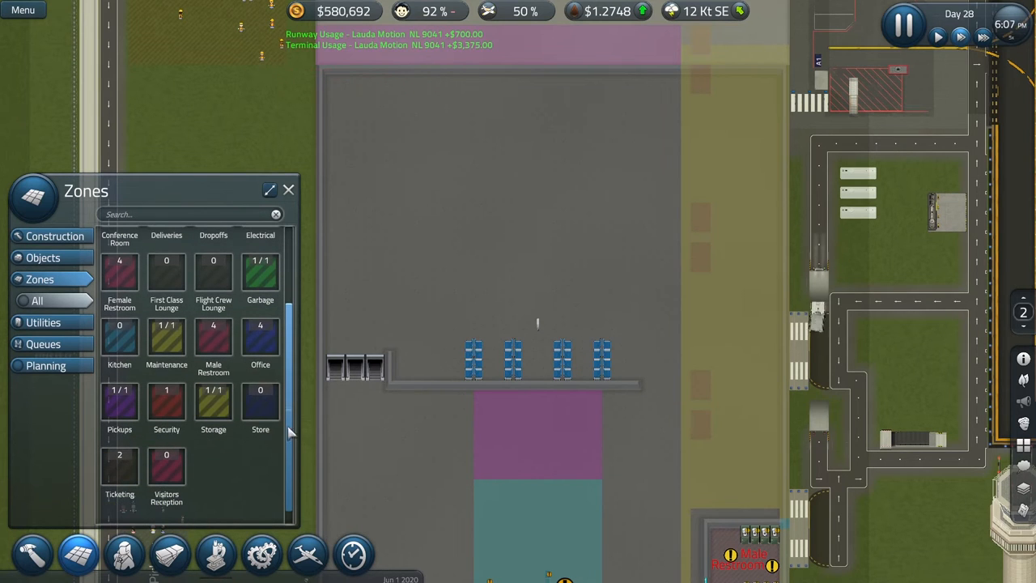
mouse_move(259, 402)
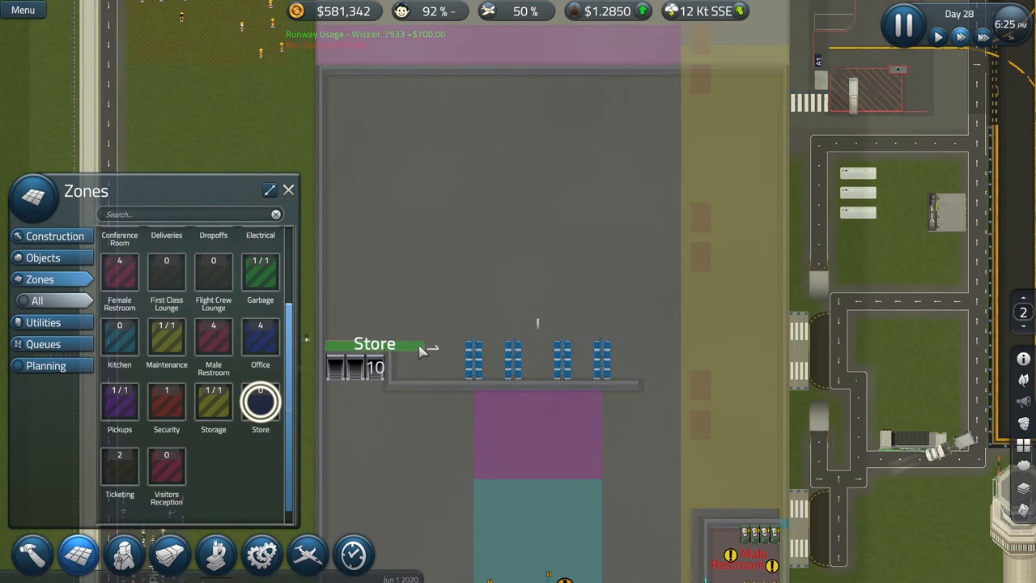
left_click_drag(327, 356, 434, 218)
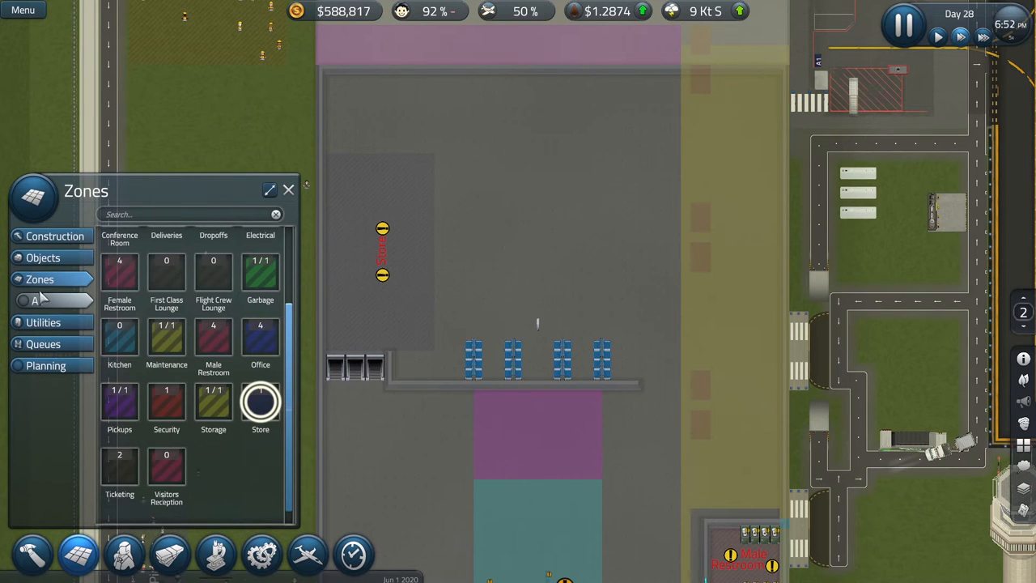
left_click(42, 258)
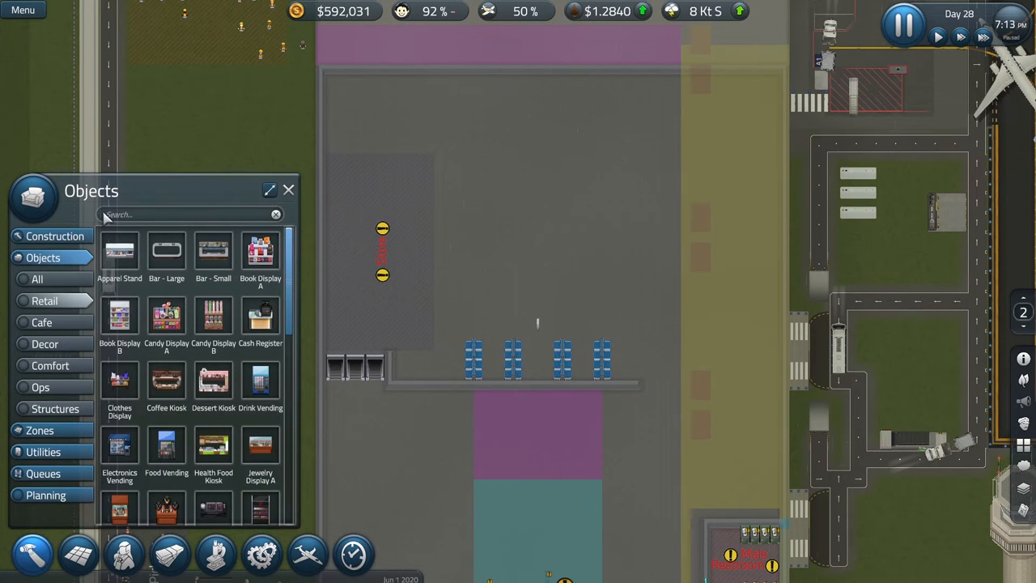
type("duty")
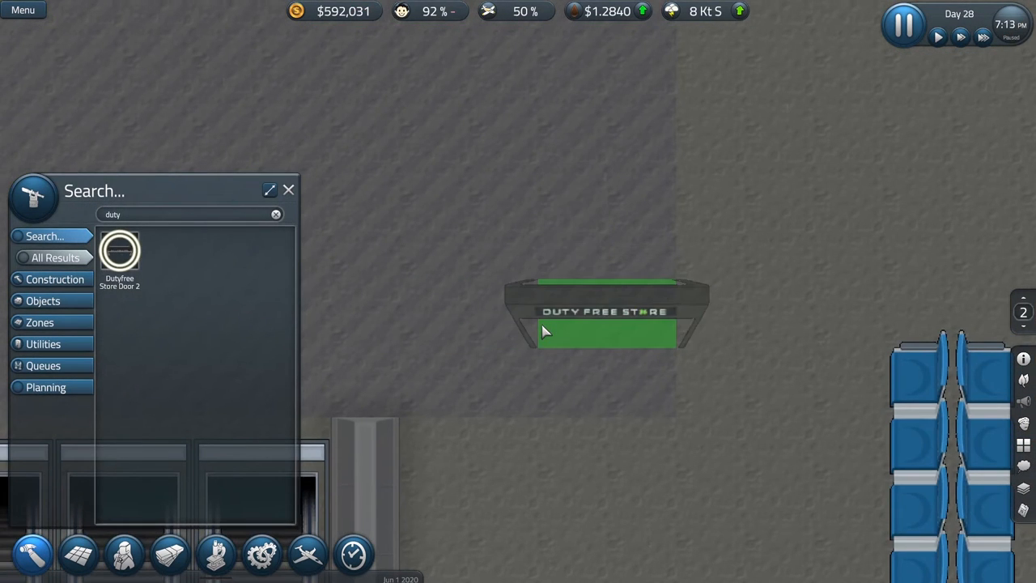
mouse_move(599, 340)
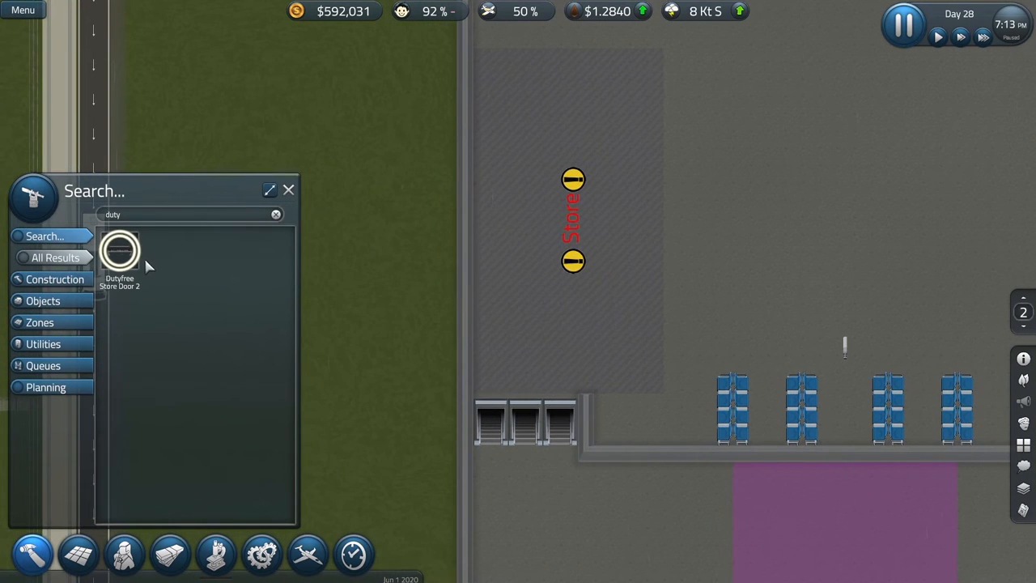
mouse_move(201, 328)
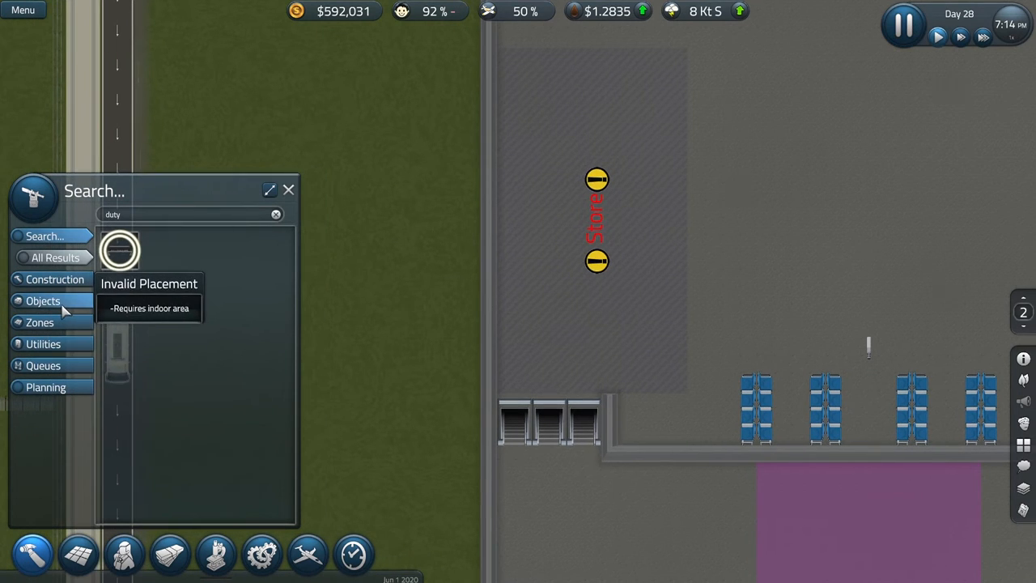
left_click(43, 300)
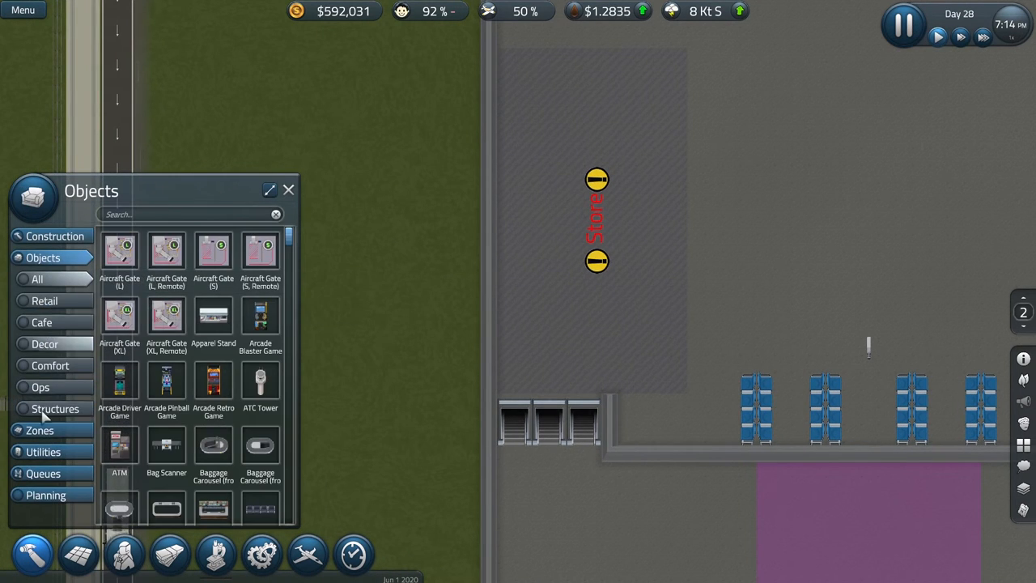
- Place book, clothes and jewelry display stands inside the Store zone from the Retail list
left_click(46, 300)
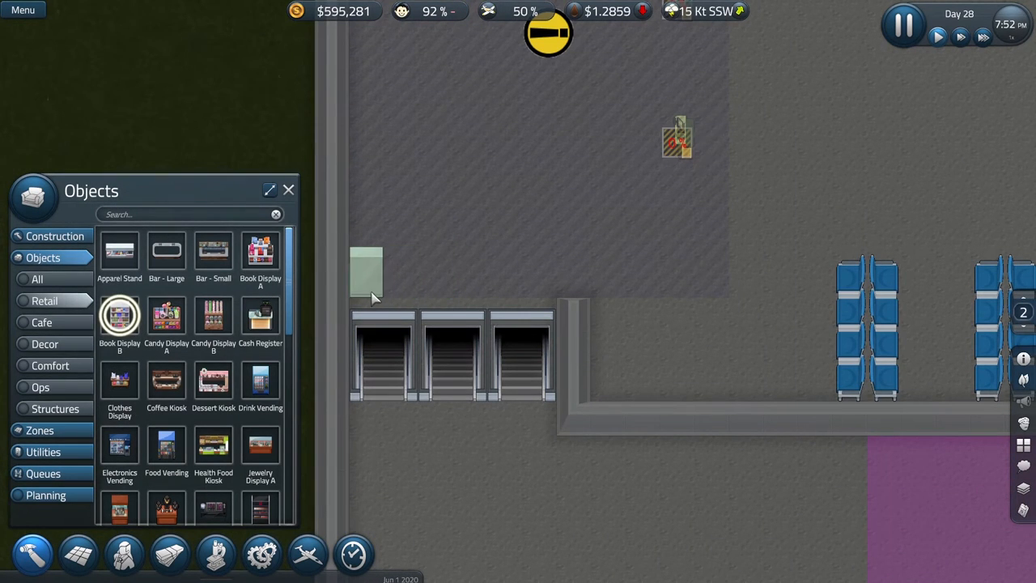
left_click(385, 272)
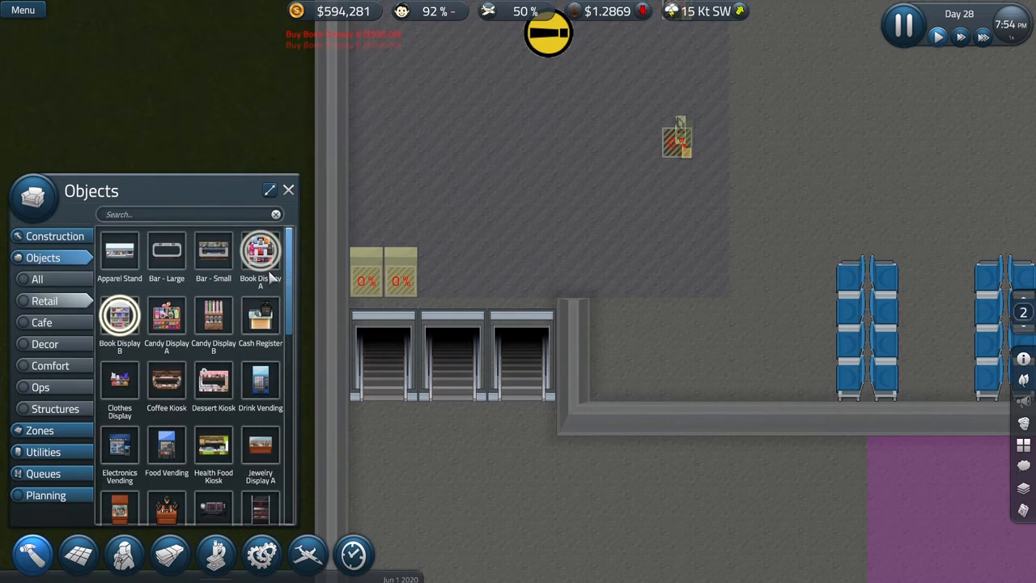
left_click(259, 256)
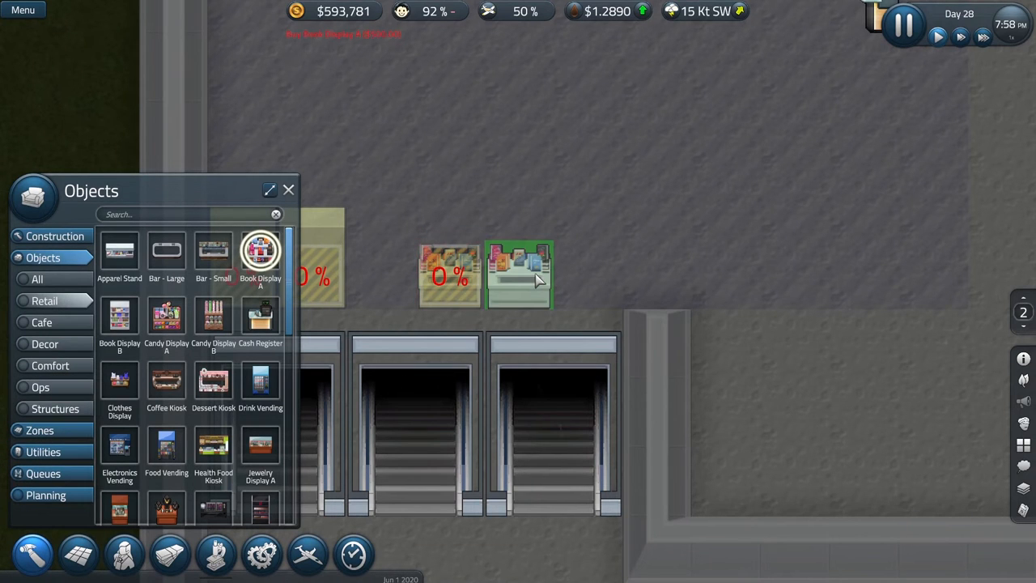
left_click(519, 276)
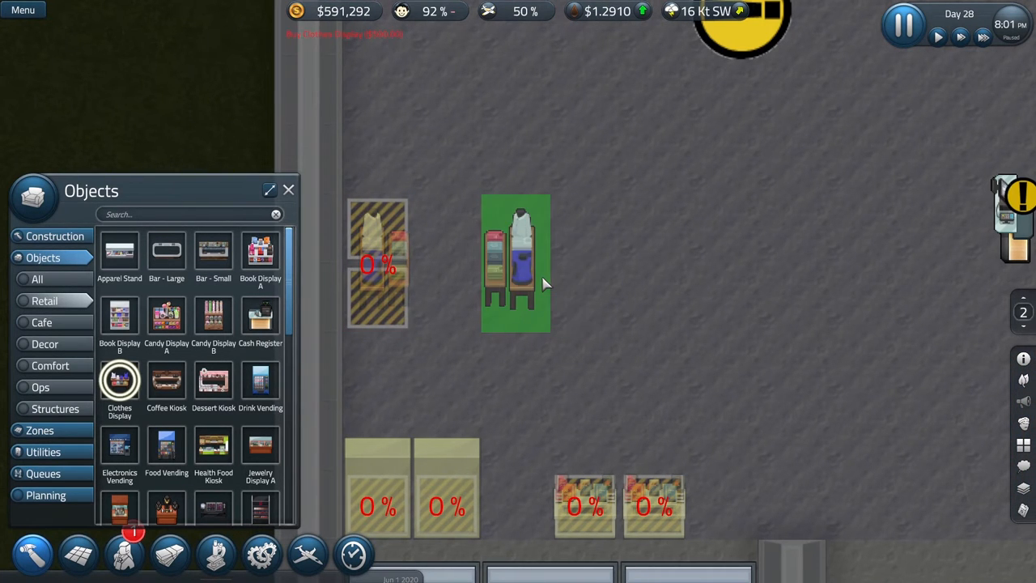
left_click(515, 263)
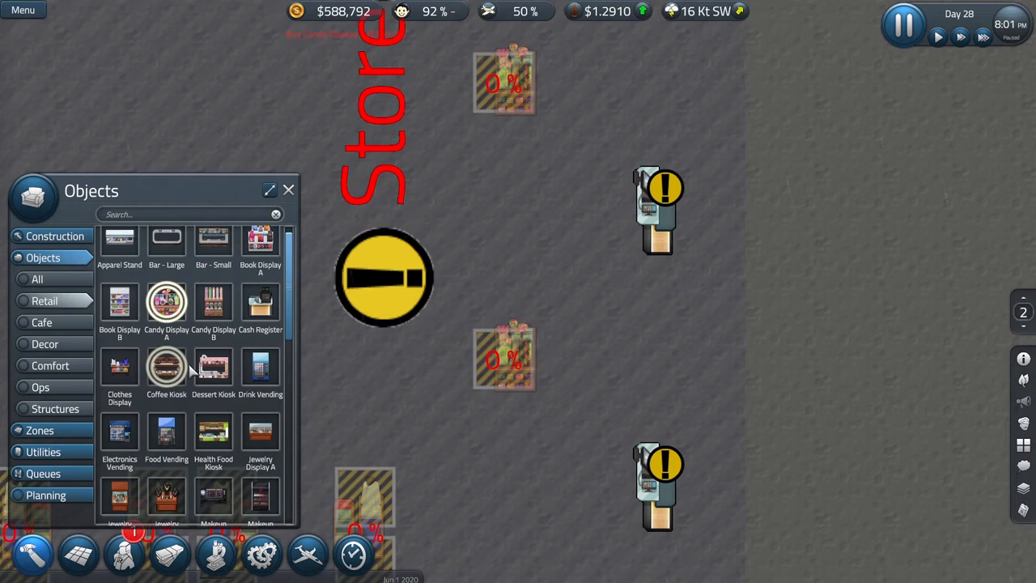
scroll("down", 3)
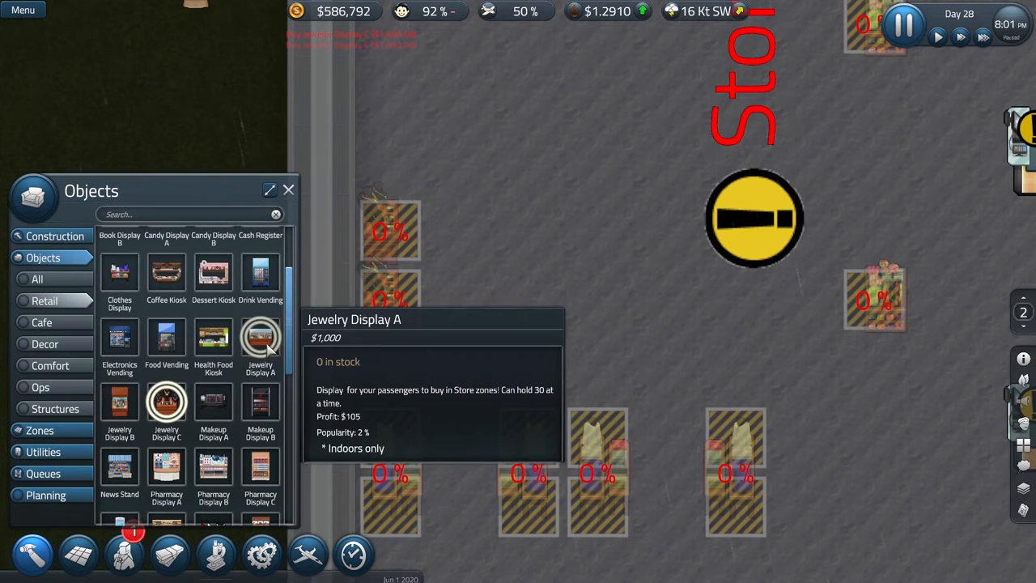
left_click(565, 214)
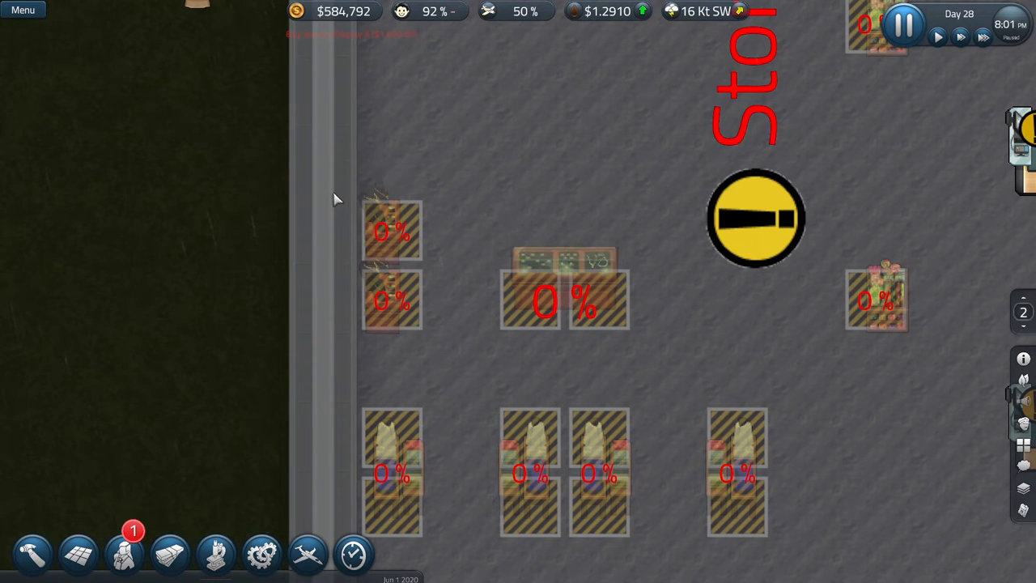
- Place a makeup display, two shoe displays and a souvenir display in the store, then close the catalogue
left_click(32, 554)
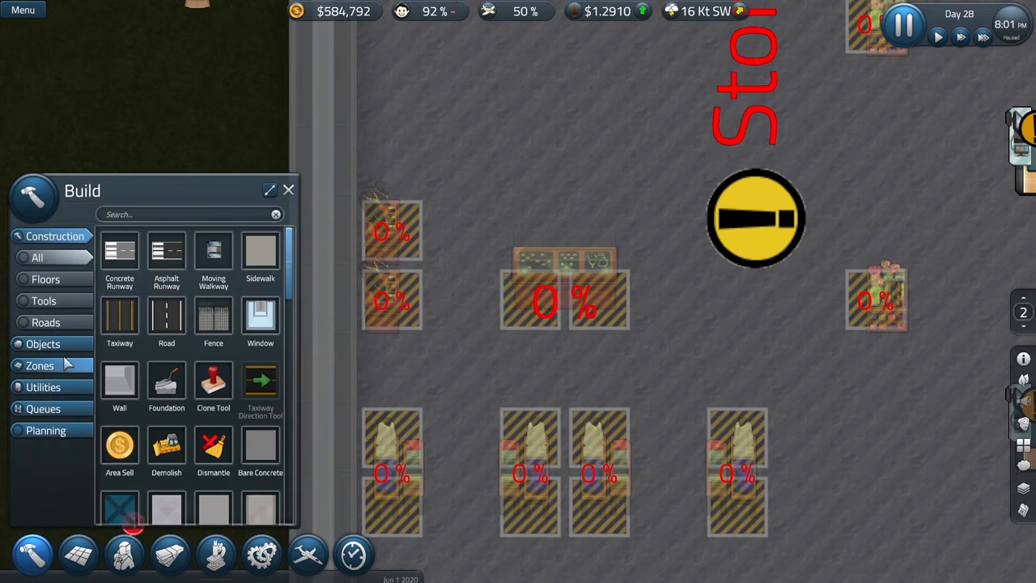
left_click(42, 343)
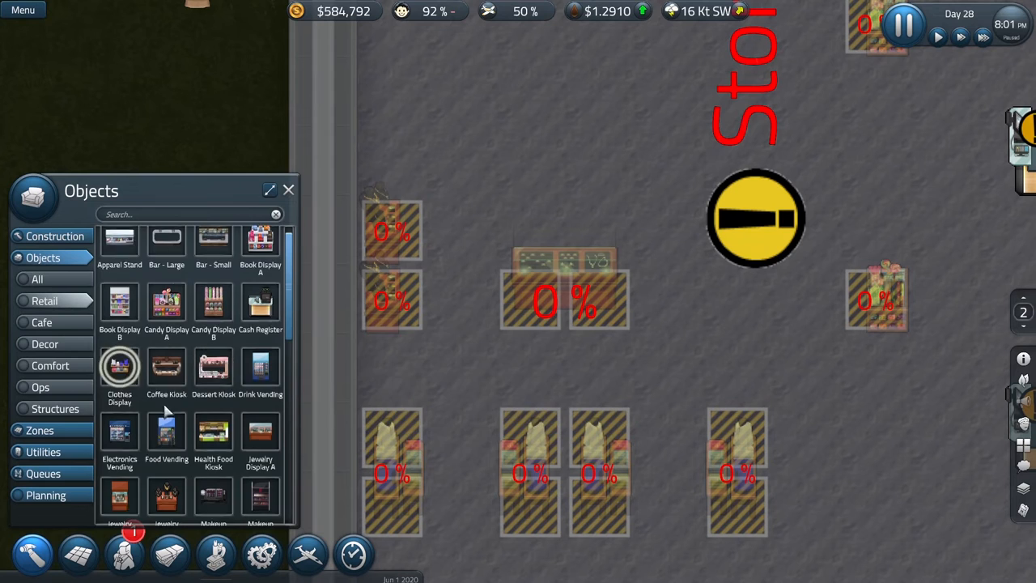
scroll("down", 3)
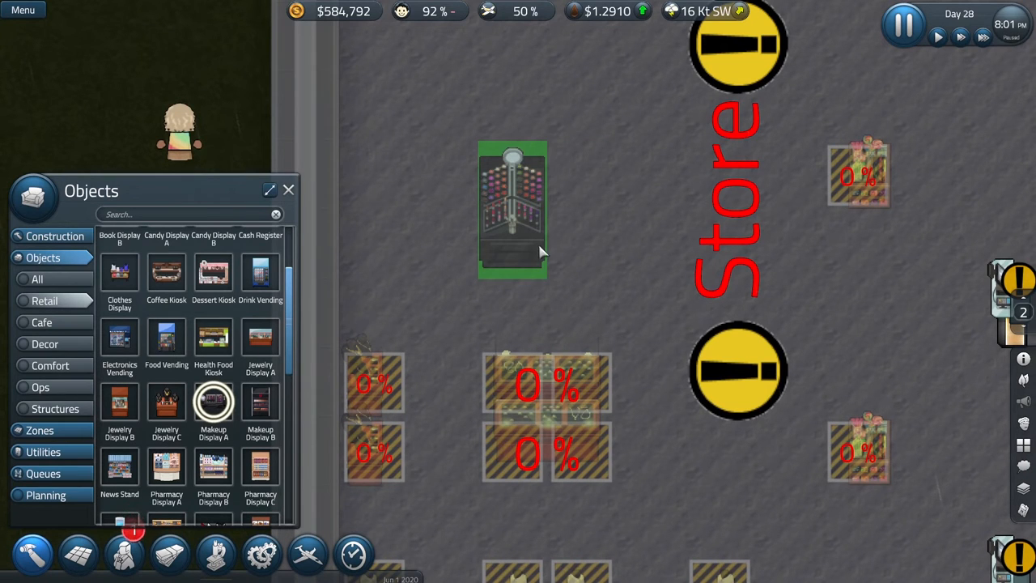
mouse_move(541, 240)
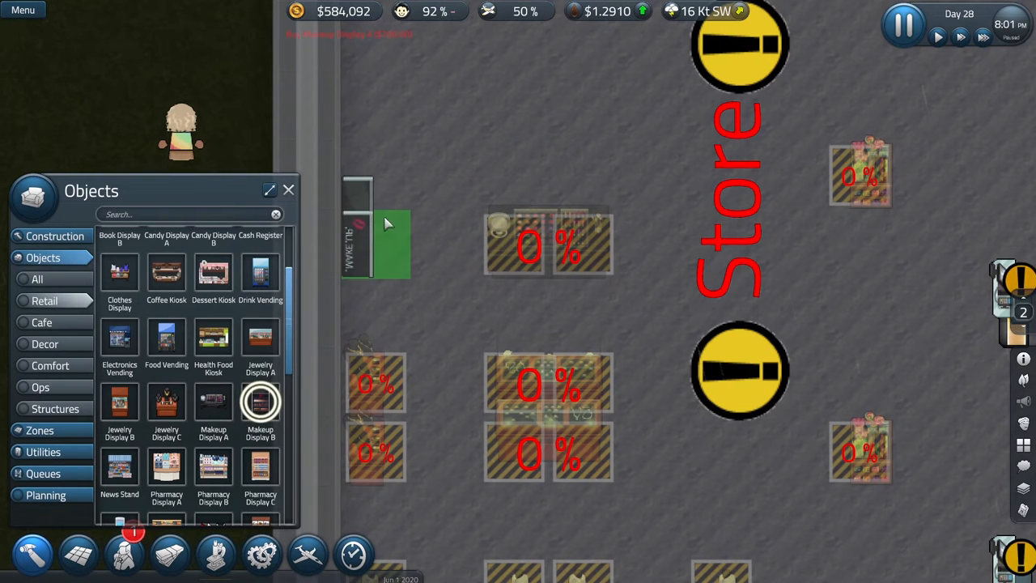
left_click(375, 174)
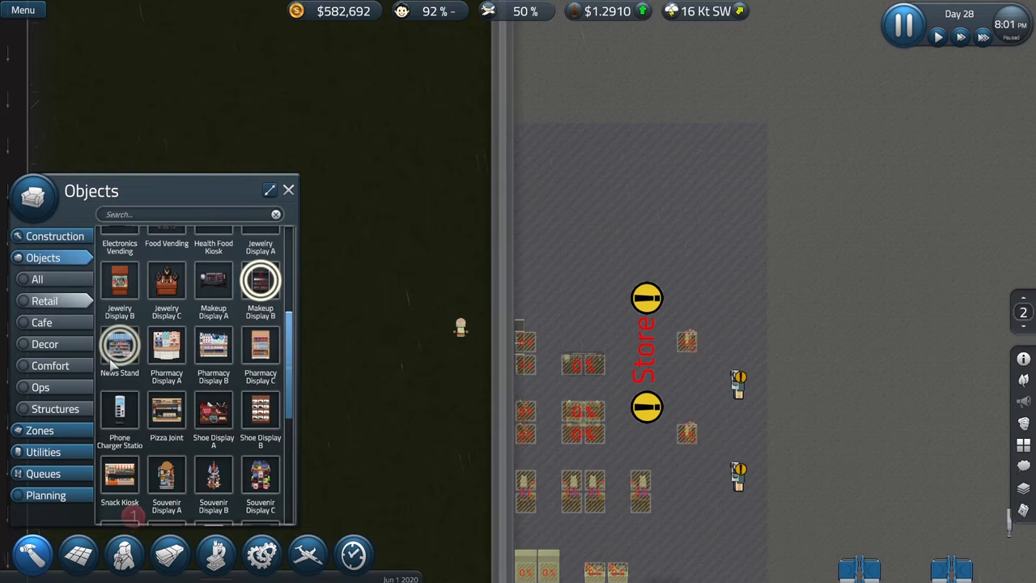
mouse_move(165, 413)
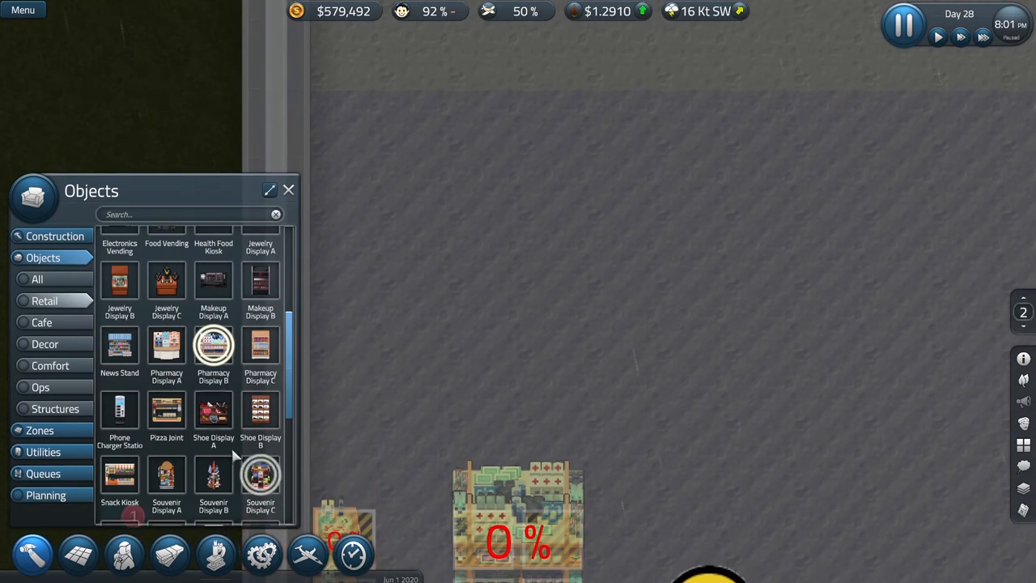
mouse_move(213, 413)
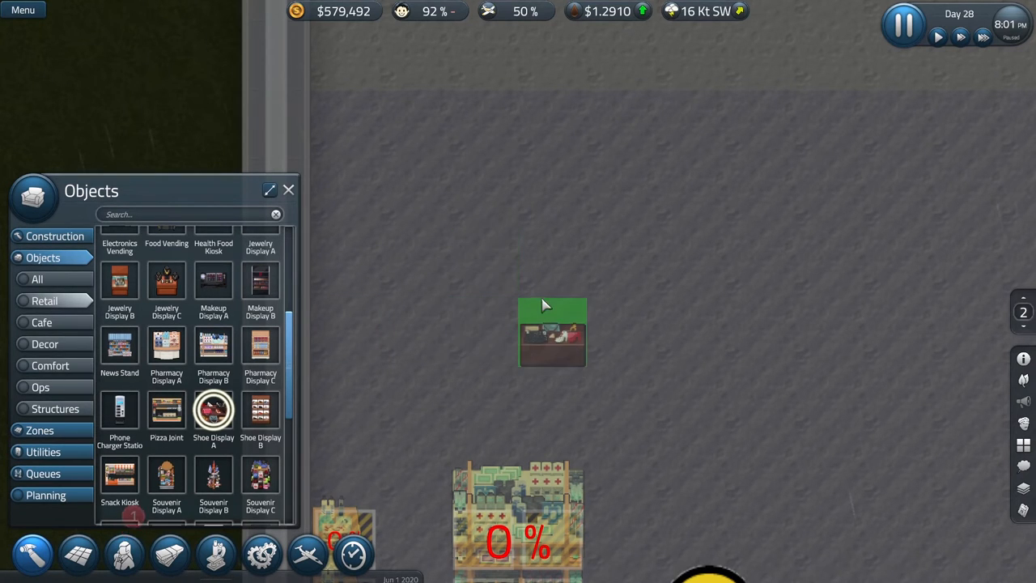
left_click(553, 332)
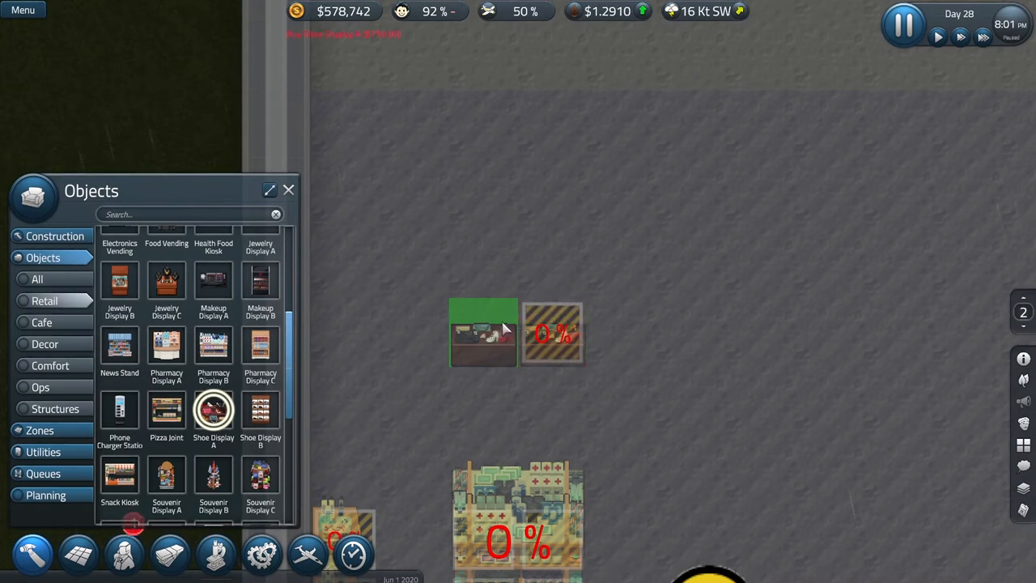
left_click(482, 332)
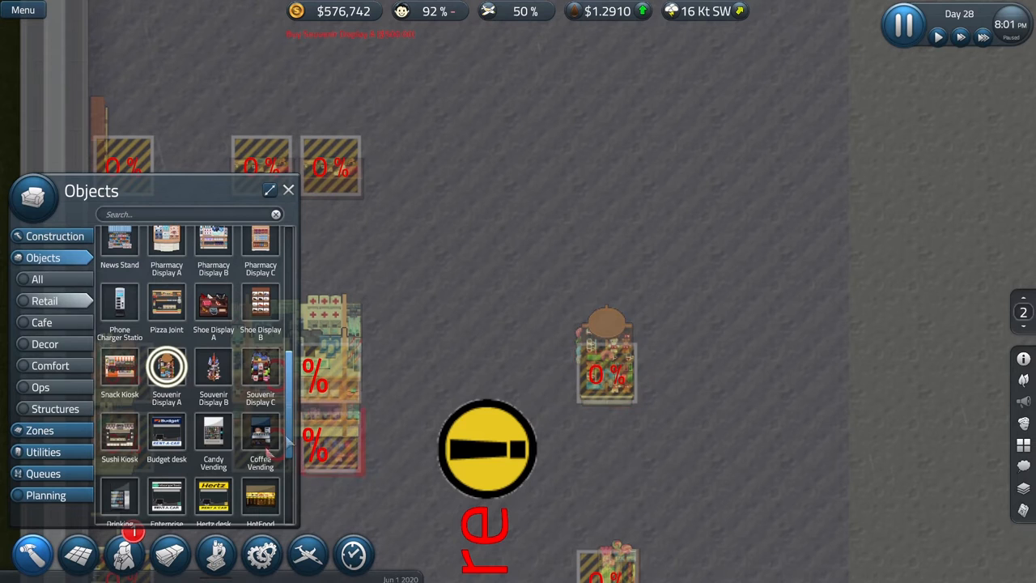
left_click(214, 373)
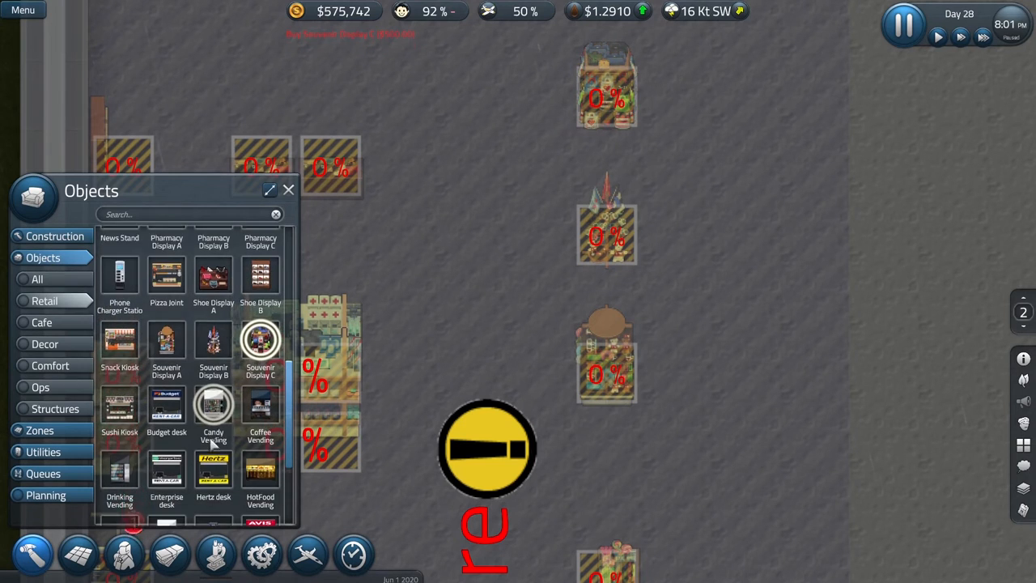
scroll("down", 3)
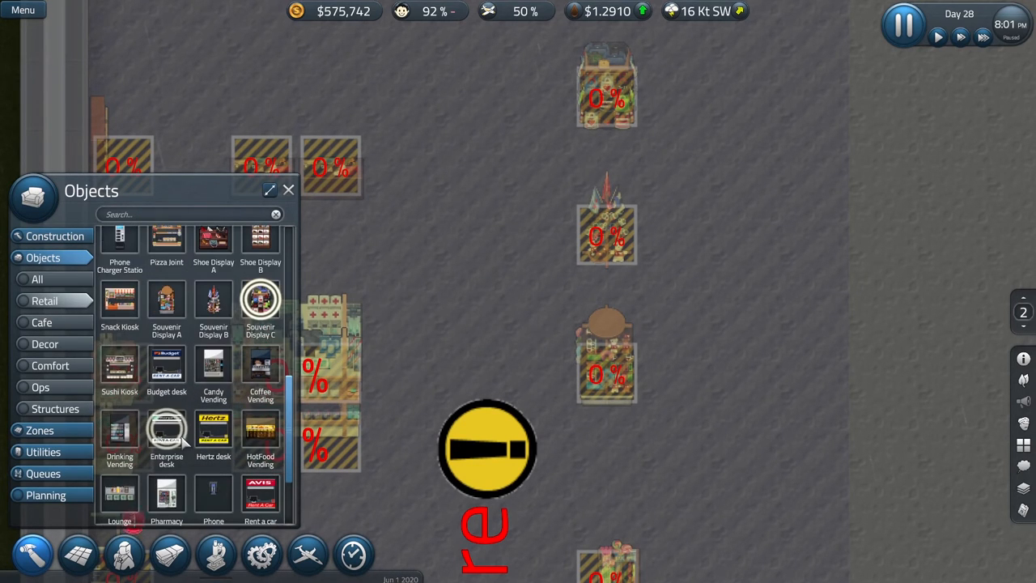
left_click(288, 189)
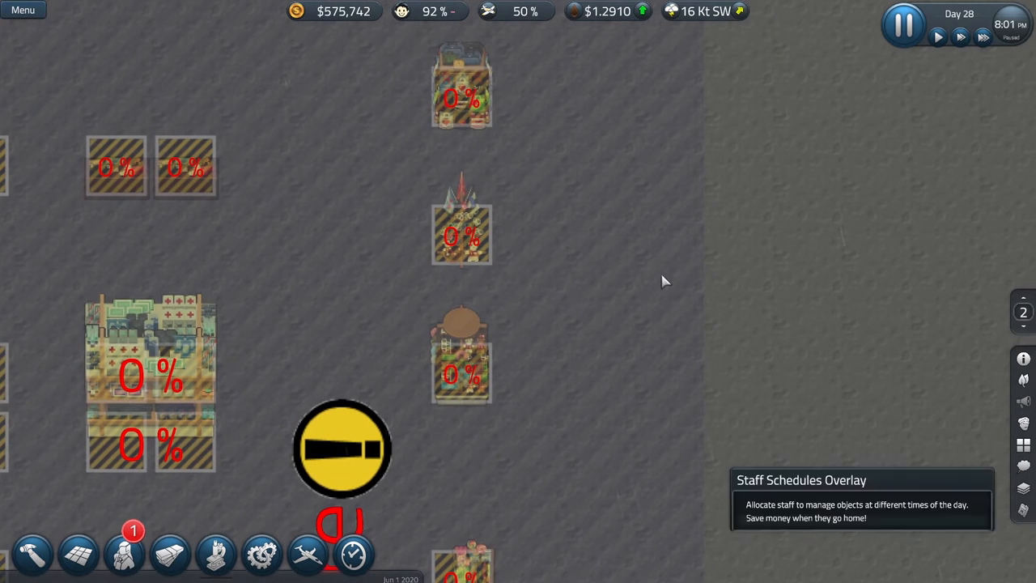
- View the Retail Worker staff schedules across the EAM Quota, Daytime and Early shifts, then close the overlay
left_click(353, 554)
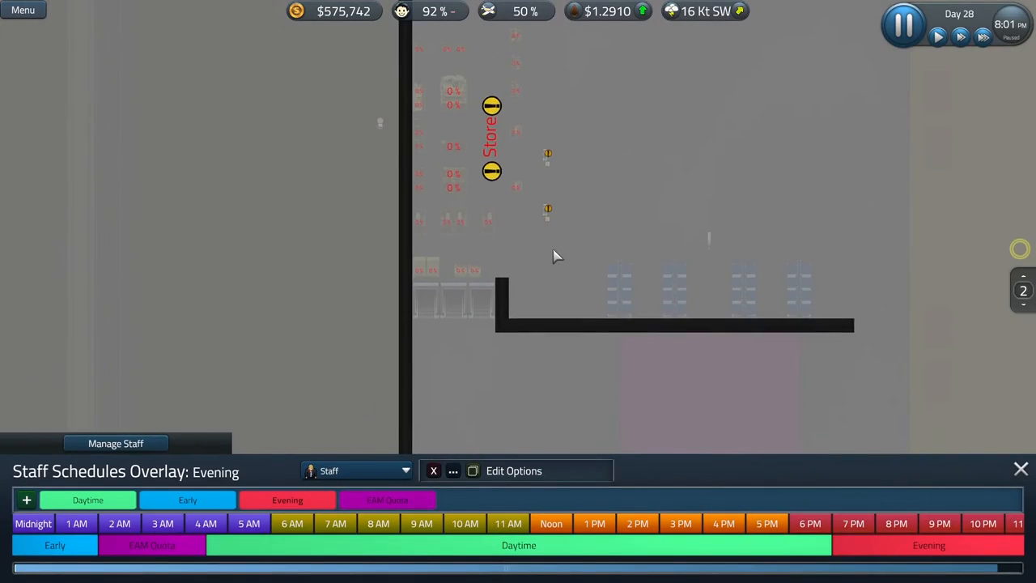
left_click(356, 470)
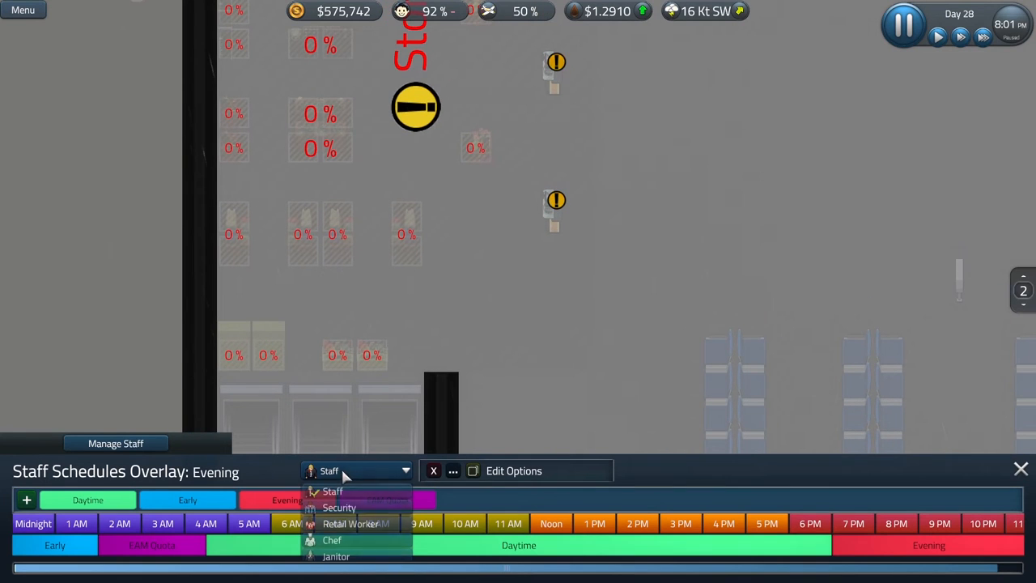
left_click(350, 524)
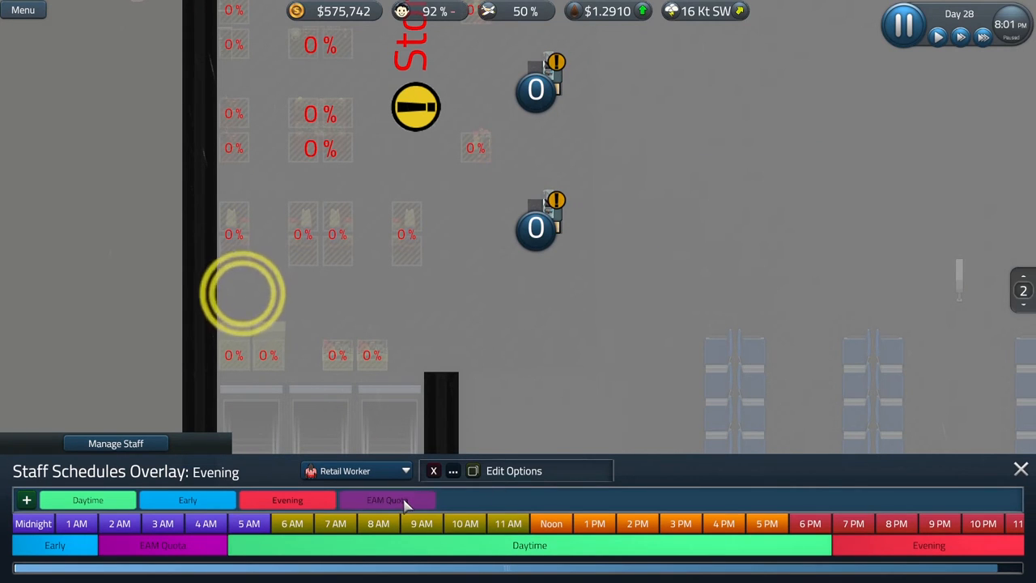
left_click(387, 498)
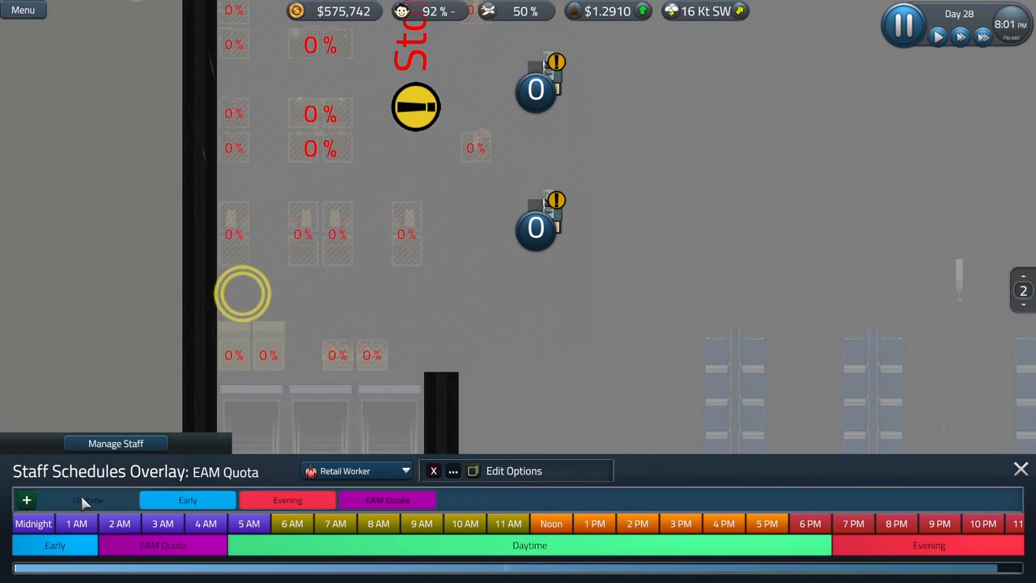
left_click(88, 499)
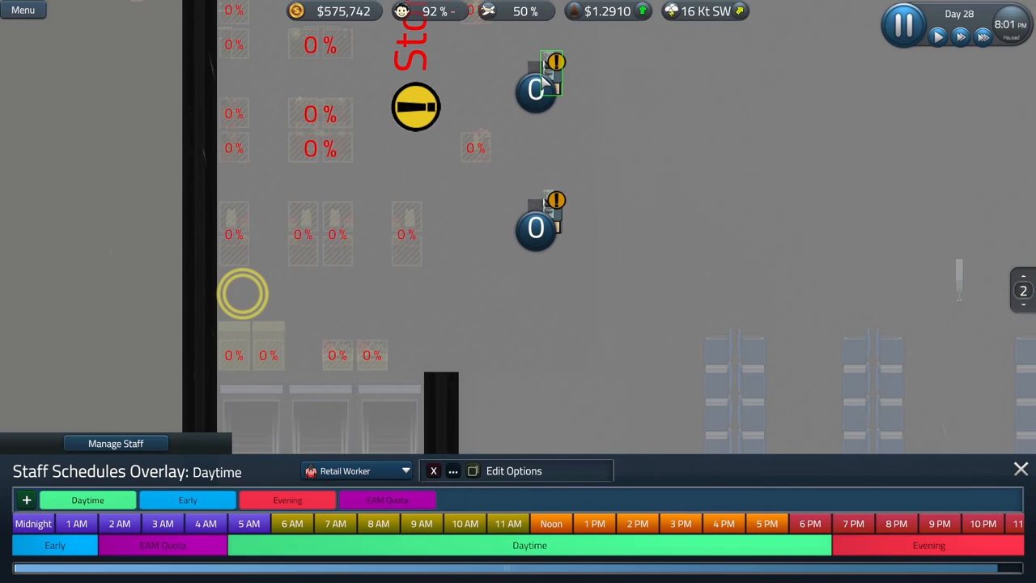
left_click(188, 499)
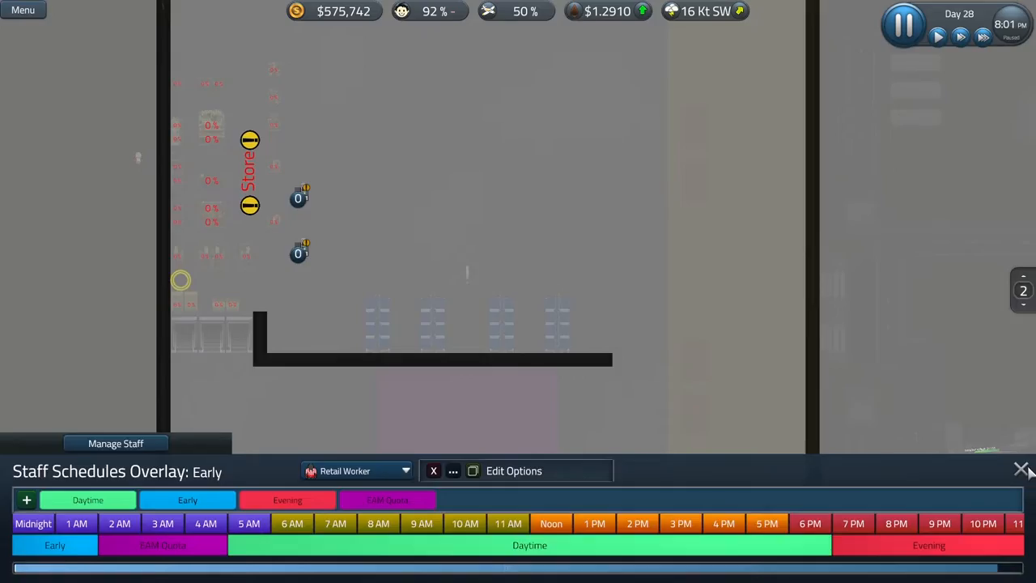
left_click(1024, 470)
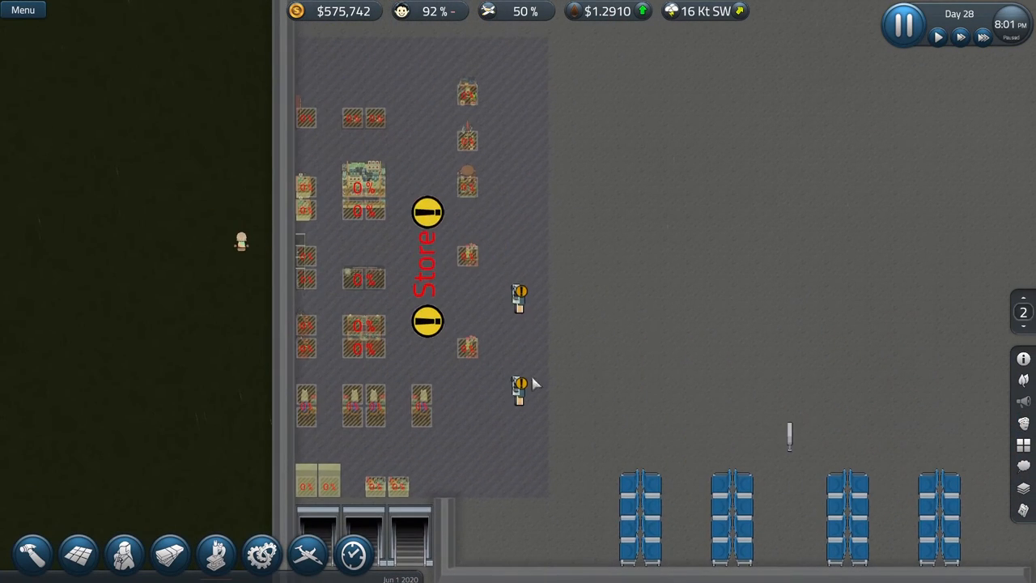
mouse_move(567, 508)
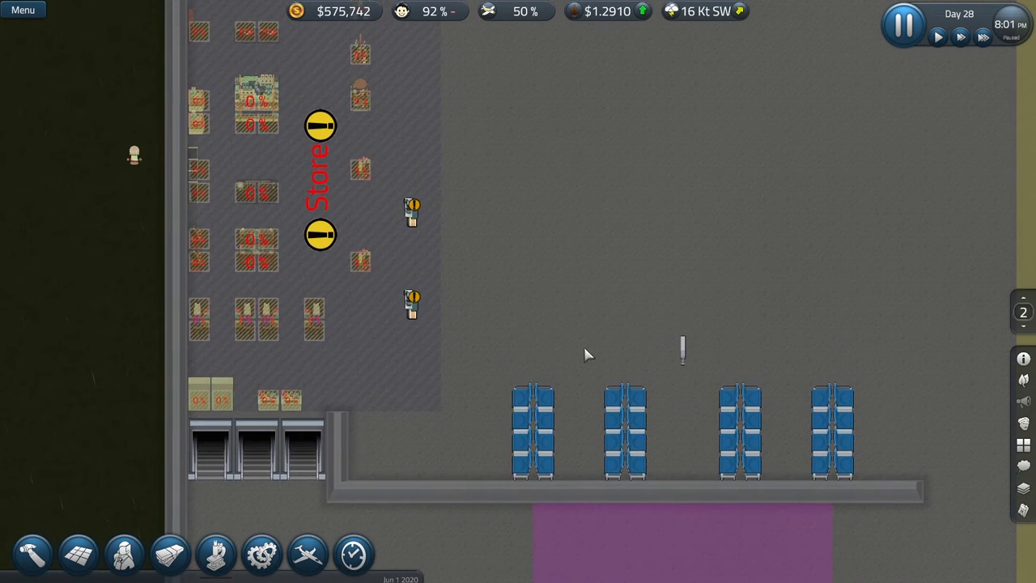
mouse_move(499, 398)
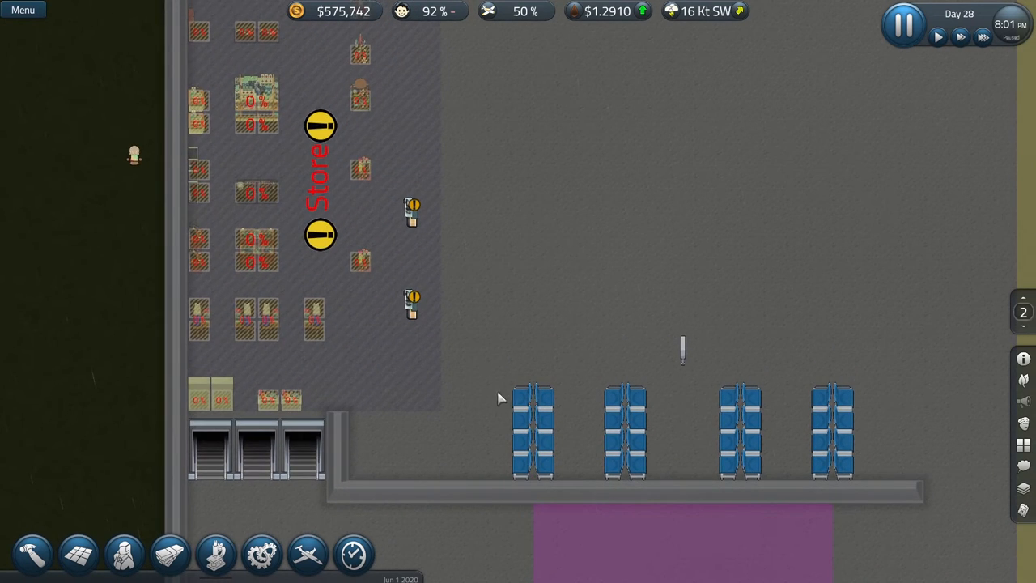
mouse_move(549, 388)
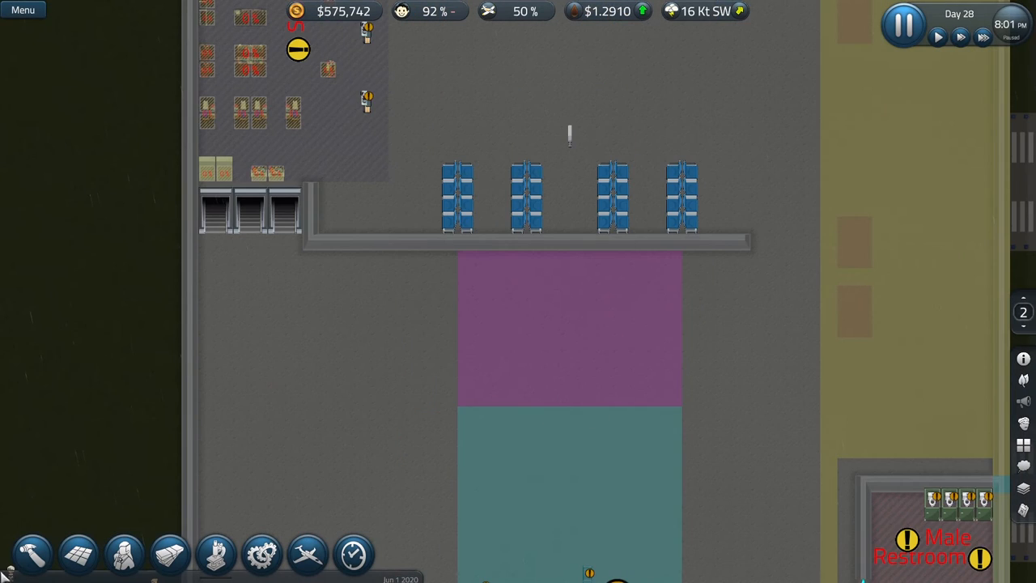
- Pan down to the security zone and bring up the construction tools for cloning a checkpoint lane
scroll("down", 3)
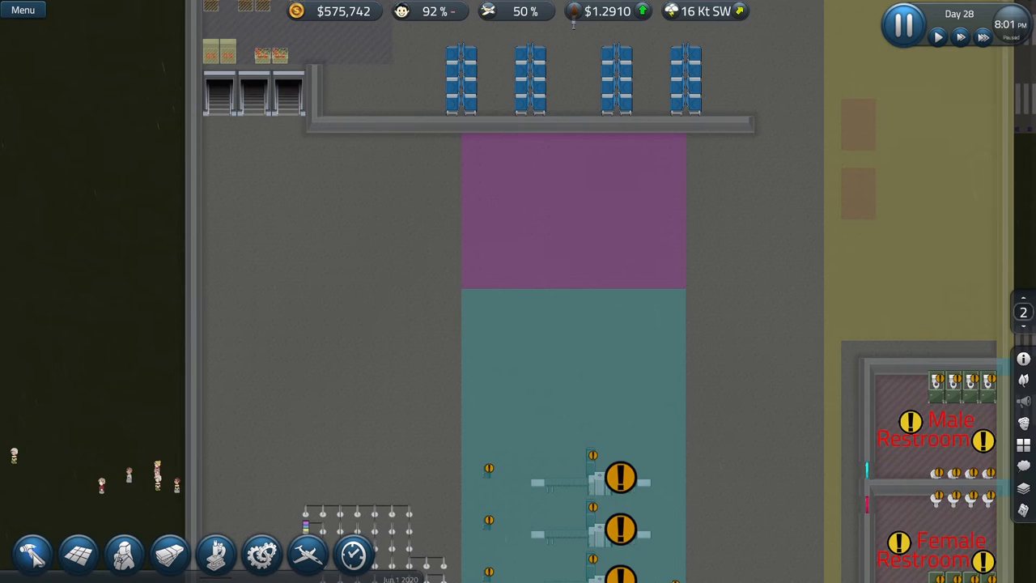
left_click(32, 554)
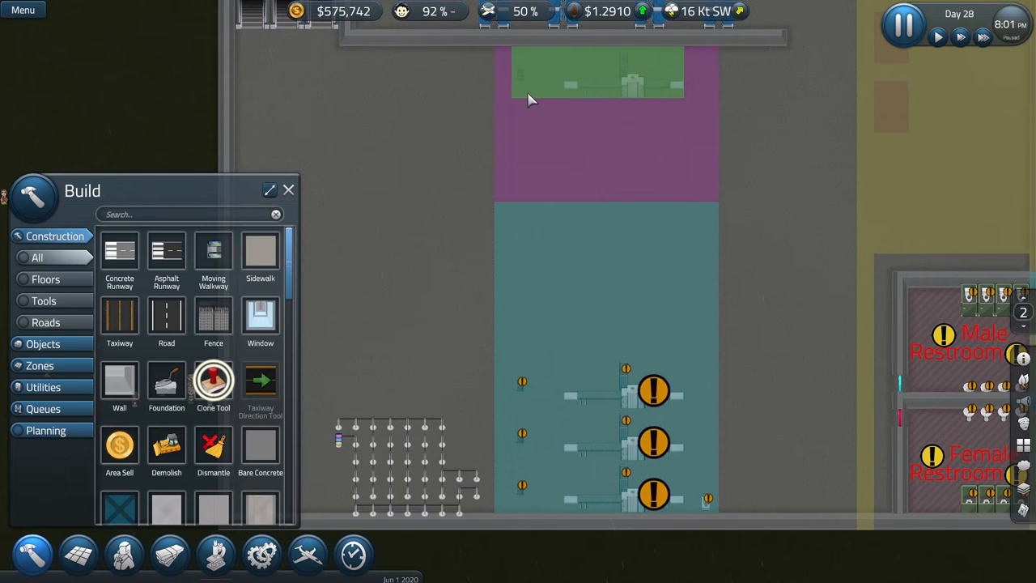
- Paste the cloned checkpoint into the purple zone and place a security object at its lower edge
left_click(619, 230)
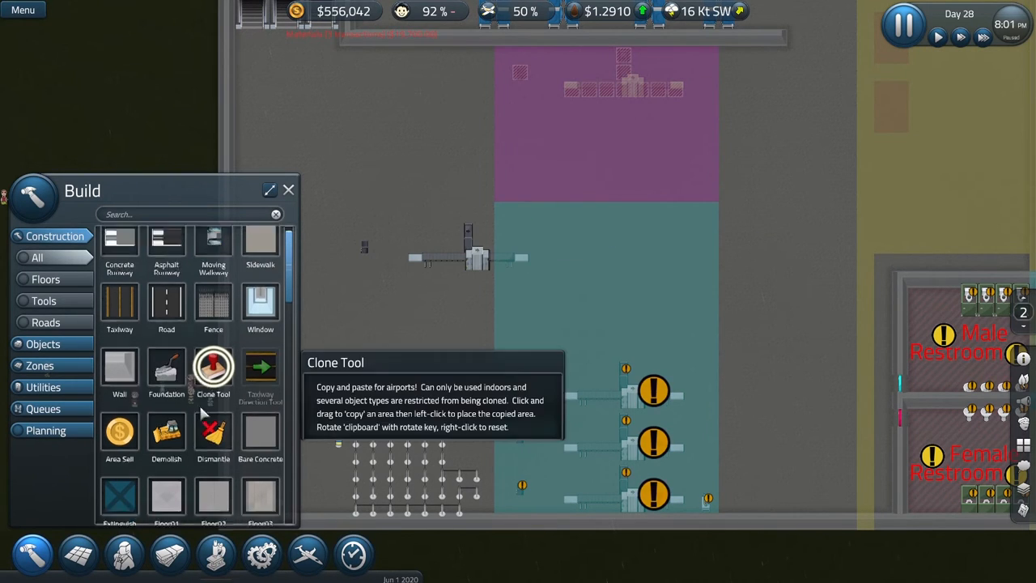
left_click(43, 257)
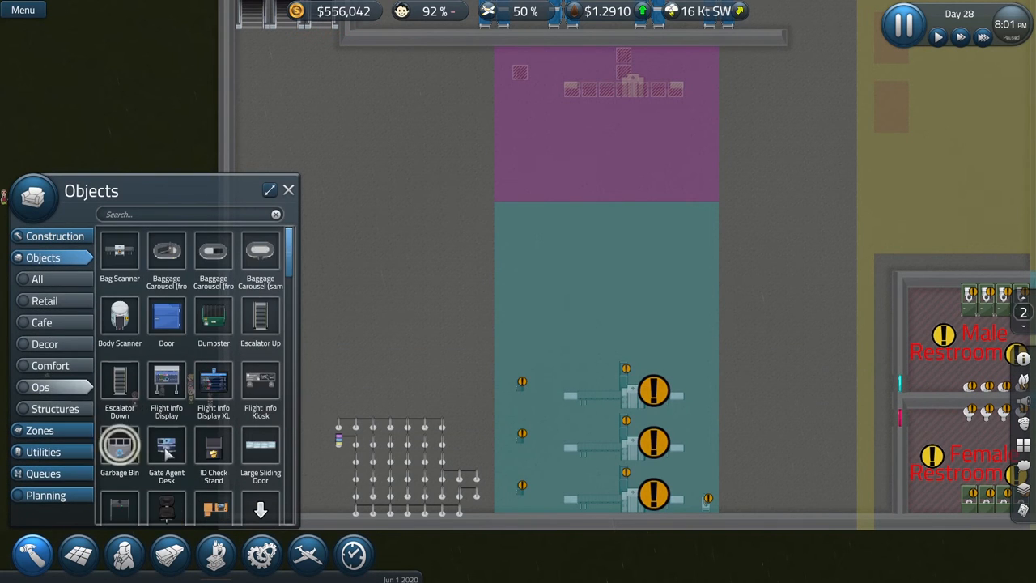
scroll("down", 3)
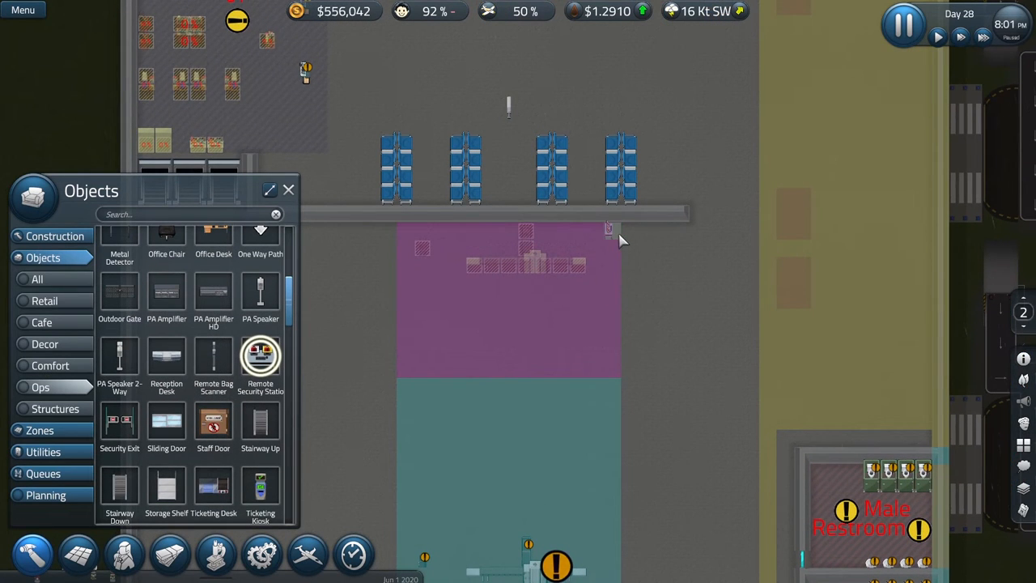
mouse_move(612, 369)
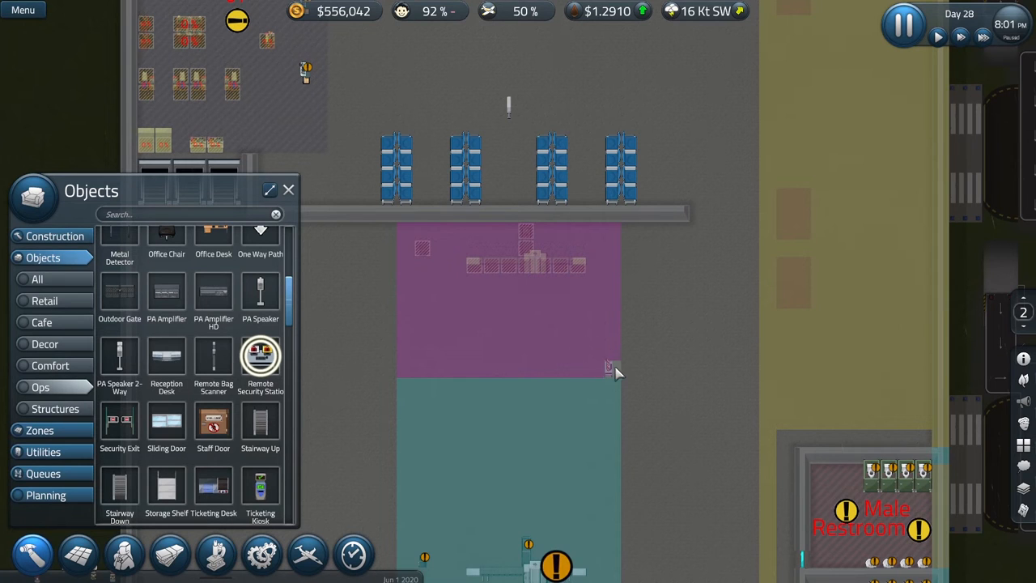
left_click(609, 366)
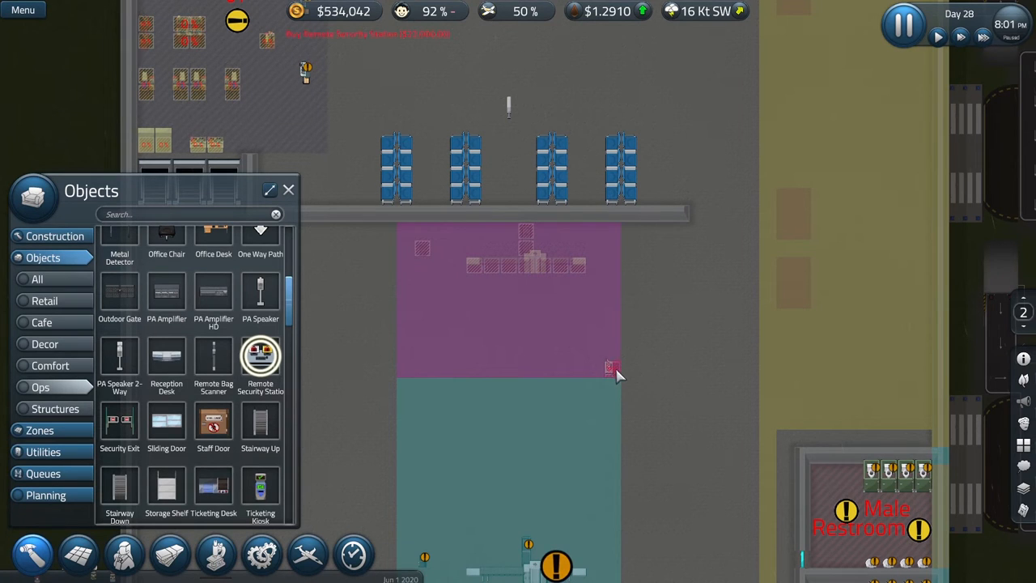
left_click(289, 189)
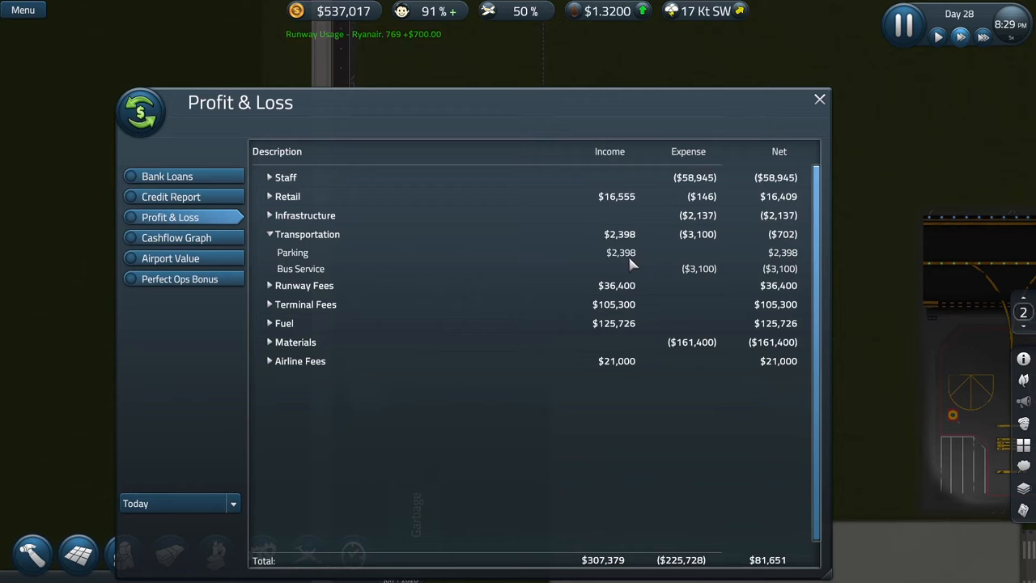
mouse_move(825, 105)
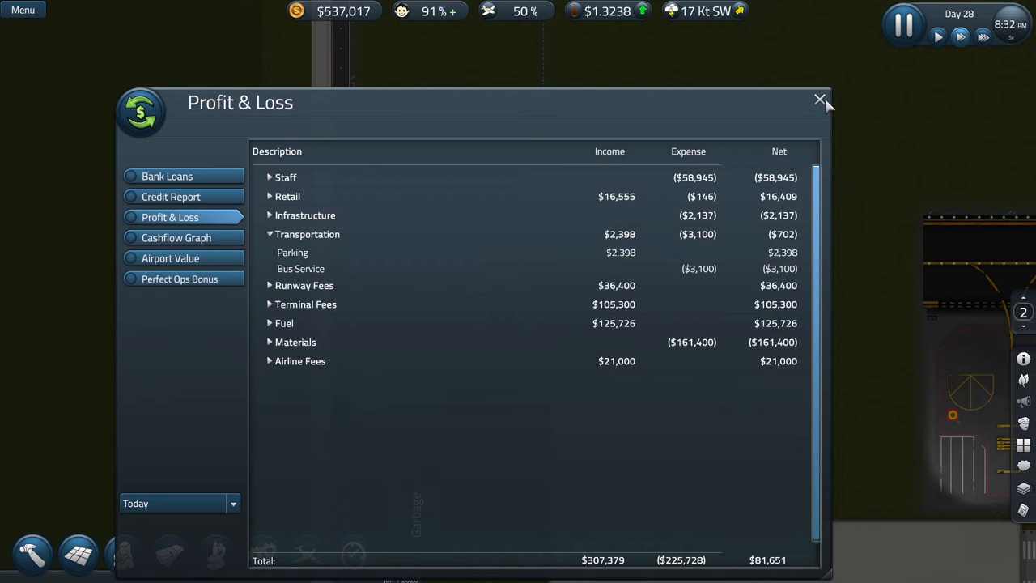
- Close the Profit & Loss report after reviewing the parking and bus service figures
left_click(819, 101)
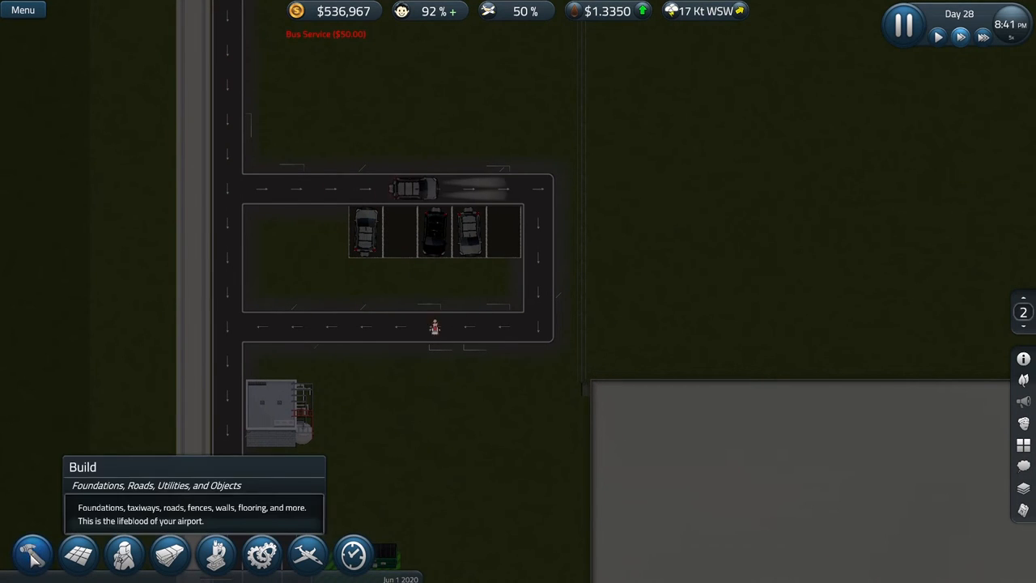
- Add Car Parking Lot spaces beside the road loop, starting a second row
left_click(33, 554)
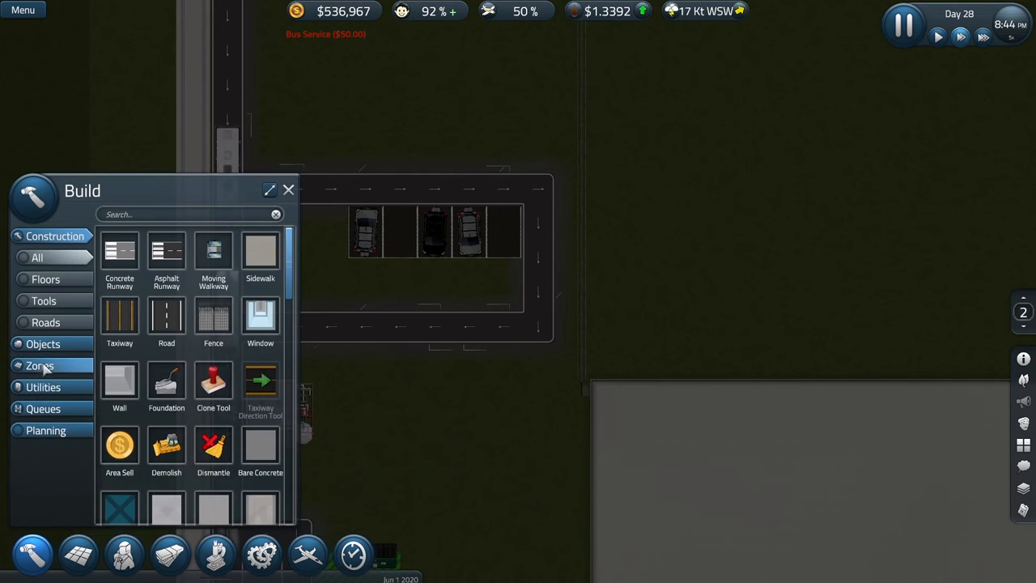
left_click(42, 258)
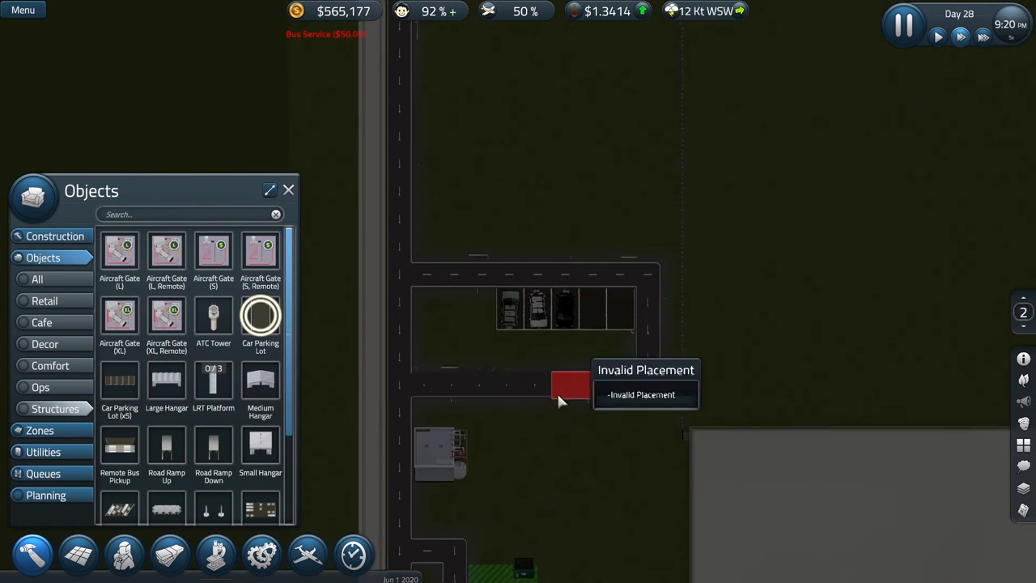
mouse_move(1023, 312)
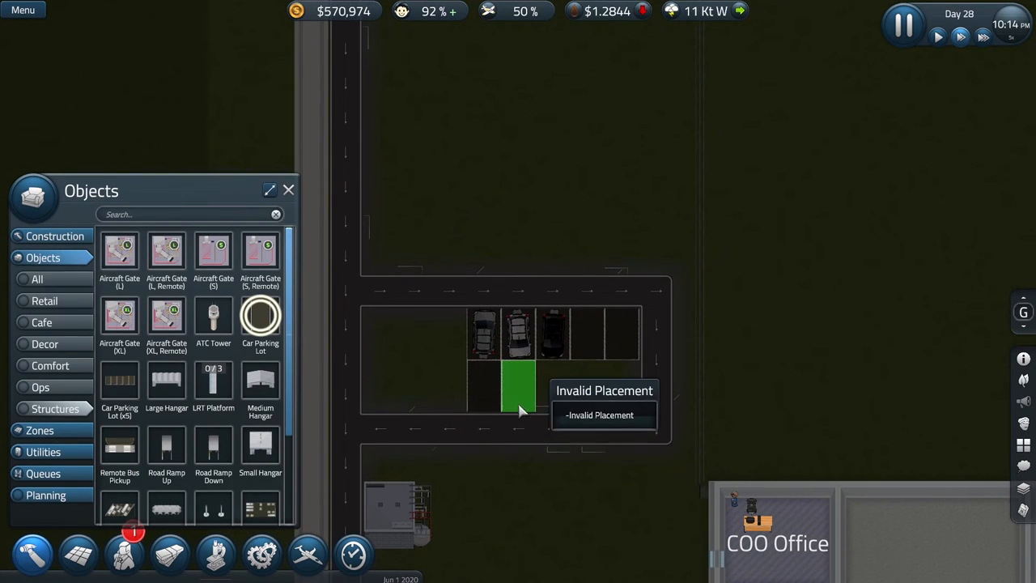
left_click(535, 385)
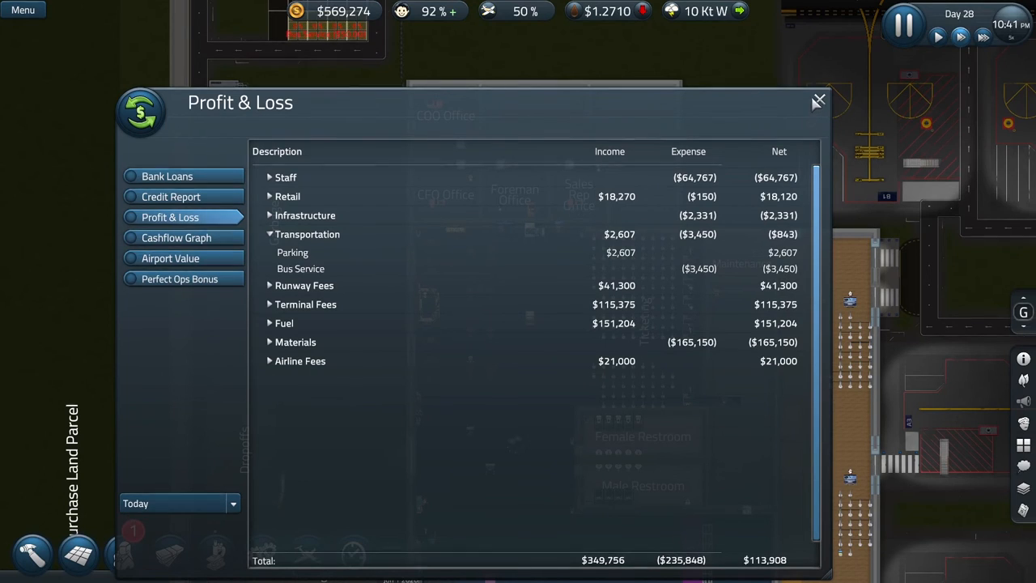
- Close the Profit & Loss report showing the $113,908 net
left_click(817, 100)
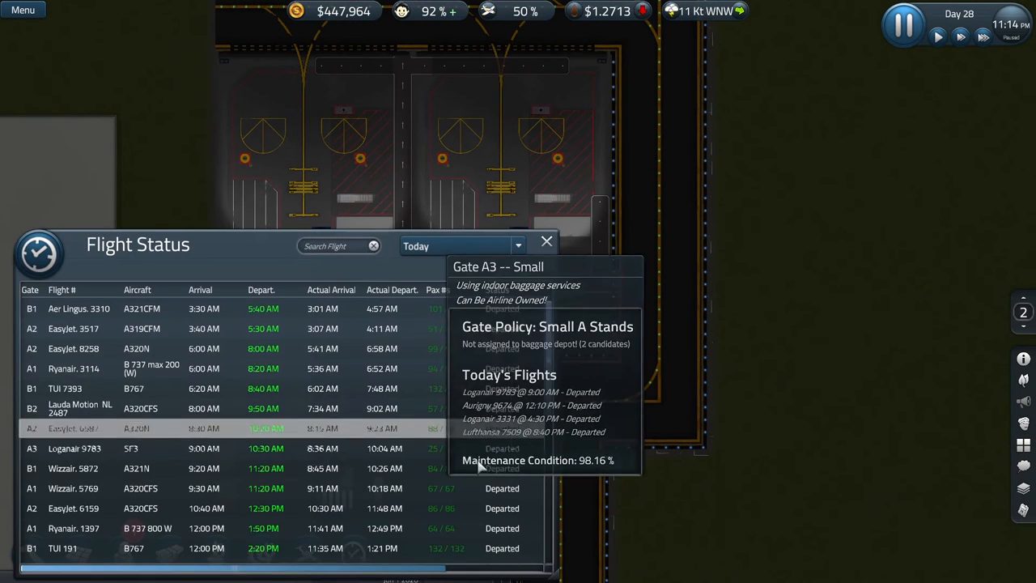
- Scroll the Flight Status list down to the departures scheduled after 10 PM
scroll("down", 3)
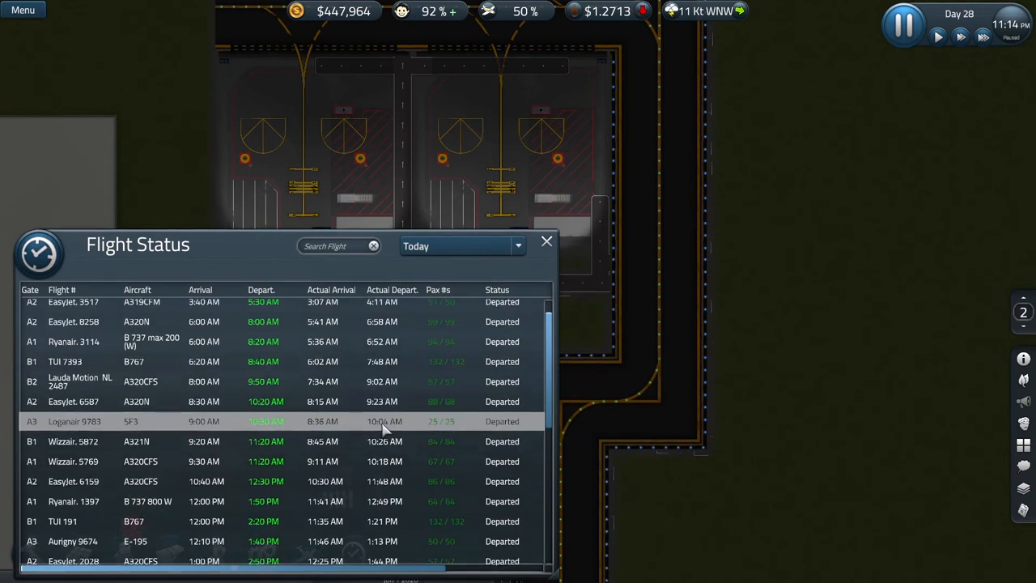
scroll("down", 3)
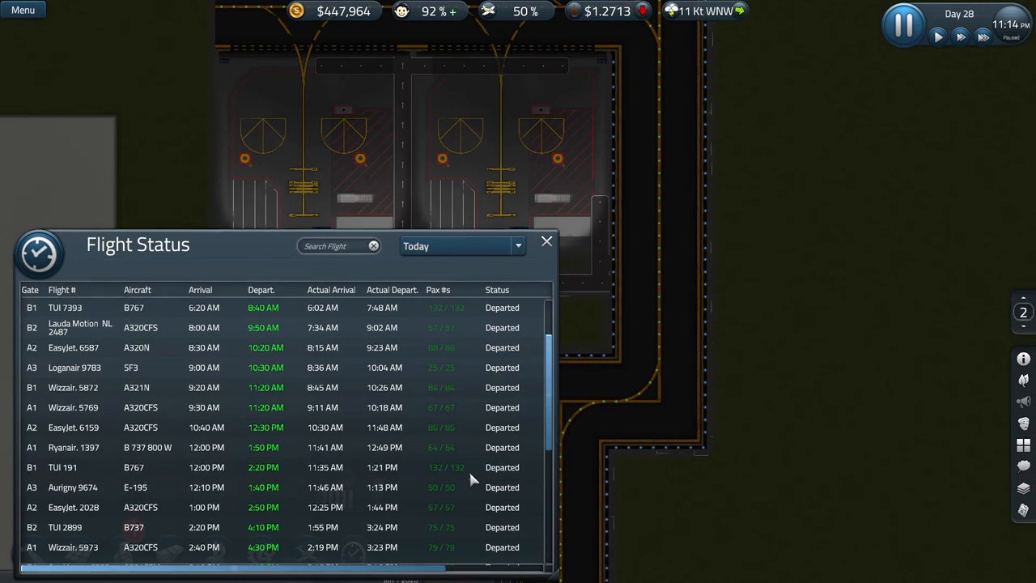
scroll("down", 3)
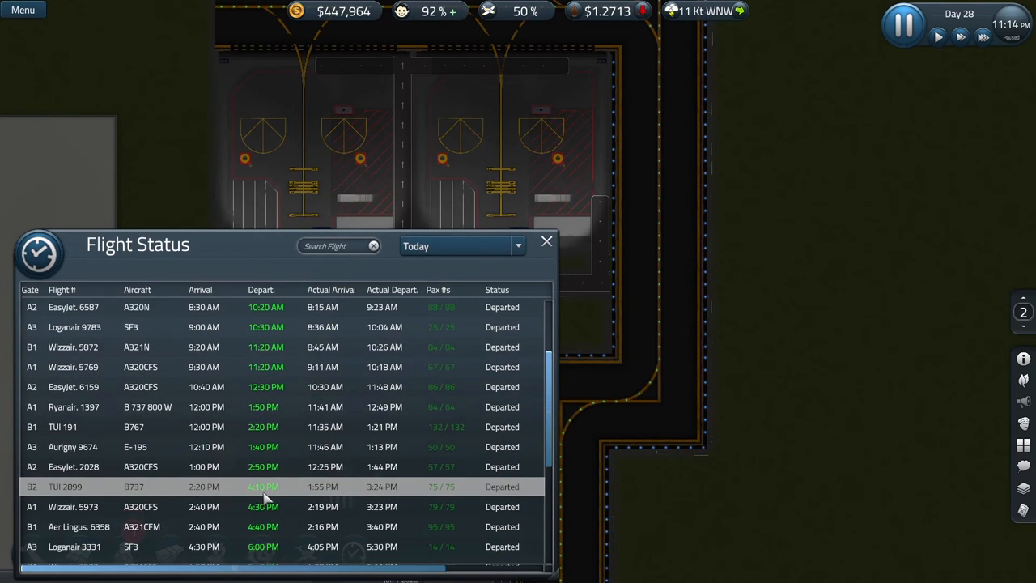
scroll("down", 3)
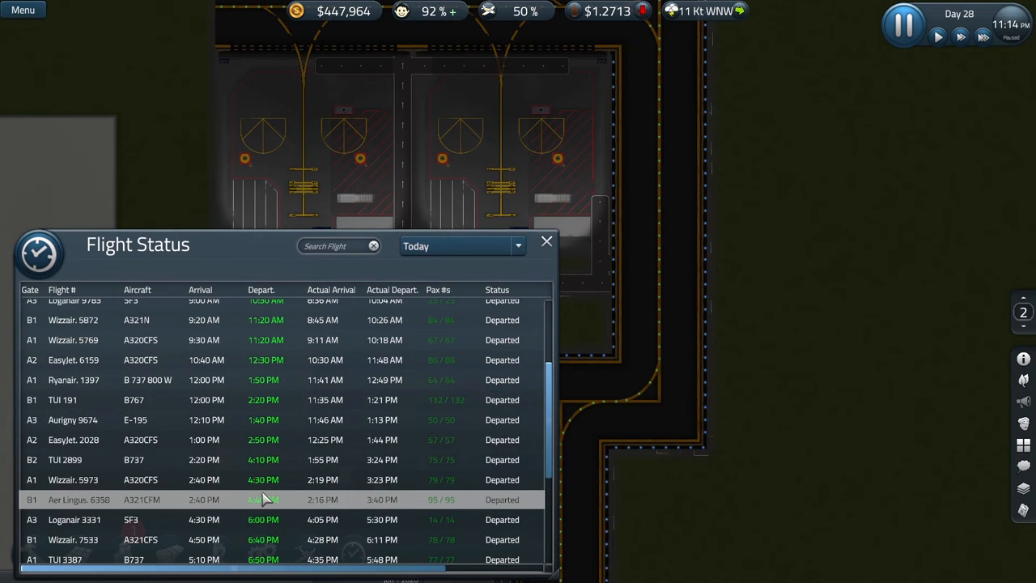
scroll("down", 3)
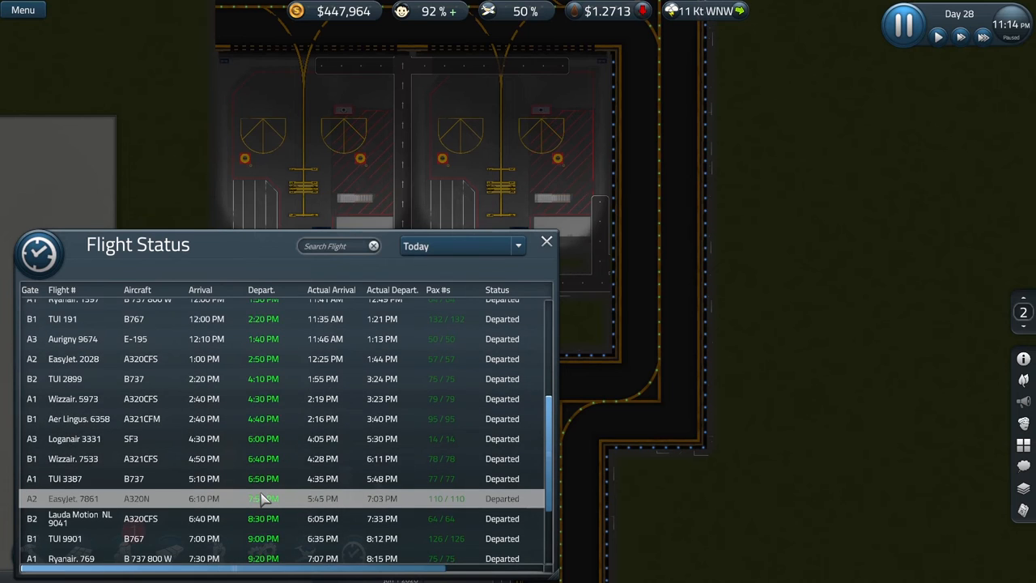
scroll("down", 3)
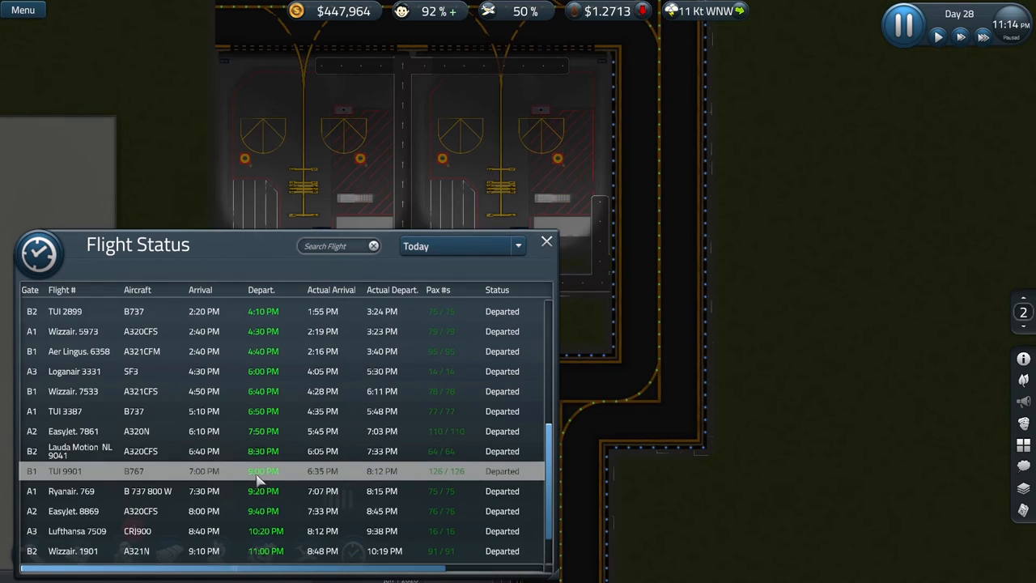
scroll("down", 3)
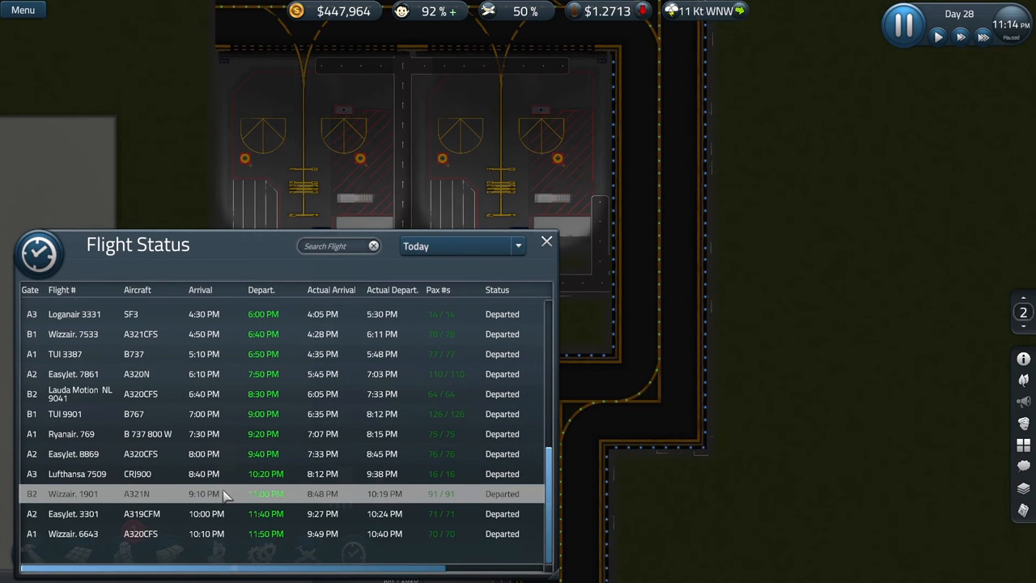
mouse_move(477, 489)
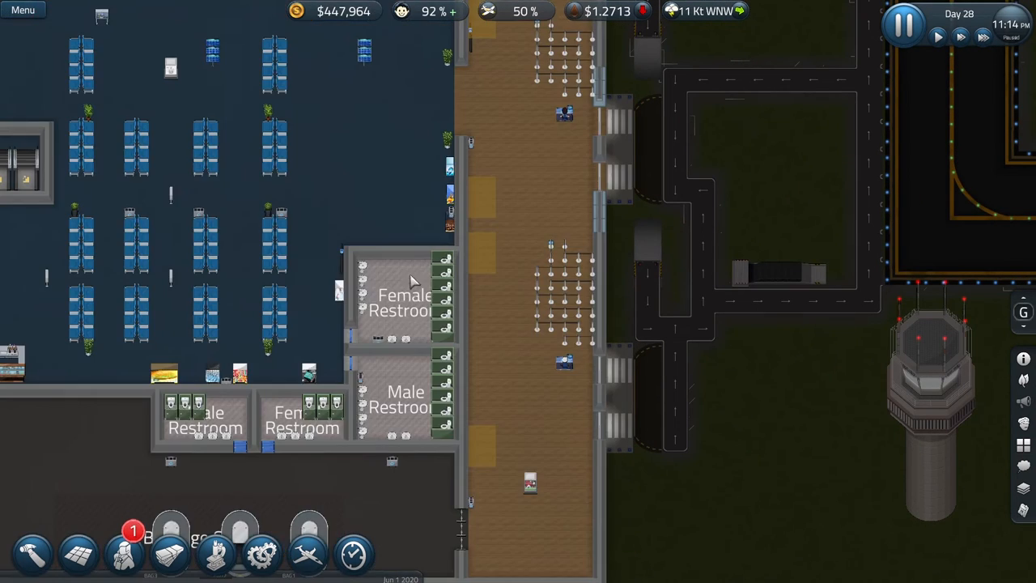
mouse_move(518, 294)
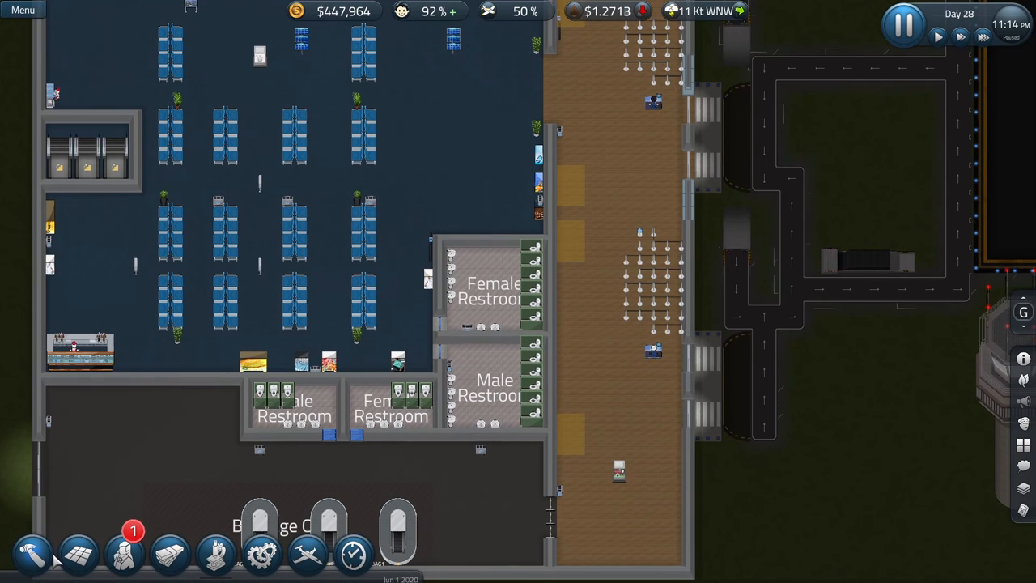
mouse_move(586, 269)
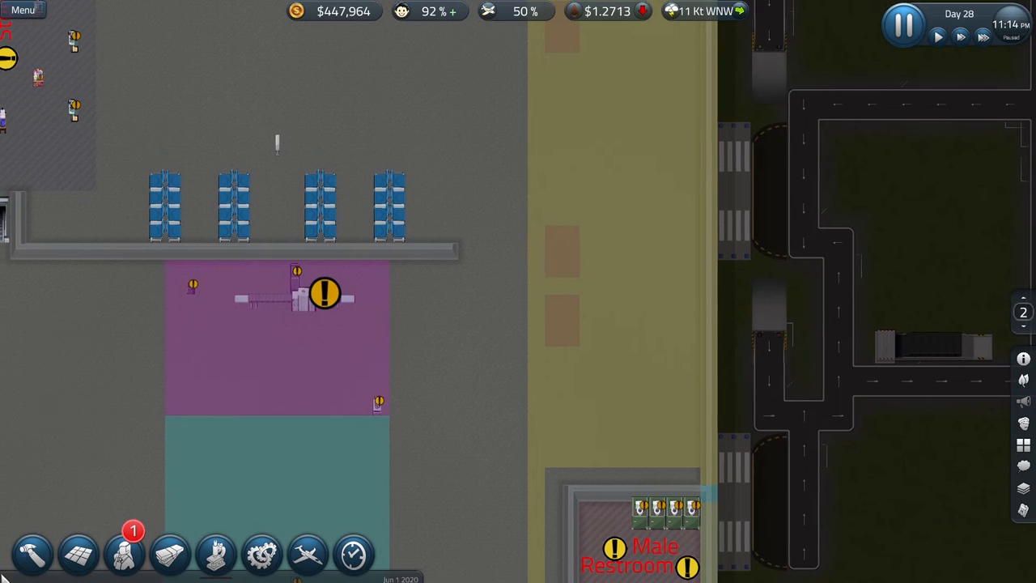
- Search the build catalogue for 'sta' to list Stairway Up and Stairway Down
left_click(32, 554)
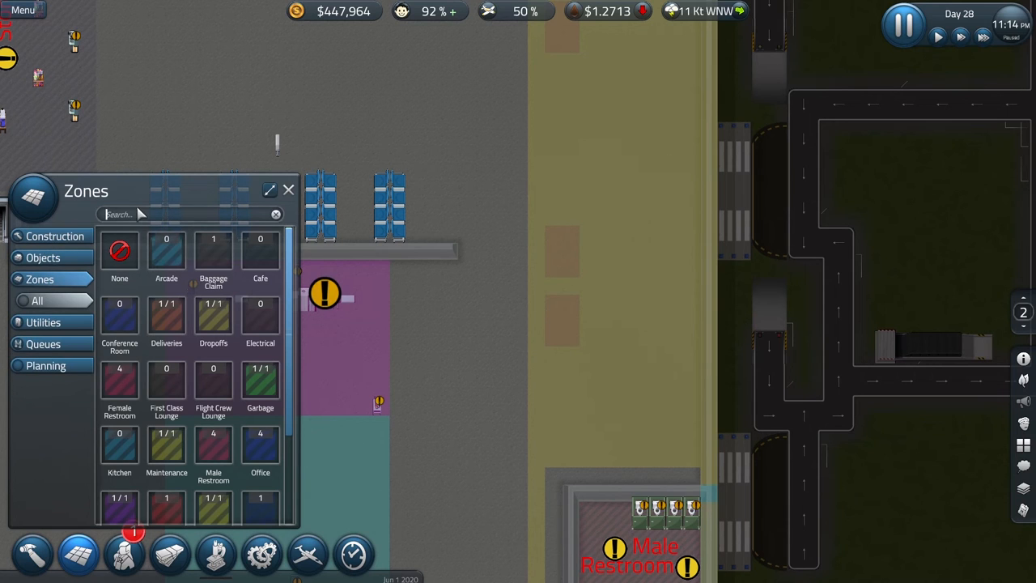
type("stai")
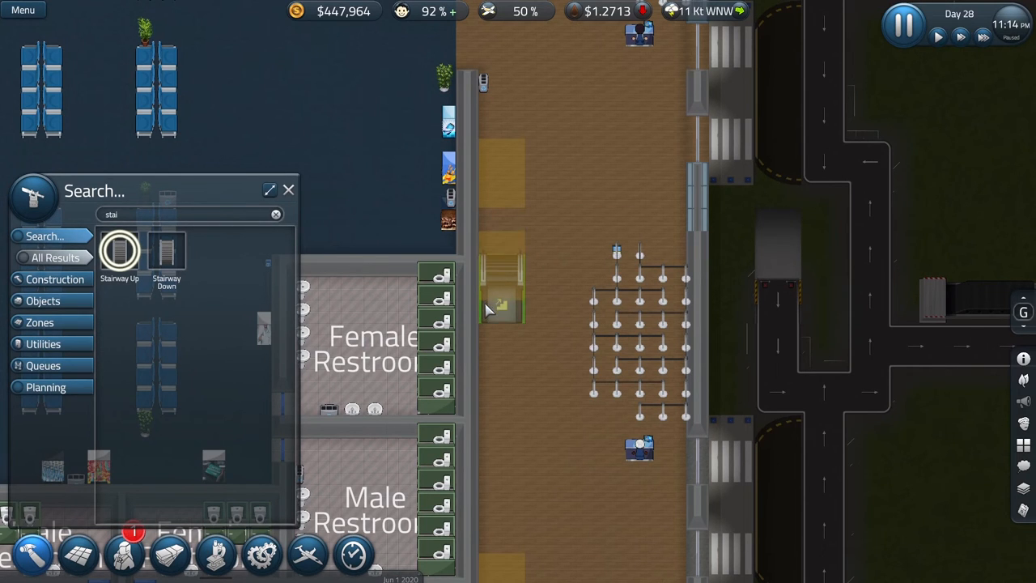
- Erase a stray planning mark on the upper floor with the Clear tool
left_click(502, 299)
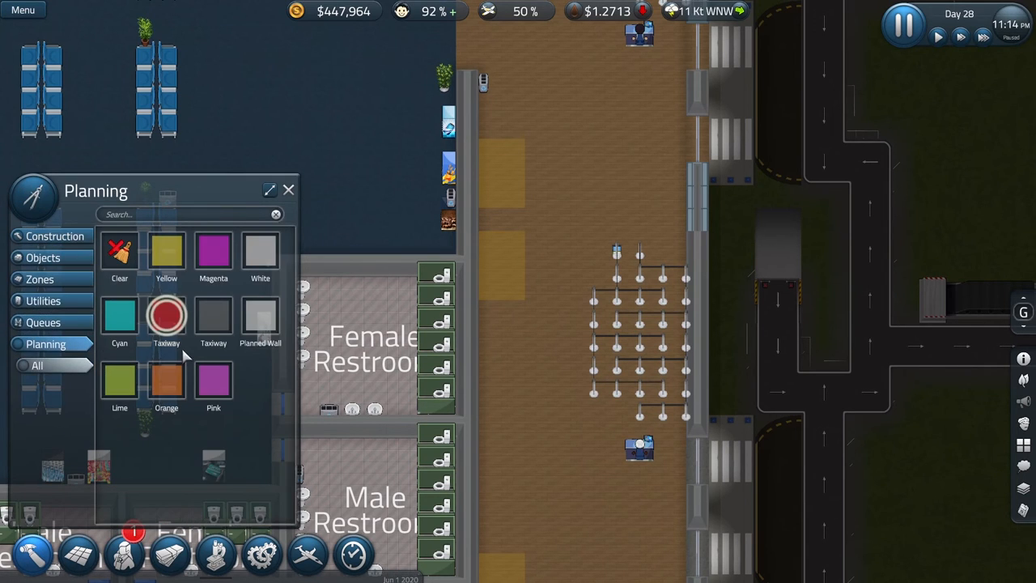
left_click(1024, 312)
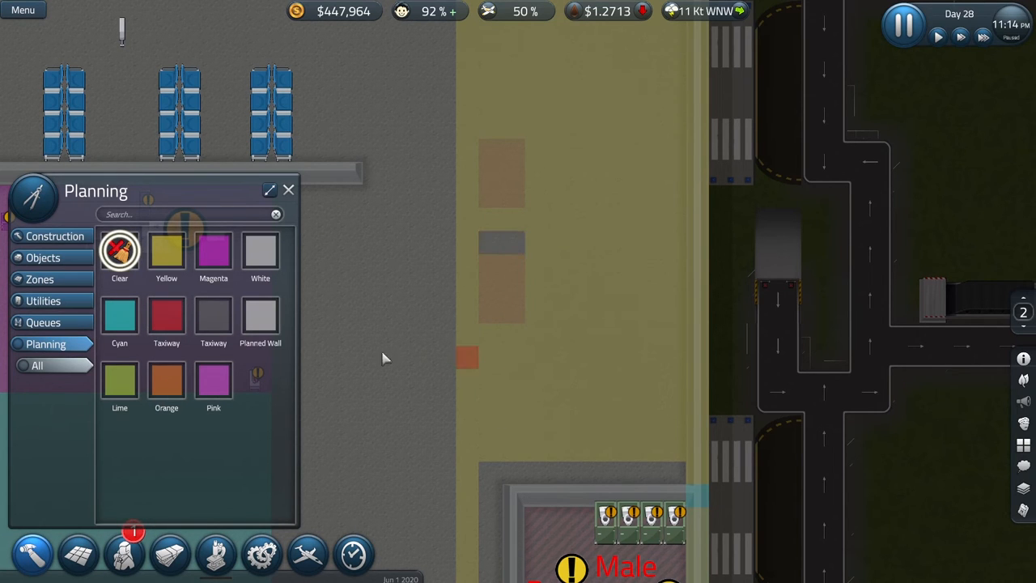
left_click(165, 251)
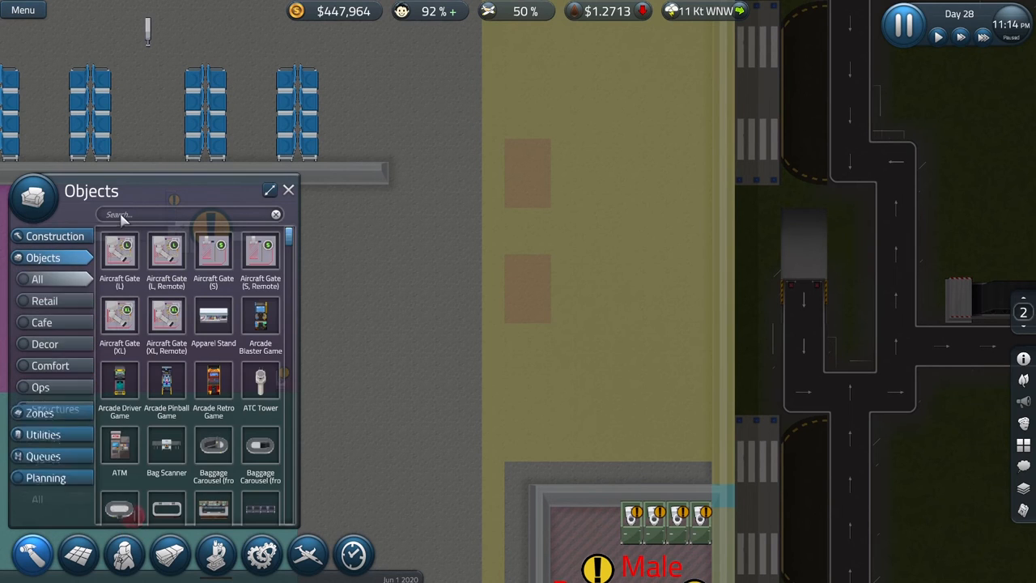
- Build walls enclosing the two stair spots on the upper floor, funds dropping to $444,014
type("s")
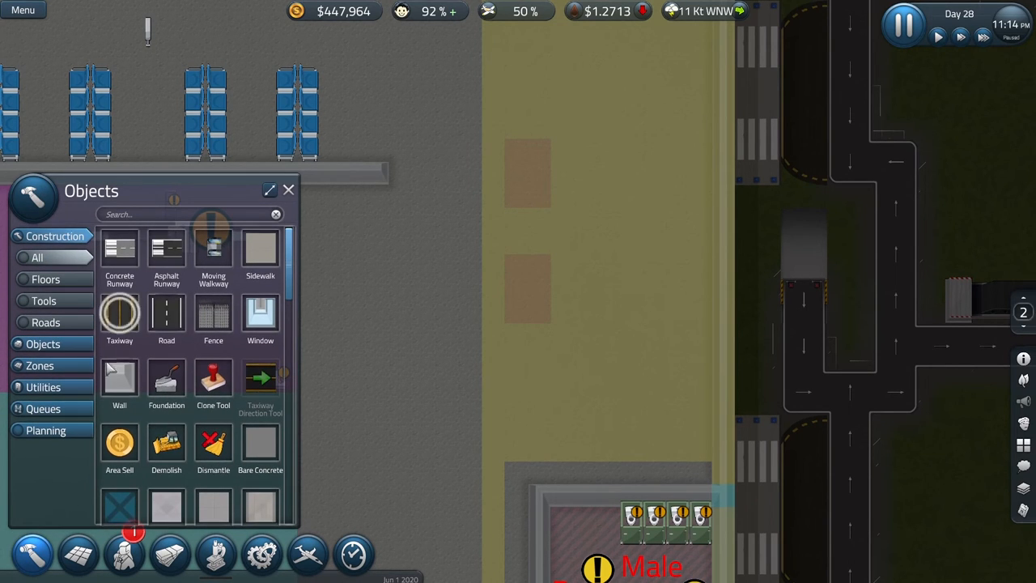
left_click(120, 376)
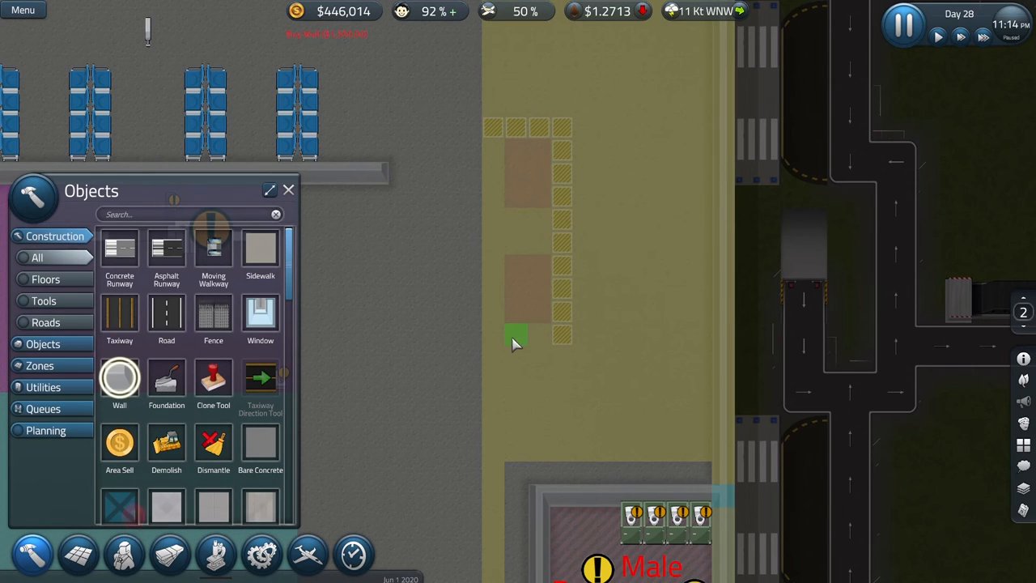
left_click(517, 333)
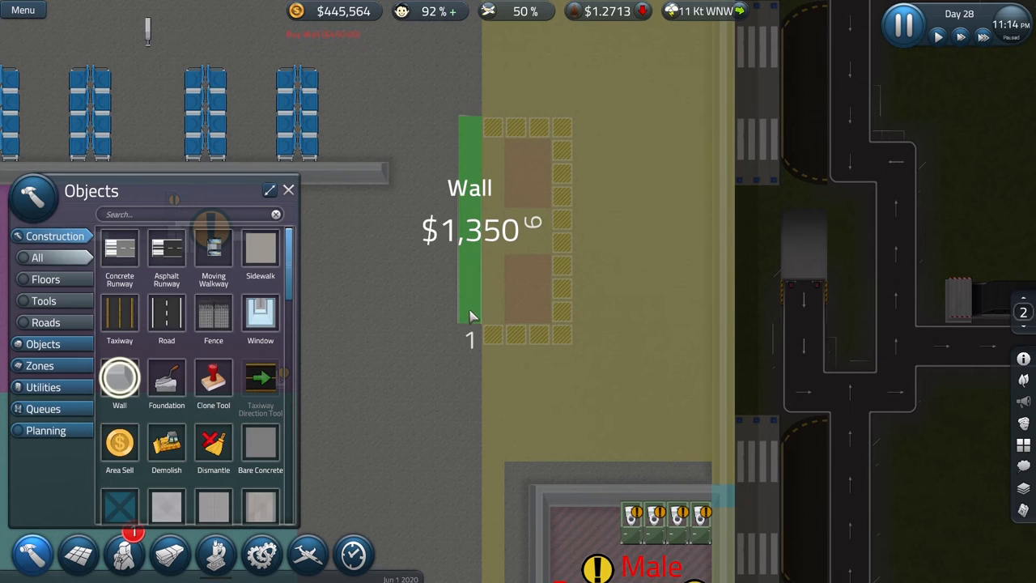
left_click(469, 311)
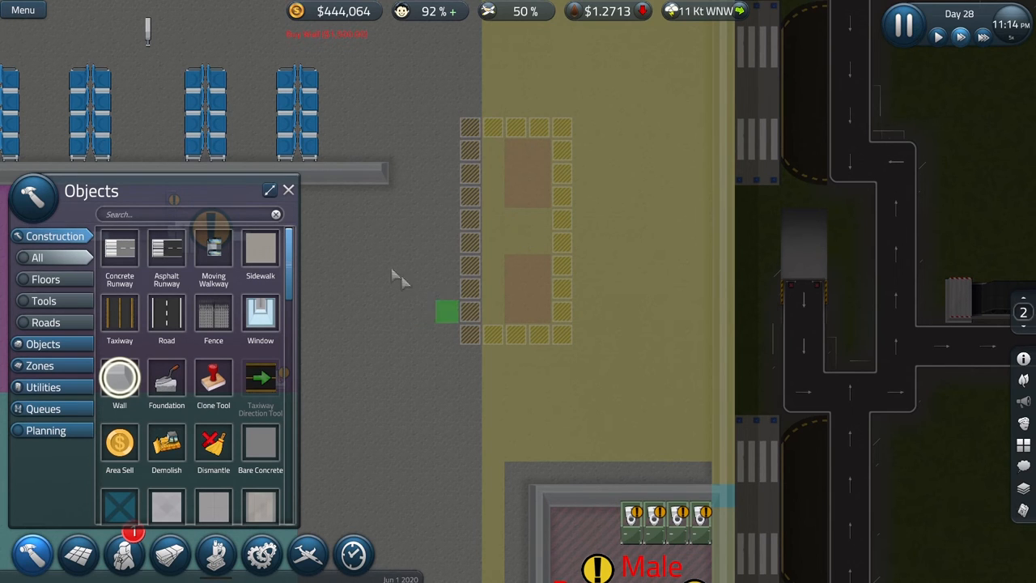
left_click(288, 189)
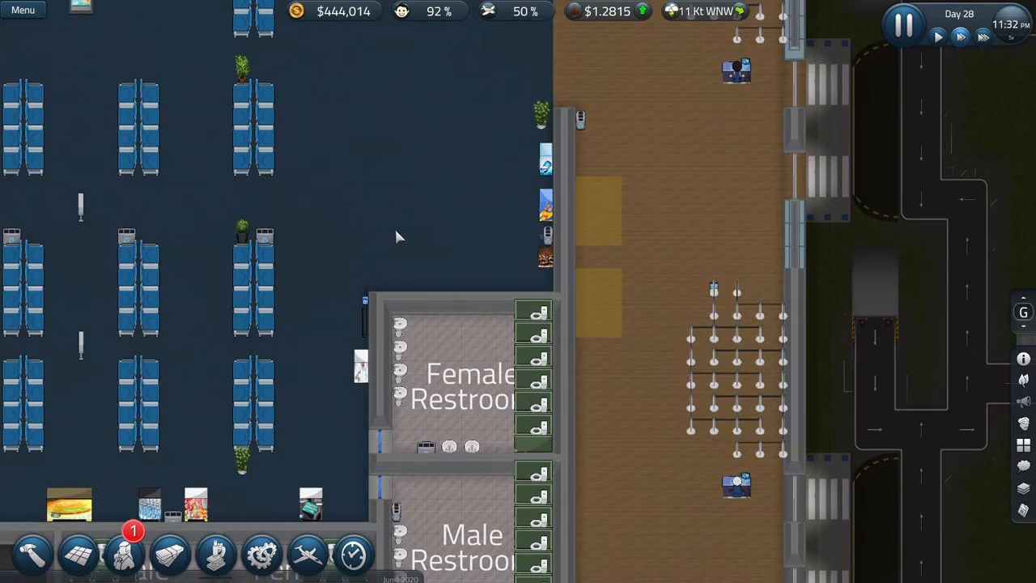
mouse_move(486, 356)
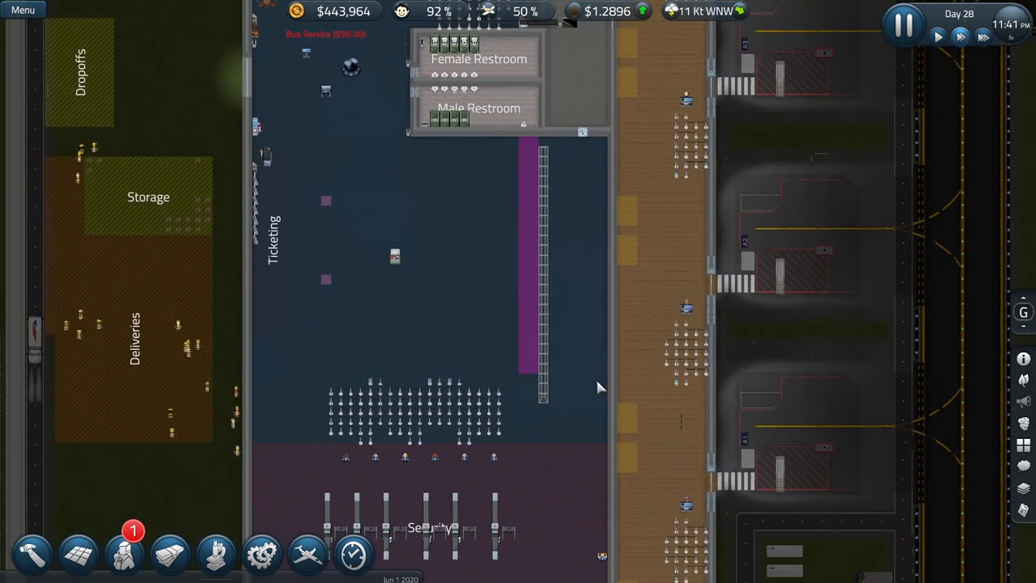
- Bring up today's finance report from the lower-floor overview
left_click(344, 10)
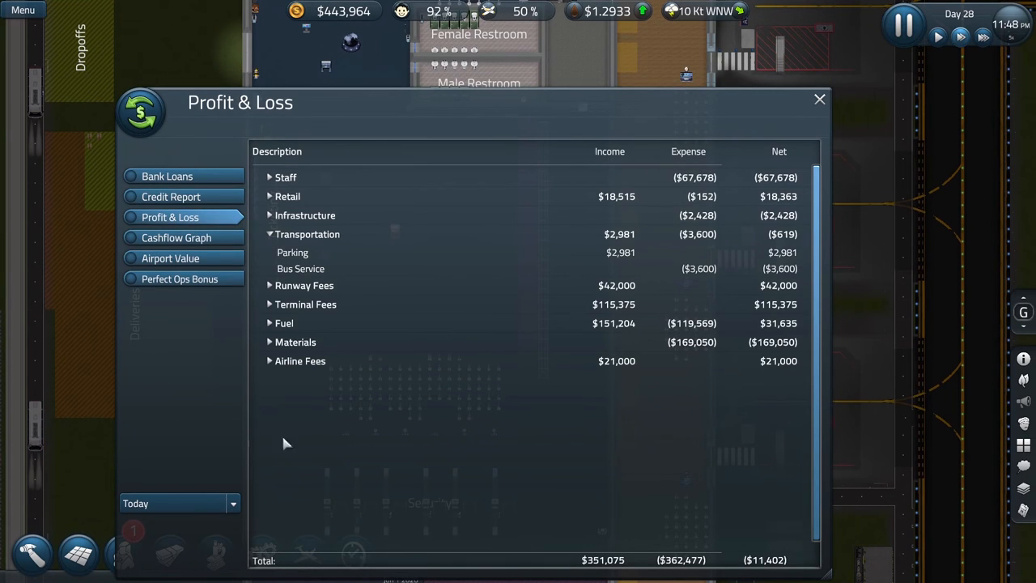
mouse_move(272, 235)
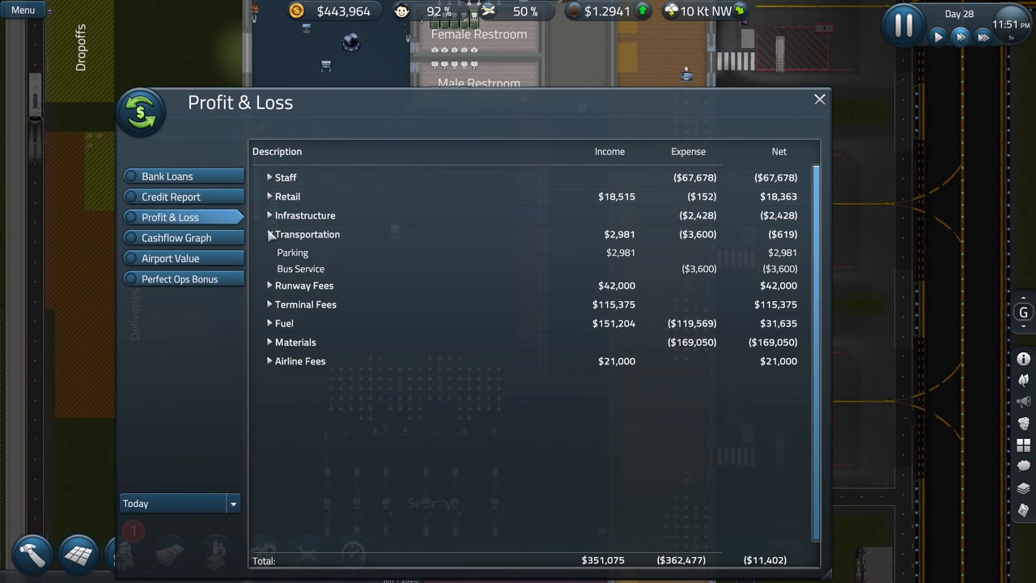
- Review the Day 28 report's $41,042 net loss with bank and taxes costs, then close it
left_click(288, 196)
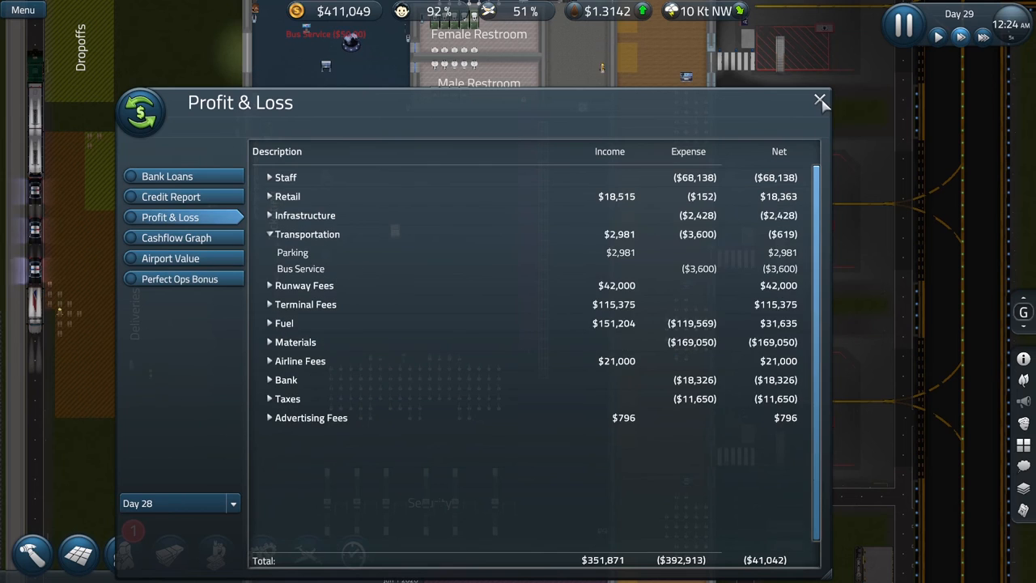
left_click(820, 99)
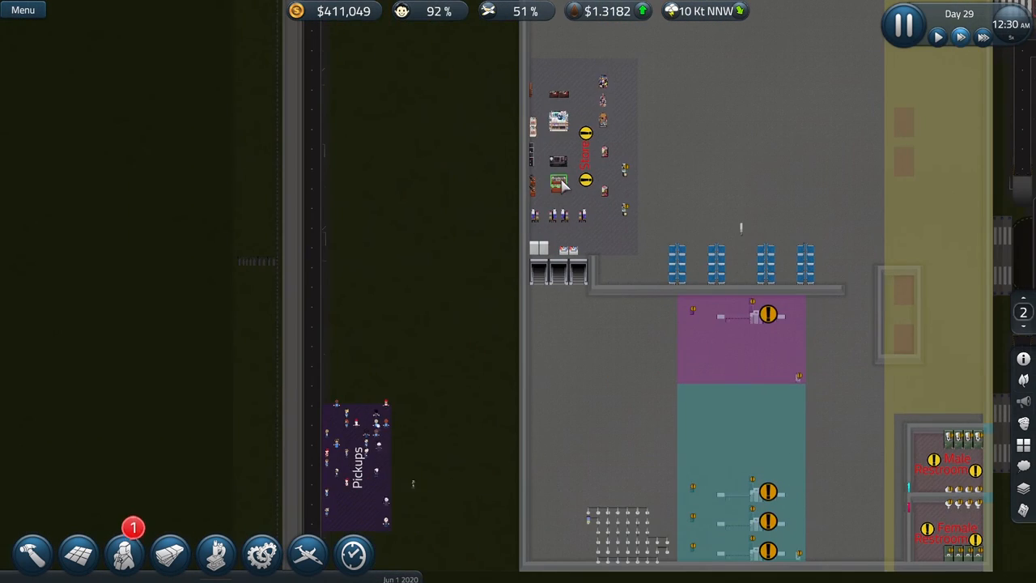
- Check and restock Jewelry Display A's inventory in the duty-free shop
left_click(558, 185)
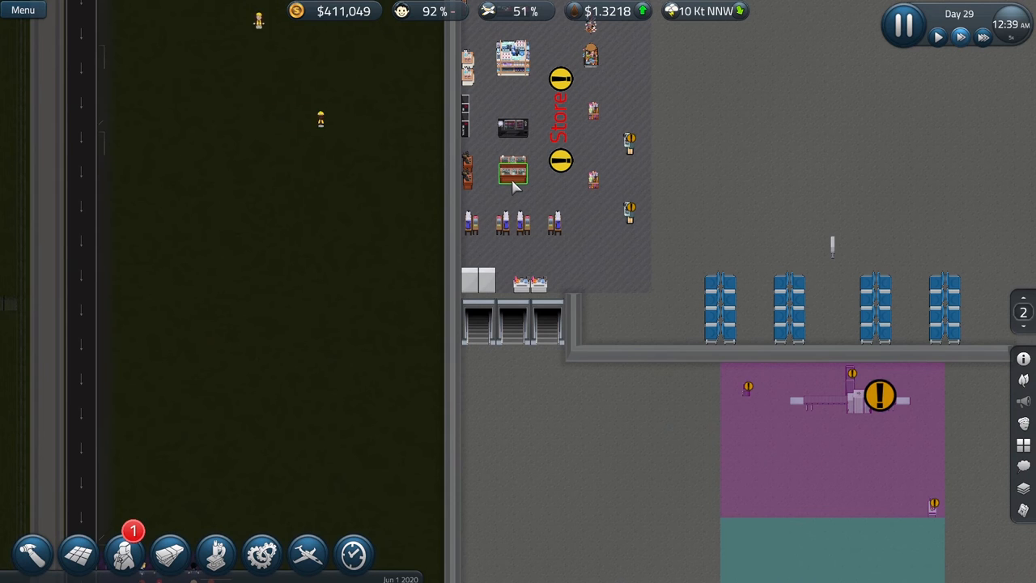
left_click(512, 172)
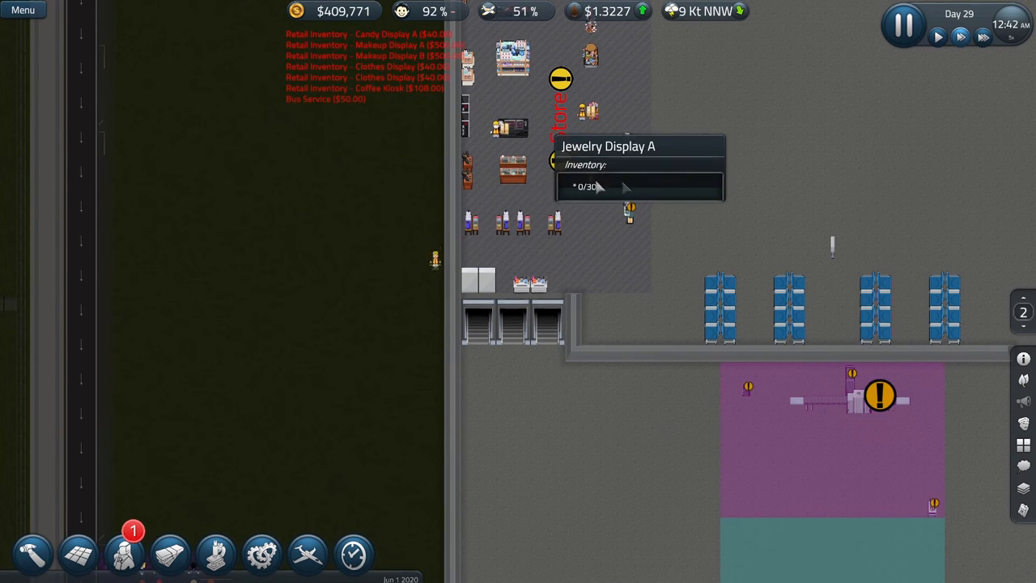
scroll("down", 3)
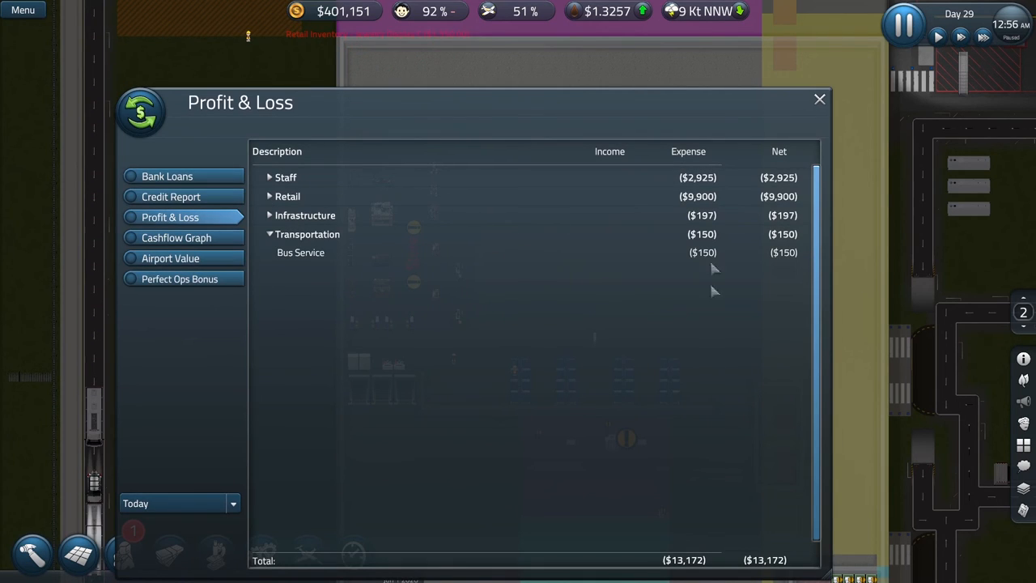
left_click(178, 502)
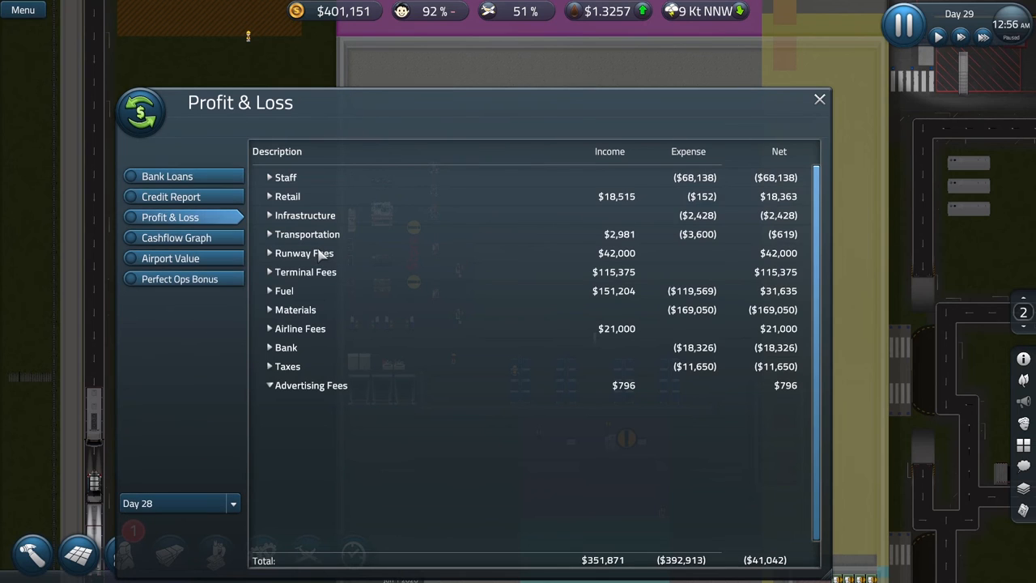
mouse_move(305, 213)
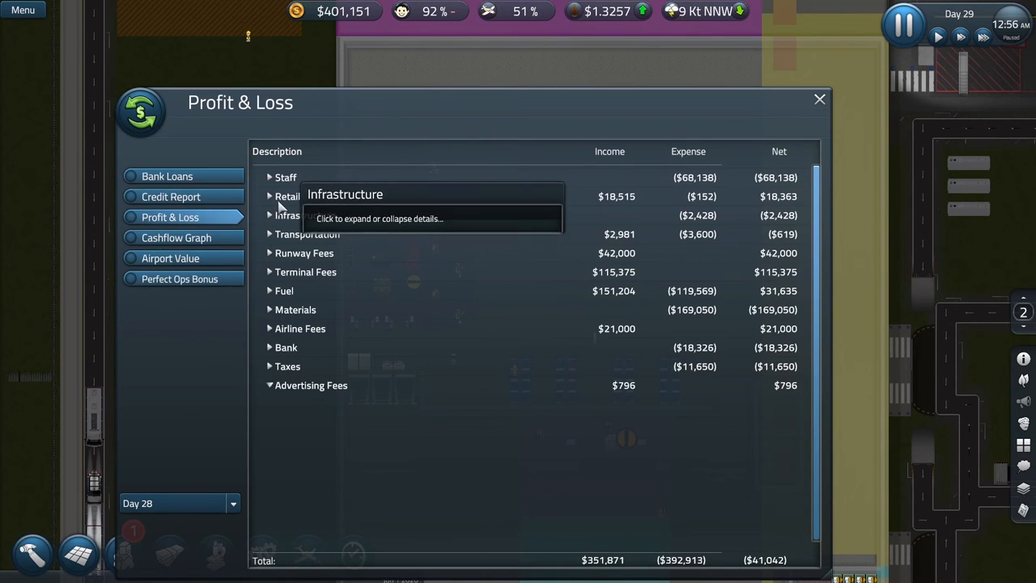
left_click(288, 196)
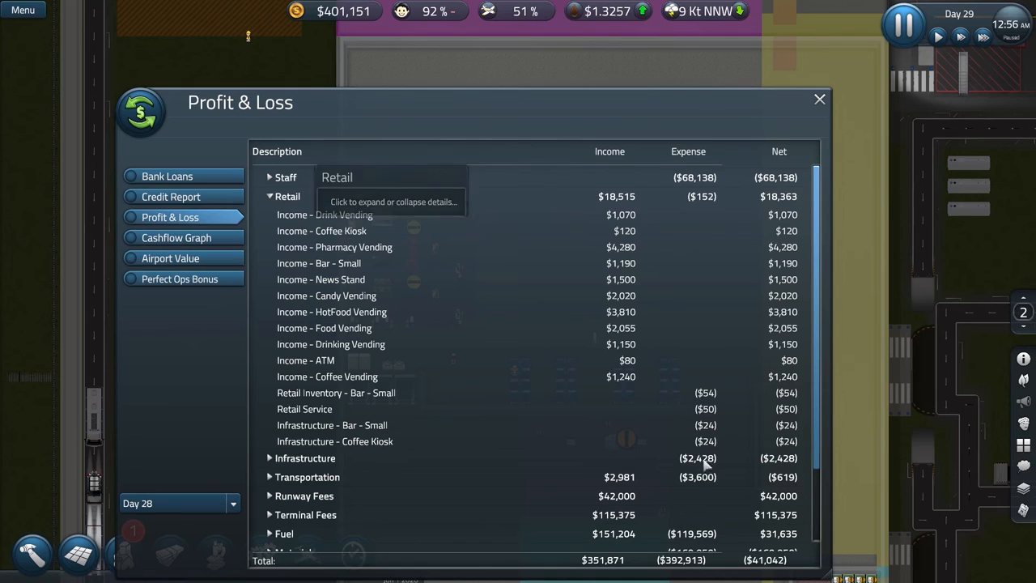
mouse_move(353, 311)
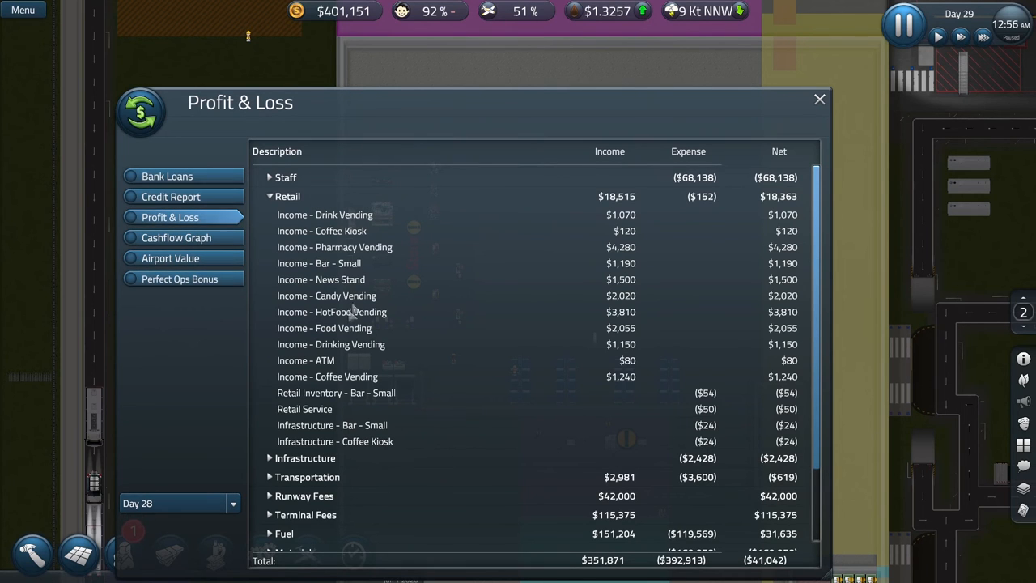
scroll("down", 3)
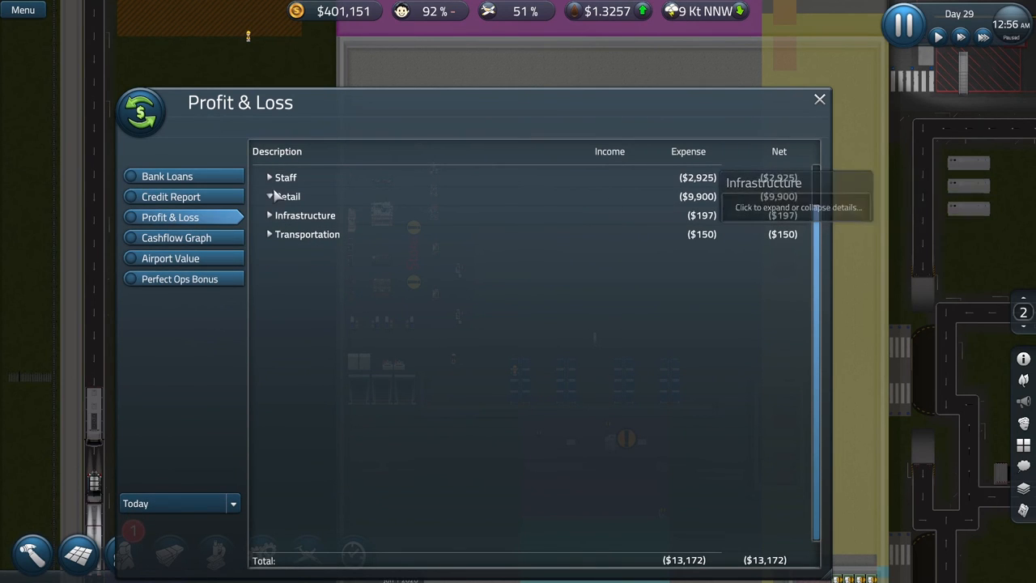
left_click(288, 196)
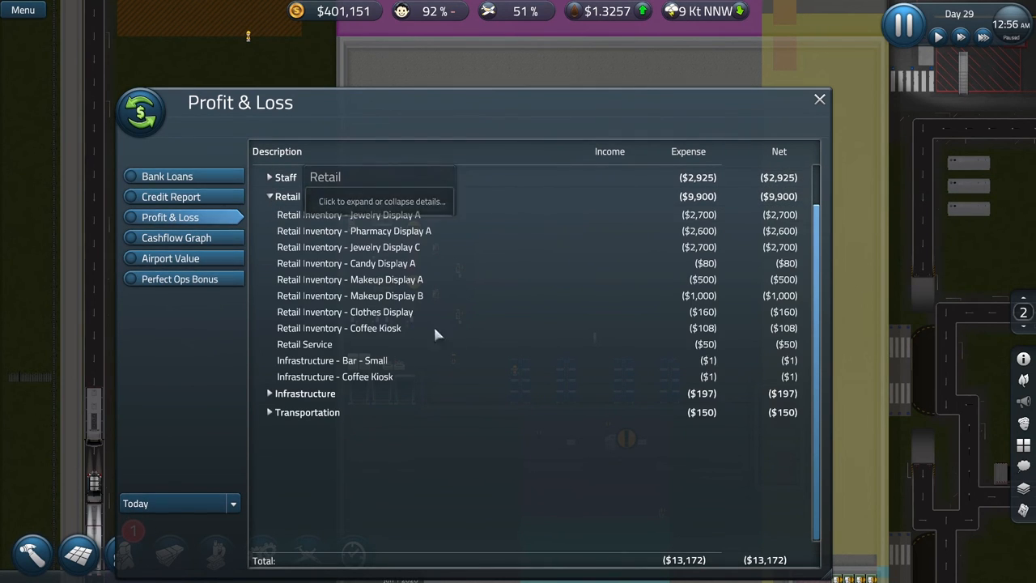
mouse_move(732, 217)
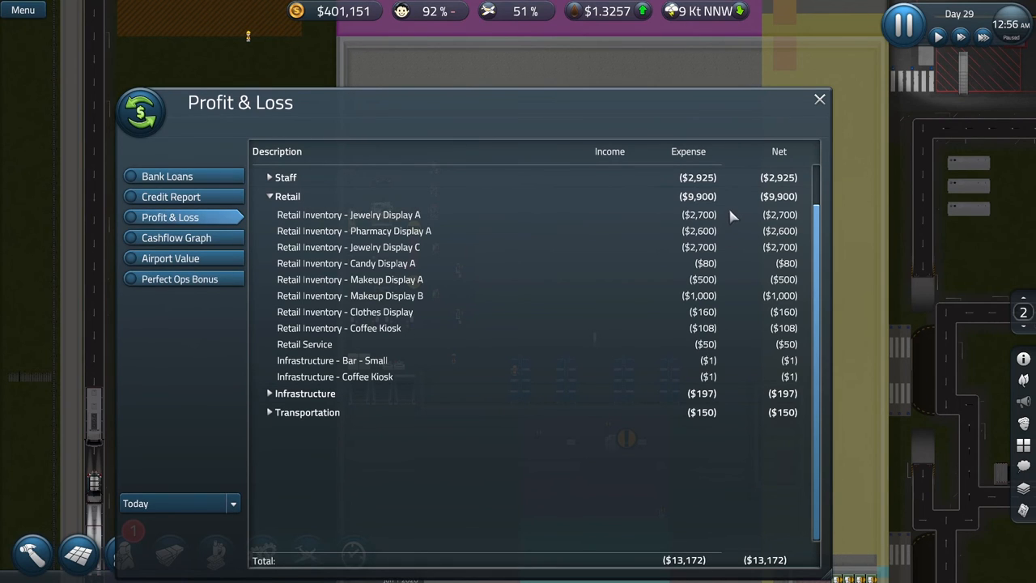
left_click(268, 196)
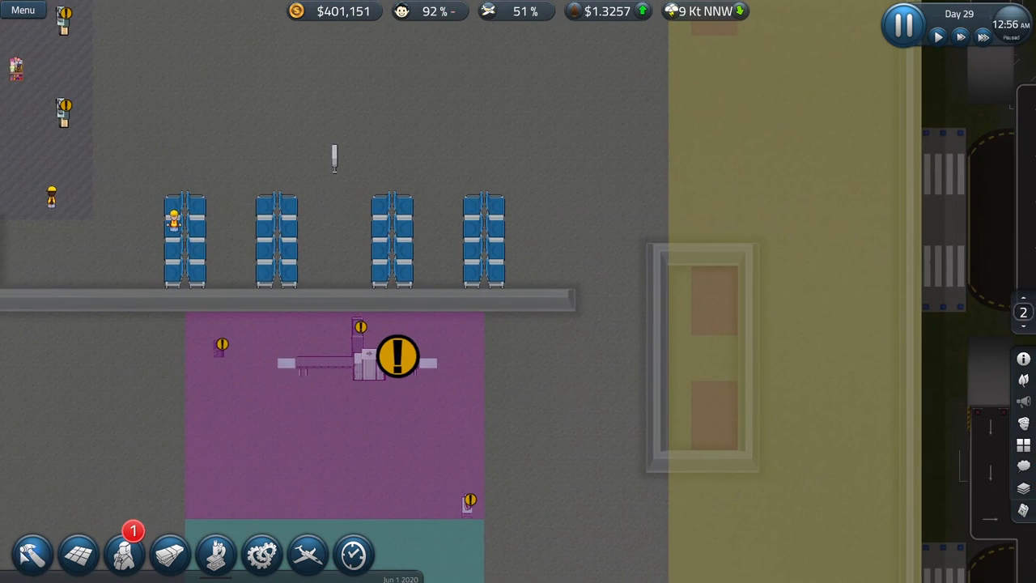
- Place two stairways in the upper and lower spots of the walled stair area
left_click(33, 554)
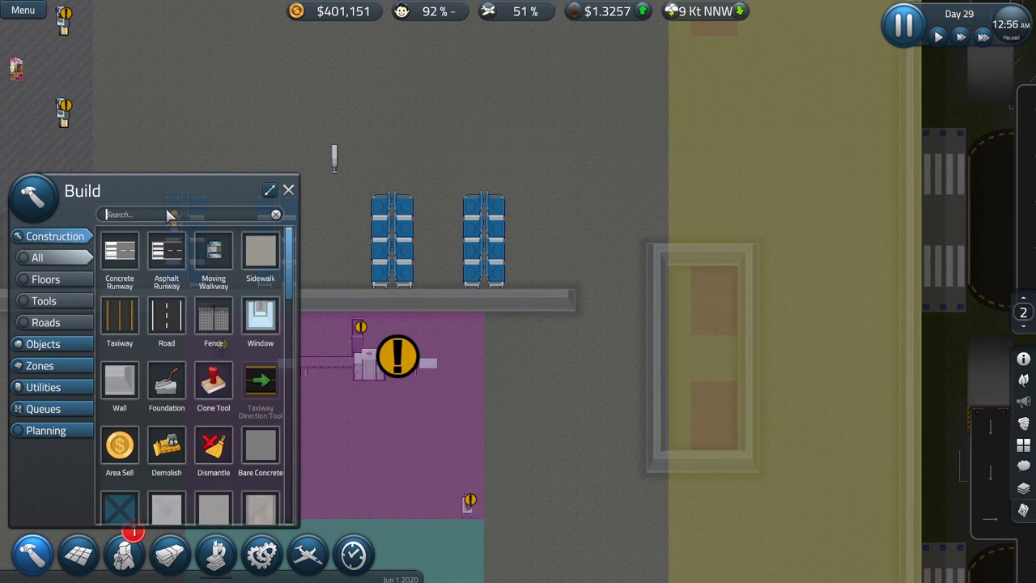
type("stair")
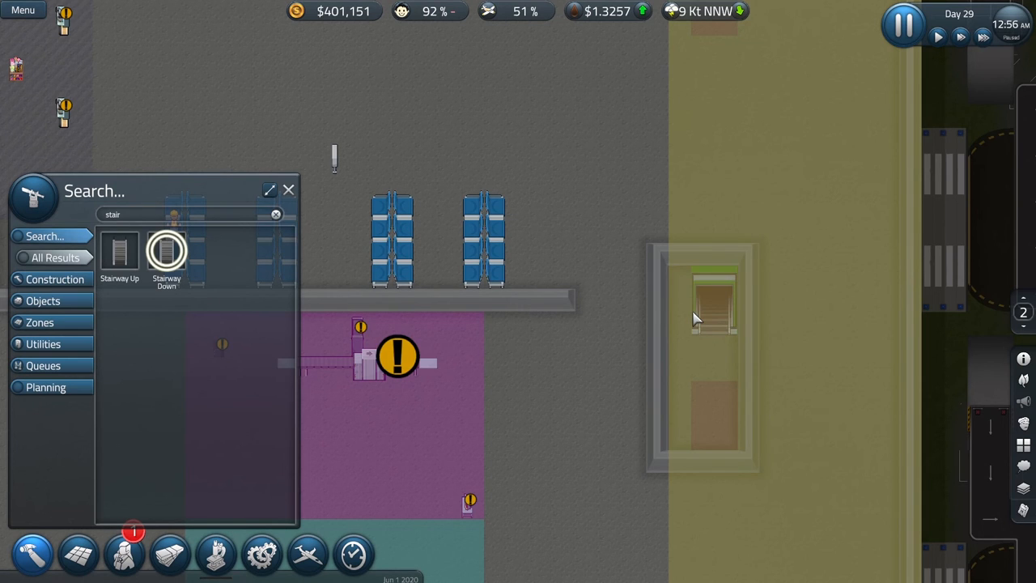
left_click(715, 413)
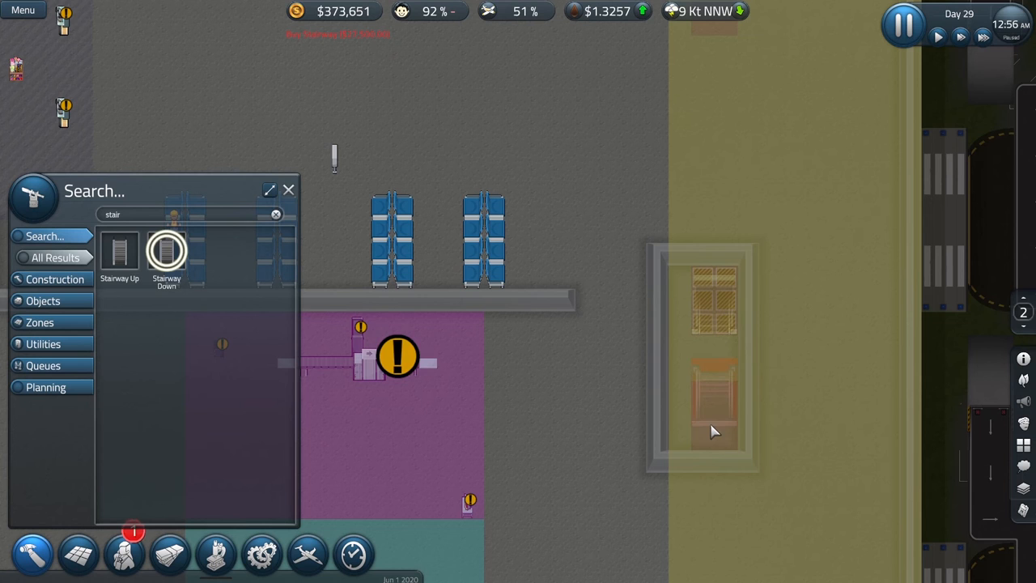
left_click(714, 405)
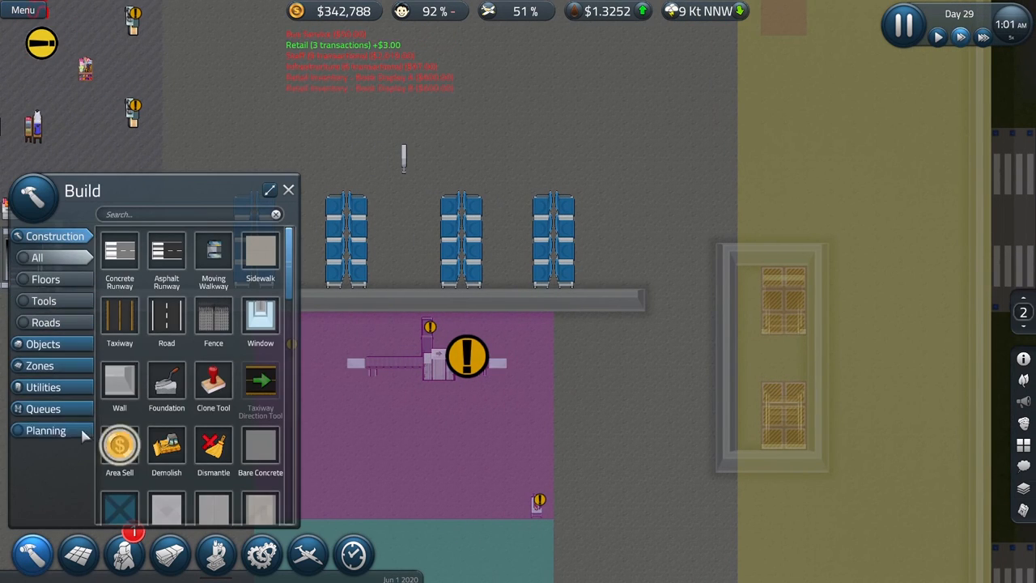
- Close the construction catalogue to return to the terminal view
left_click(45, 431)
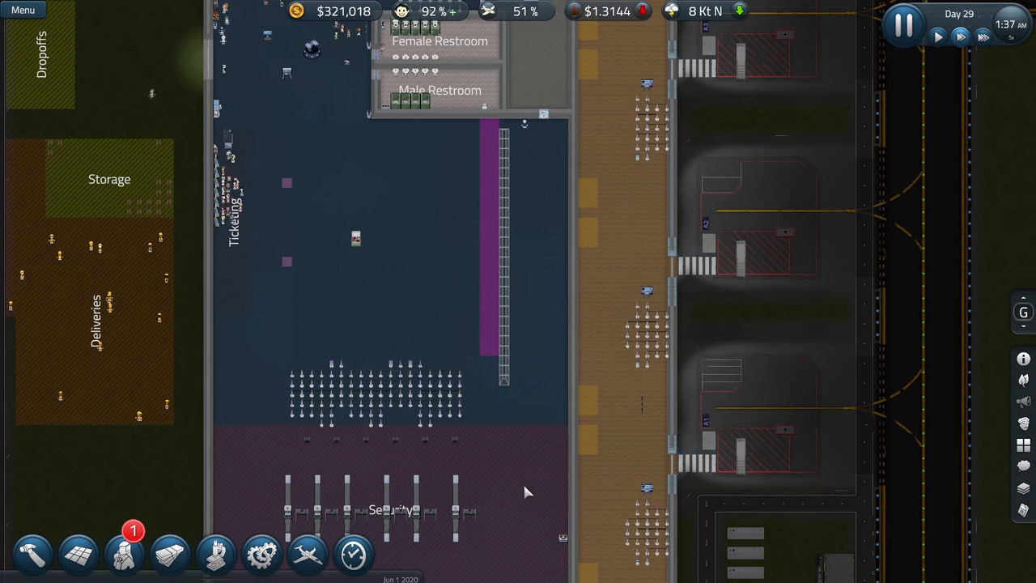
mouse_move(528, 442)
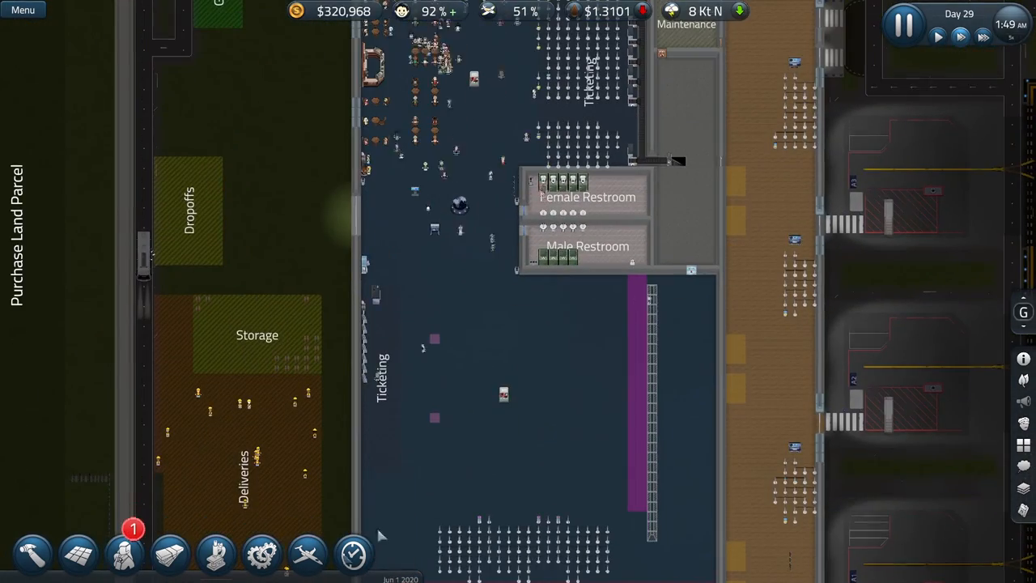
mouse_move(32, 554)
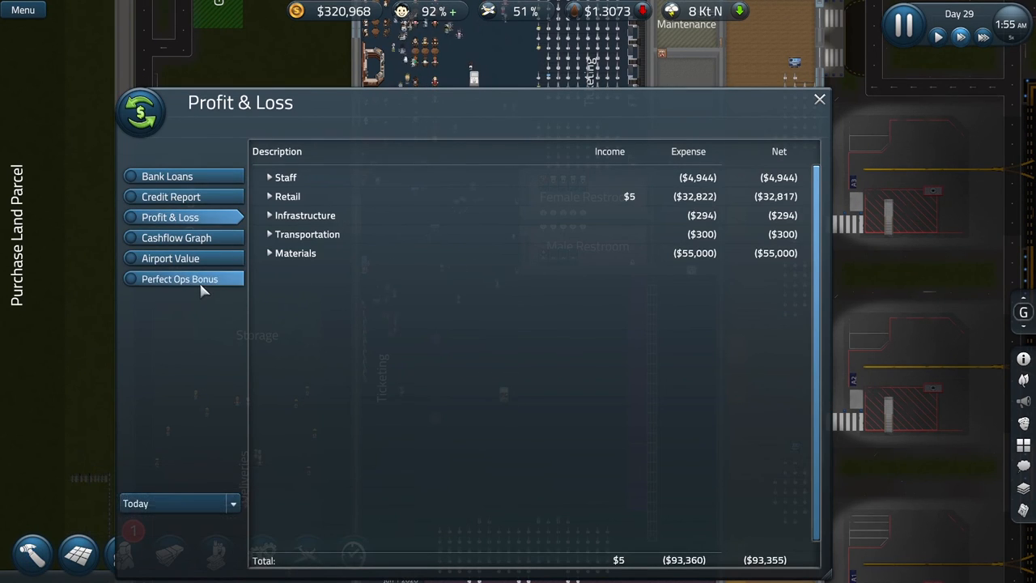
- Review Day 28's missed Perfect Ops Bonus and its per-flight missed passengers
left_click(179, 278)
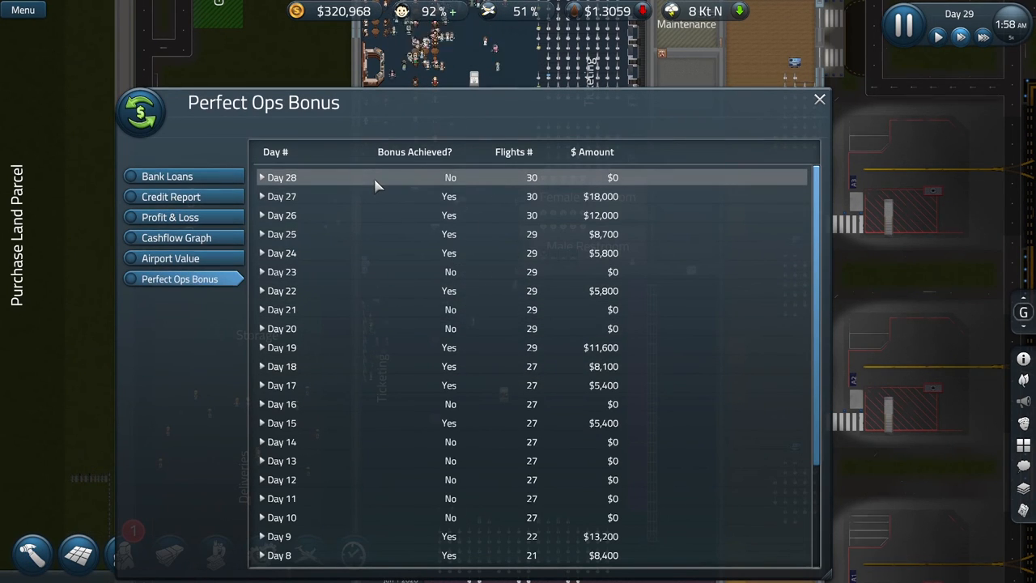
left_click(262, 176)
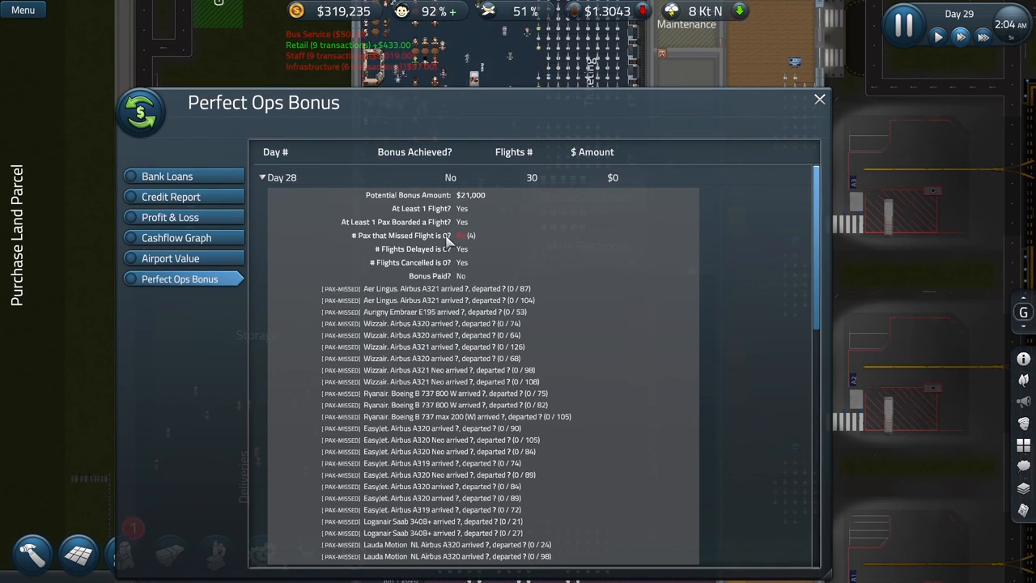
scroll("down", 3)
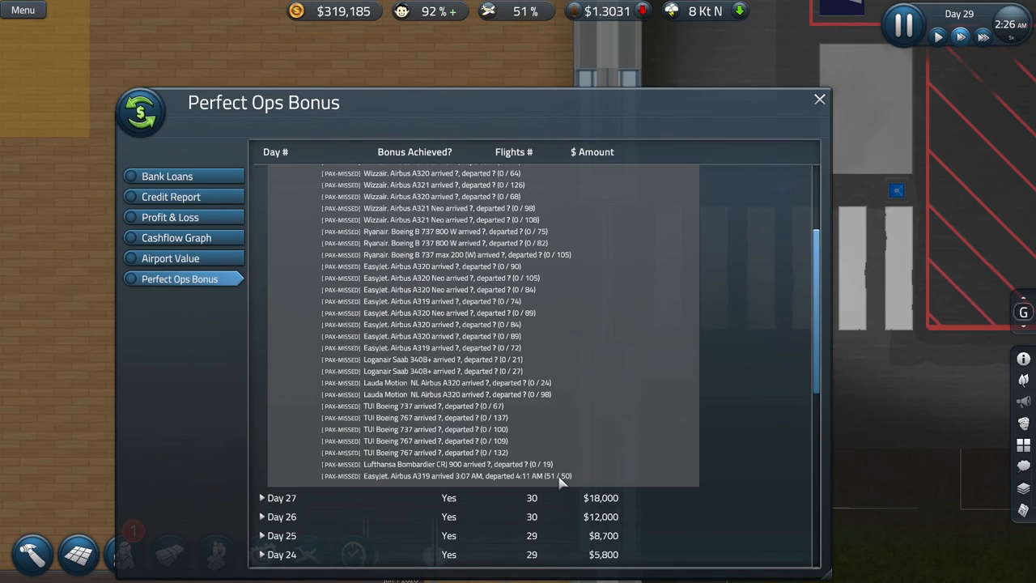
mouse_move(518, 444)
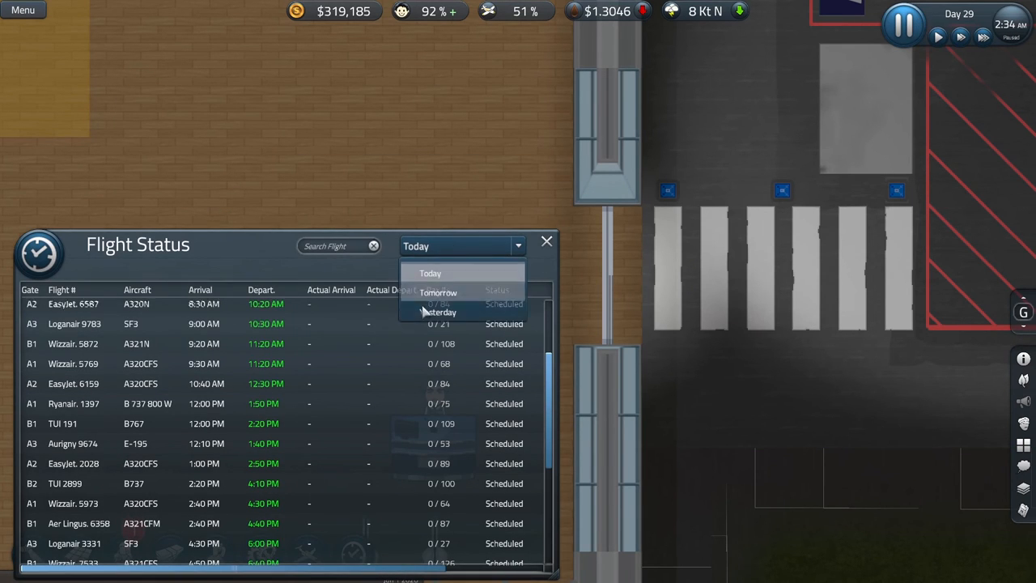
- Switch Flight Status to Yesterday and scroll through the departed flights
left_click(441, 311)
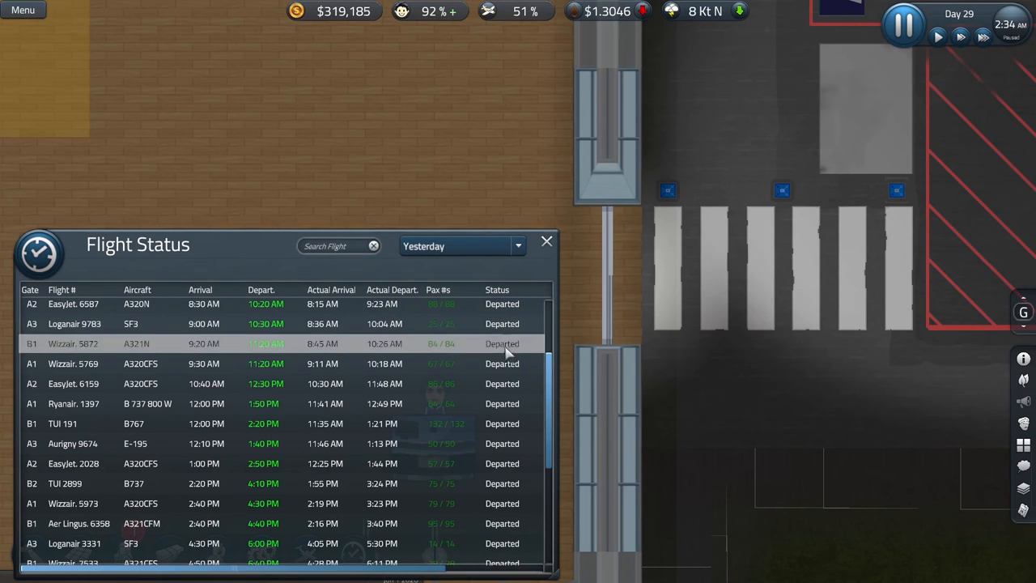
scroll("down", 3)
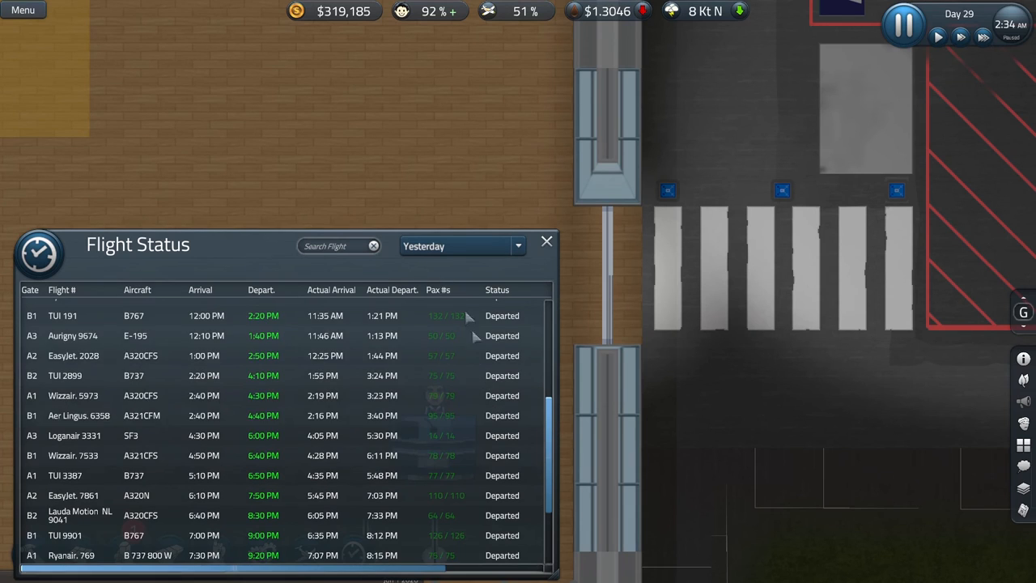
scroll("down", 3)
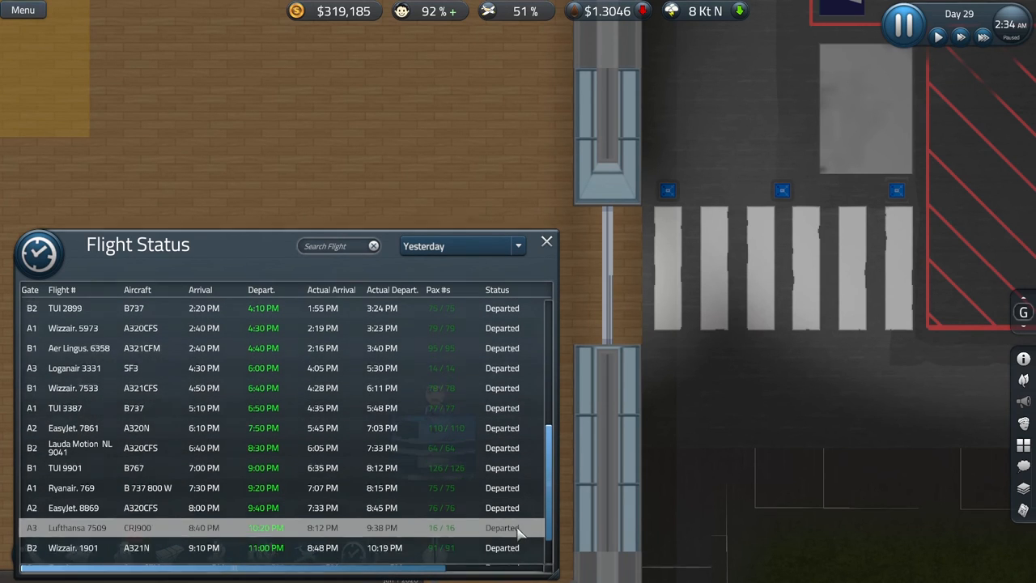
scroll("down", 3)
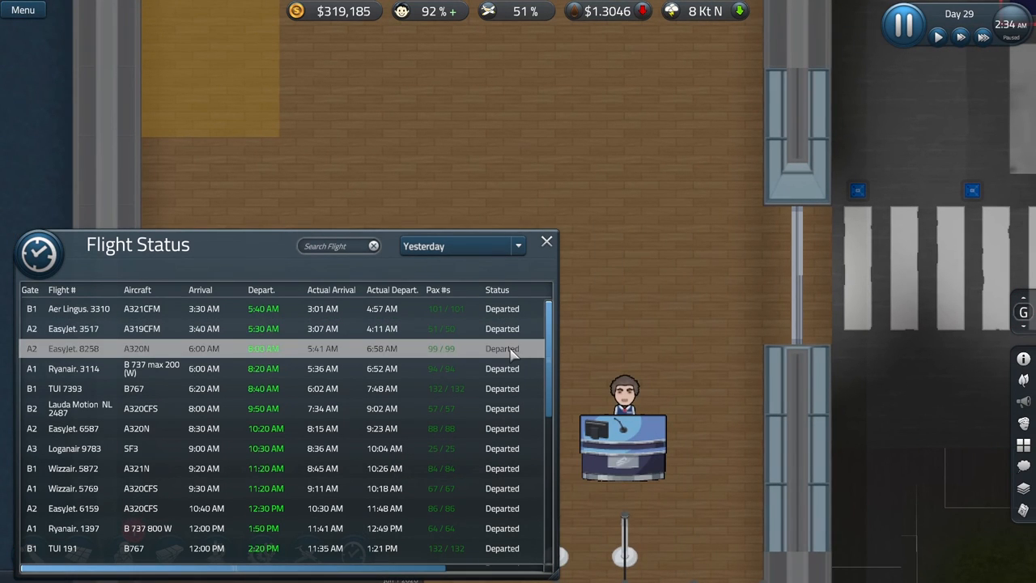
scroll("down", 3)
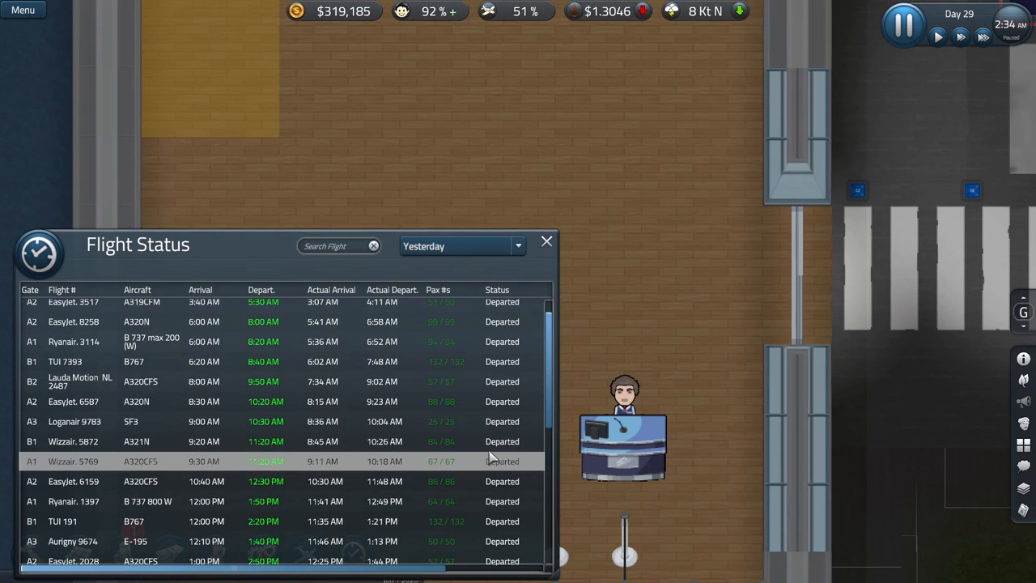
scroll("down", 3)
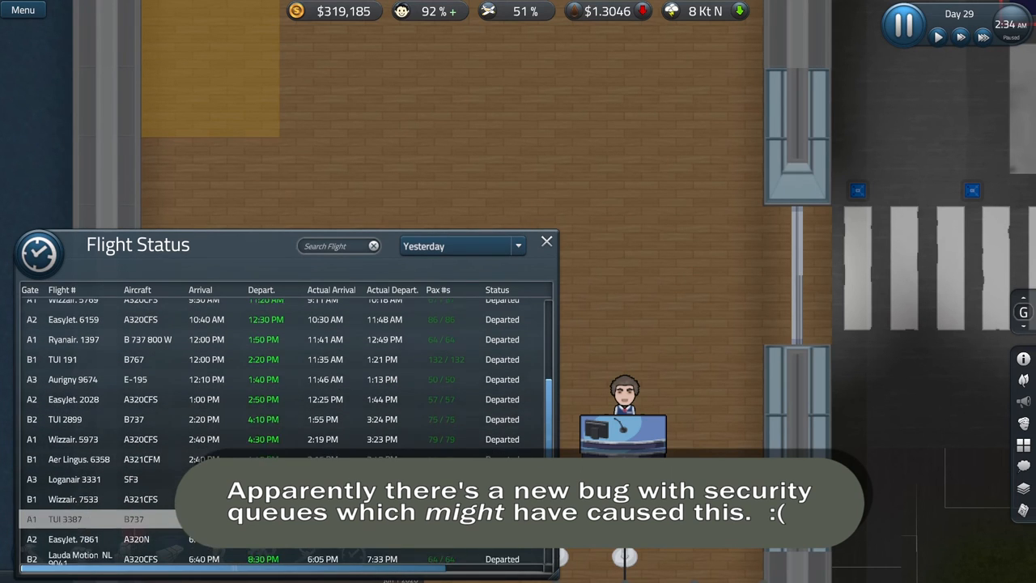
scroll("down", 3)
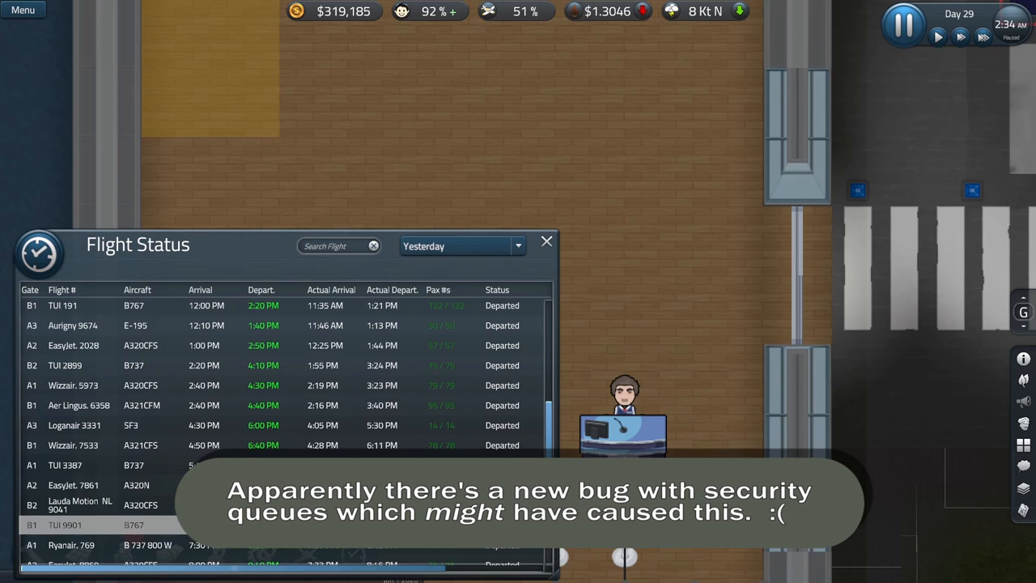
scroll("down", 3)
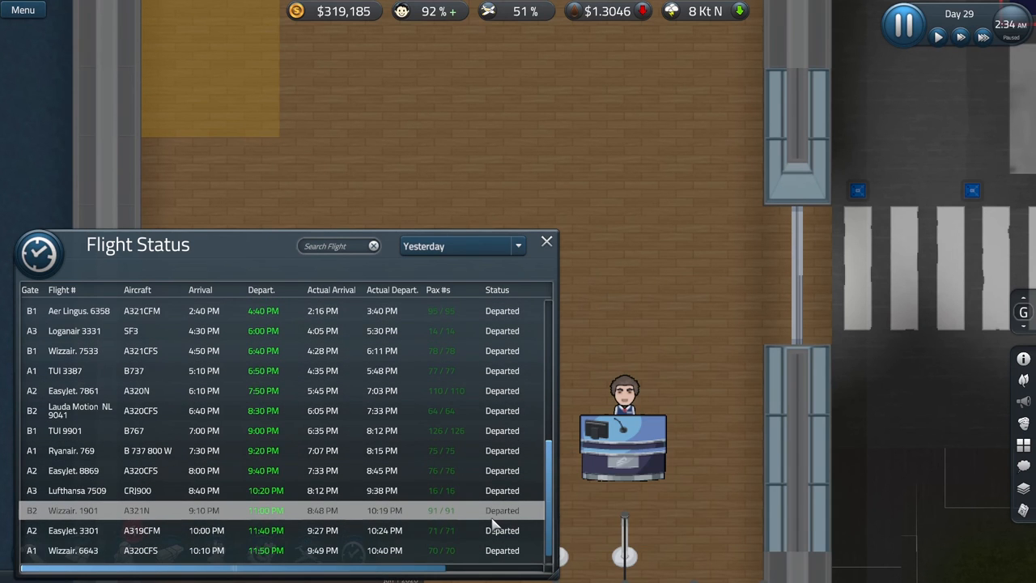
scroll("down", 3)
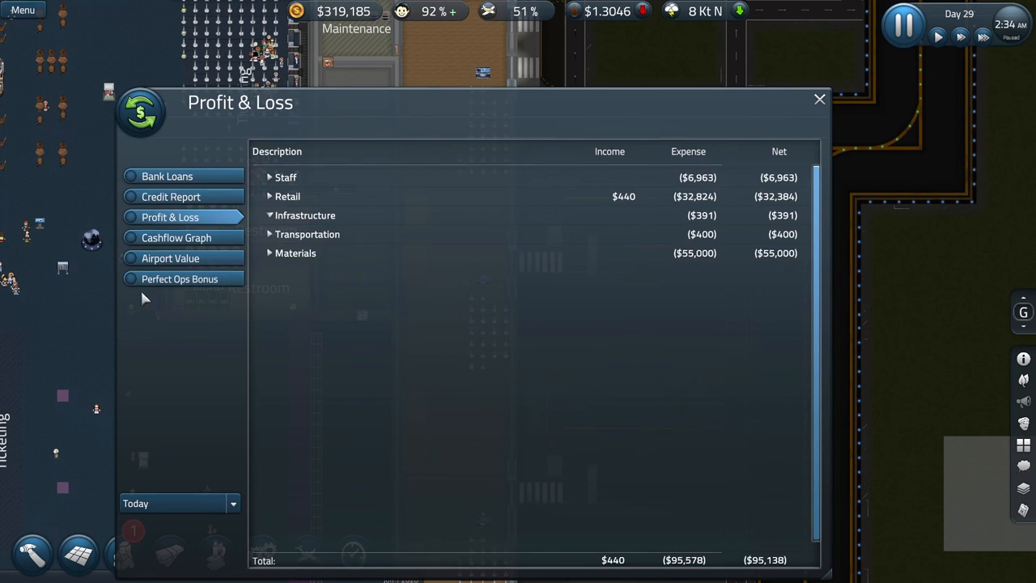
- Review the Perfect Ops Bonus list, then close the Finances window
left_click(180, 279)
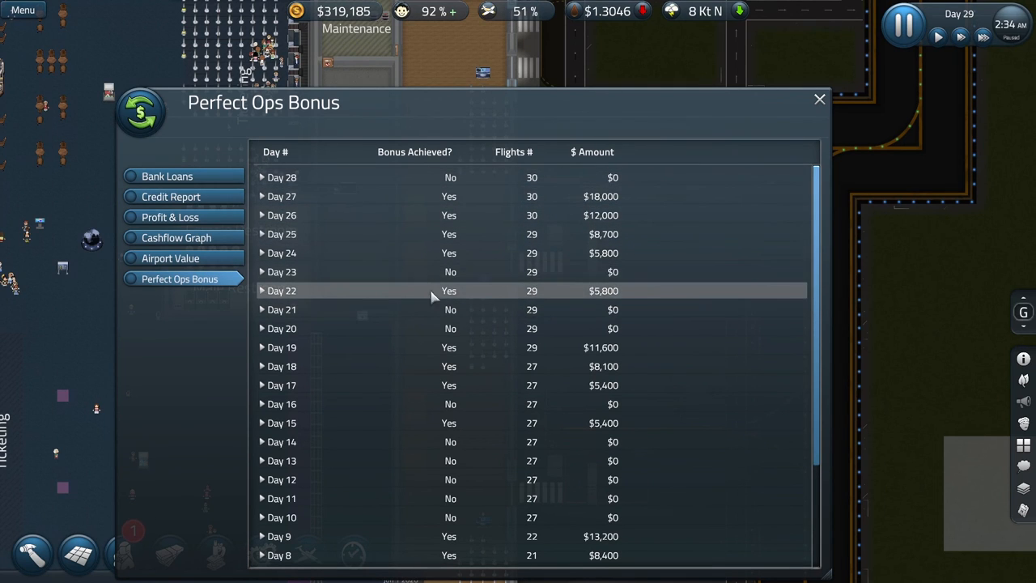
left_click(820, 99)
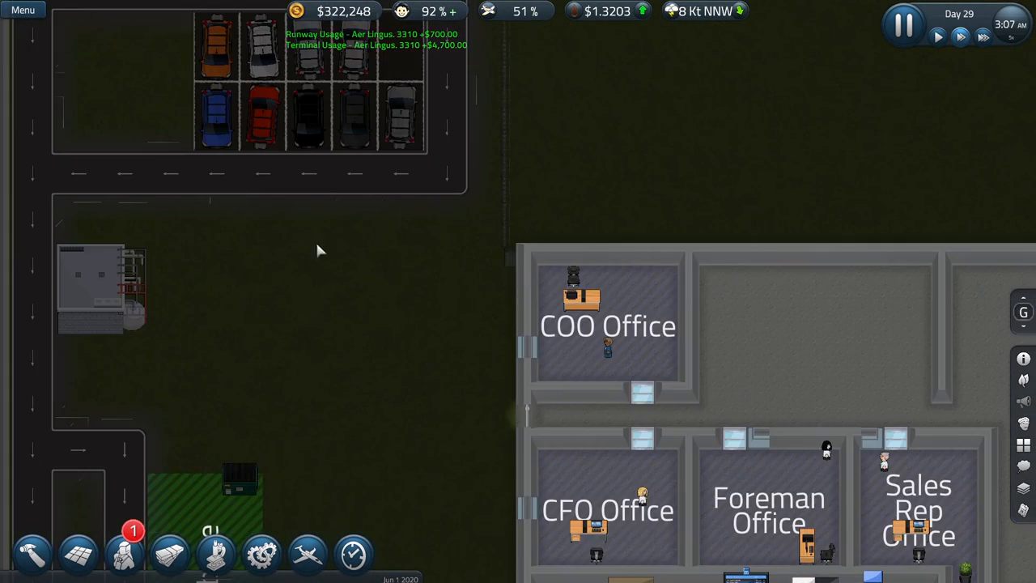
left_click(32, 554)
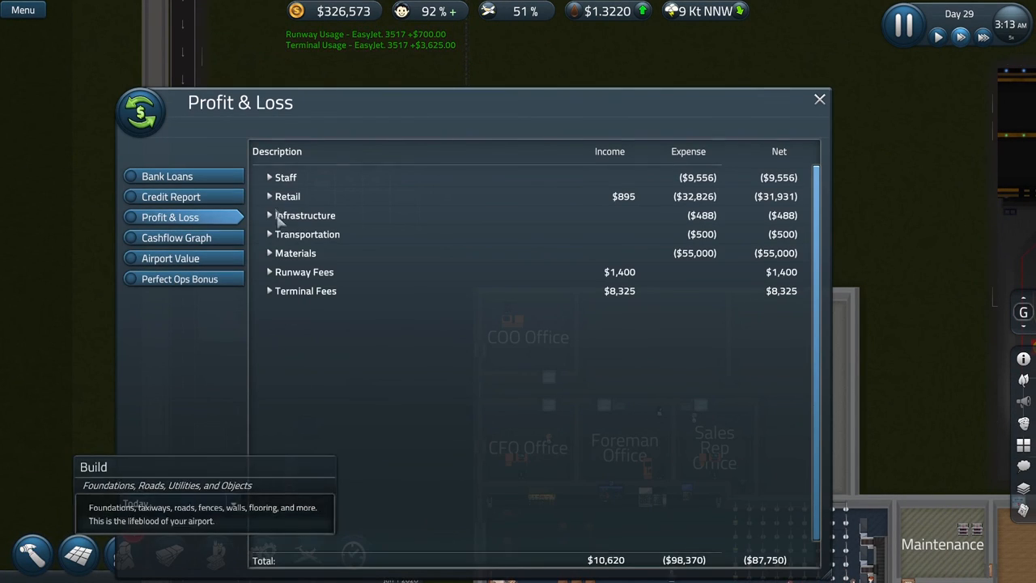
left_click(269, 234)
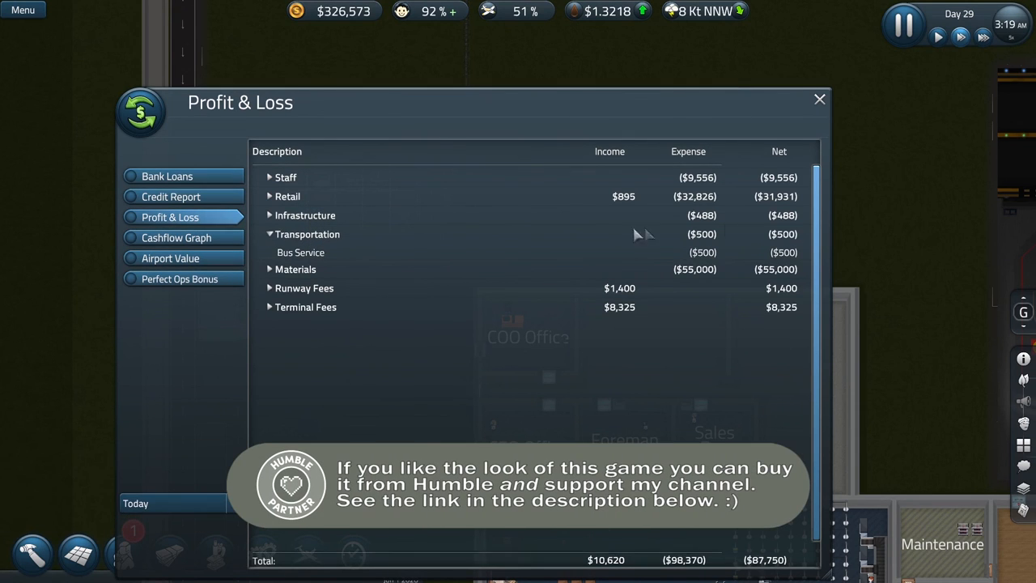
left_click(175, 502)
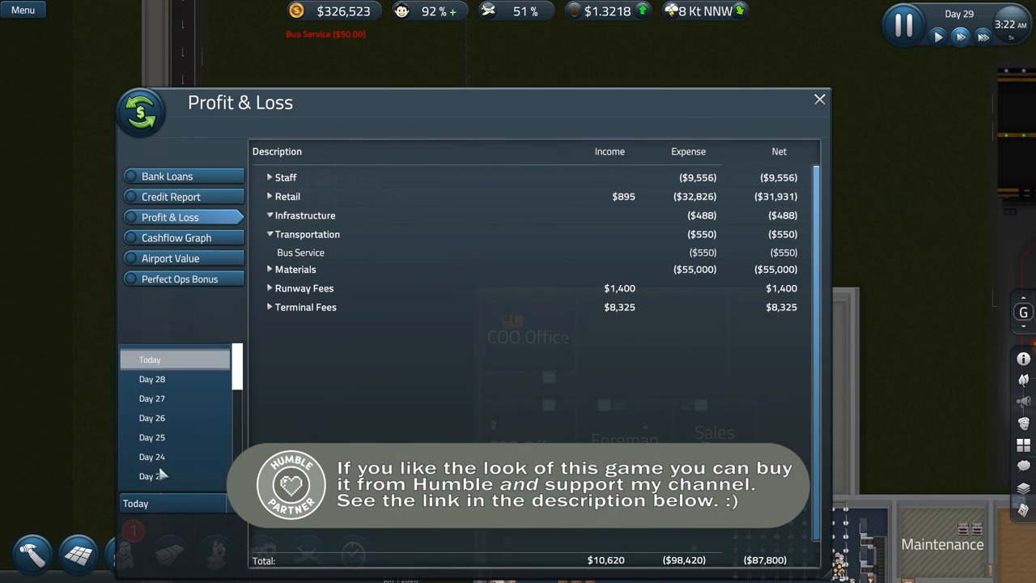
left_click(152, 379)
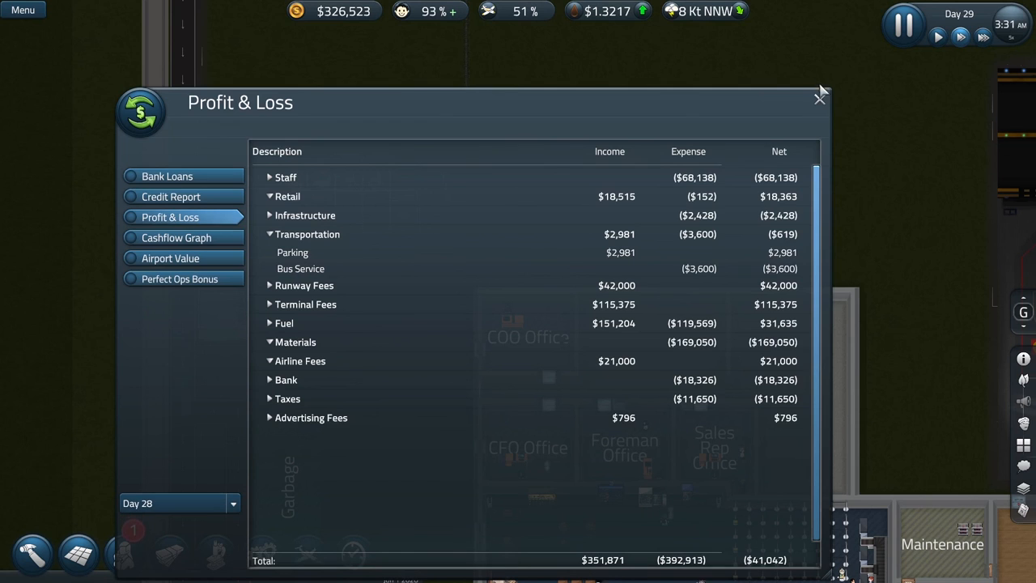
left_click(820, 99)
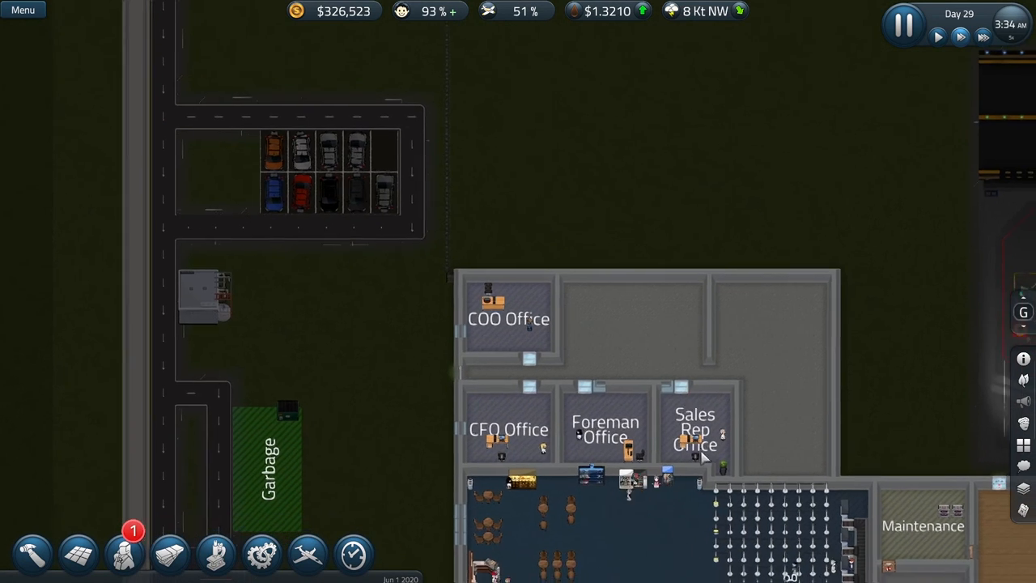